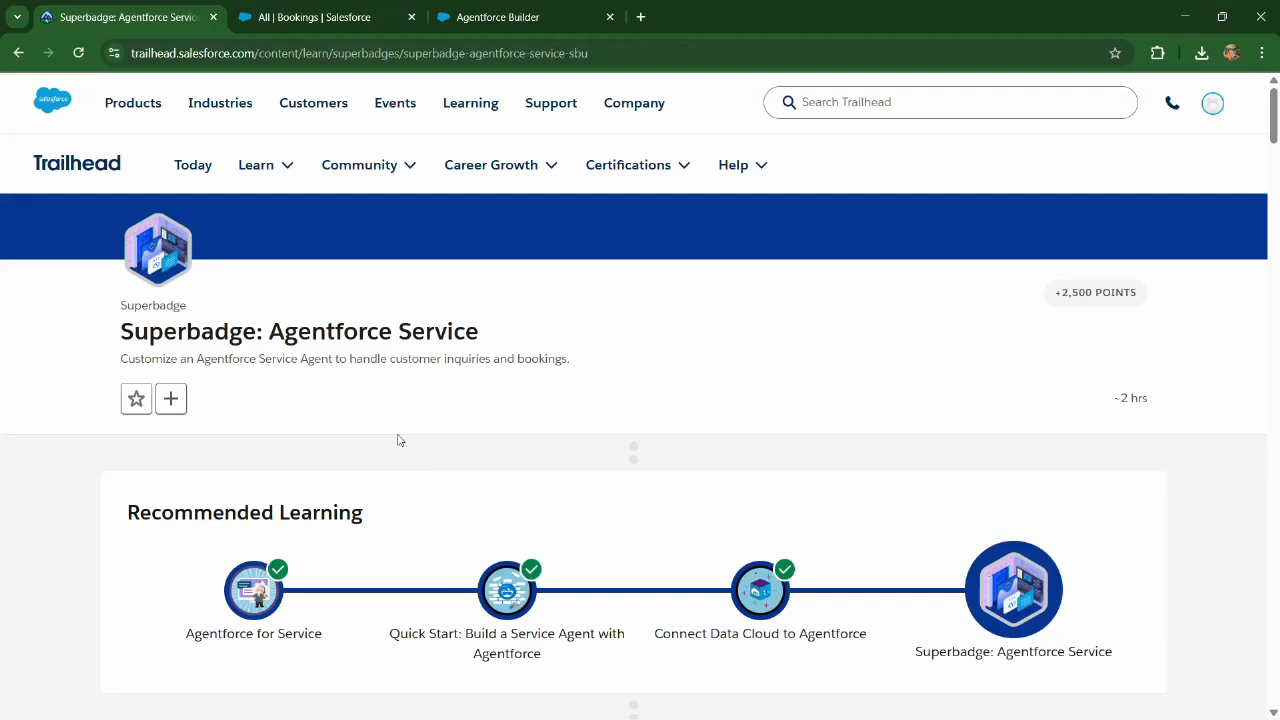
{"action": "mouse_move", "coordinate": [400, 388]}
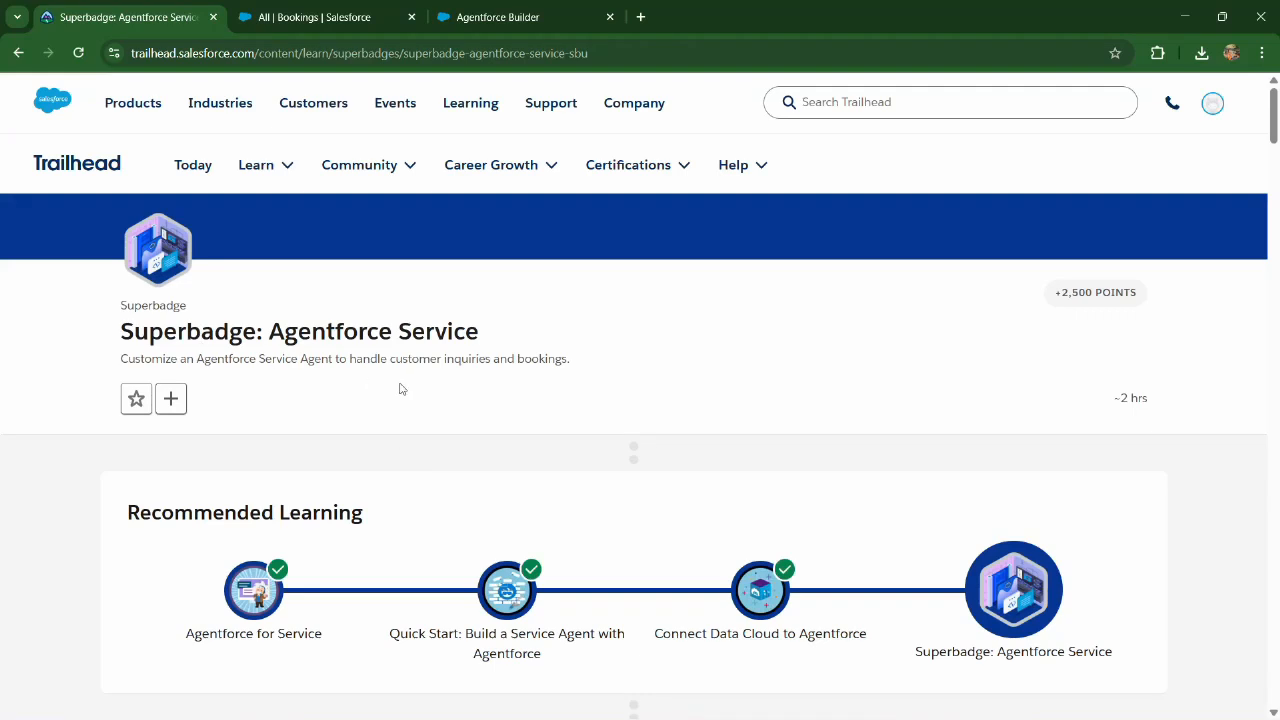
Step: Scroll the Trailhead superbadge instructions and select the 'Route to ESA' flow name
{"action": "scroll", "scroll_direction": "down", "scroll_amount": 3}
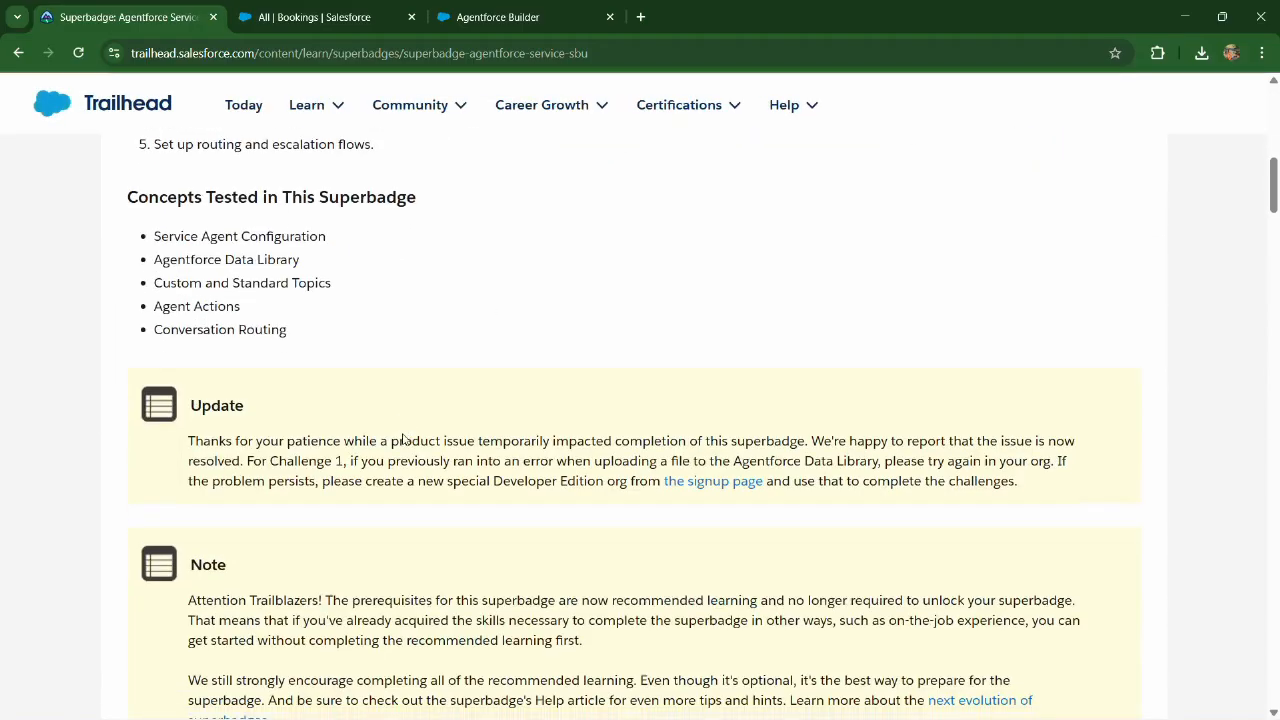
{"action": "scroll", "scroll_direction": "down", "scroll_amount": 3}
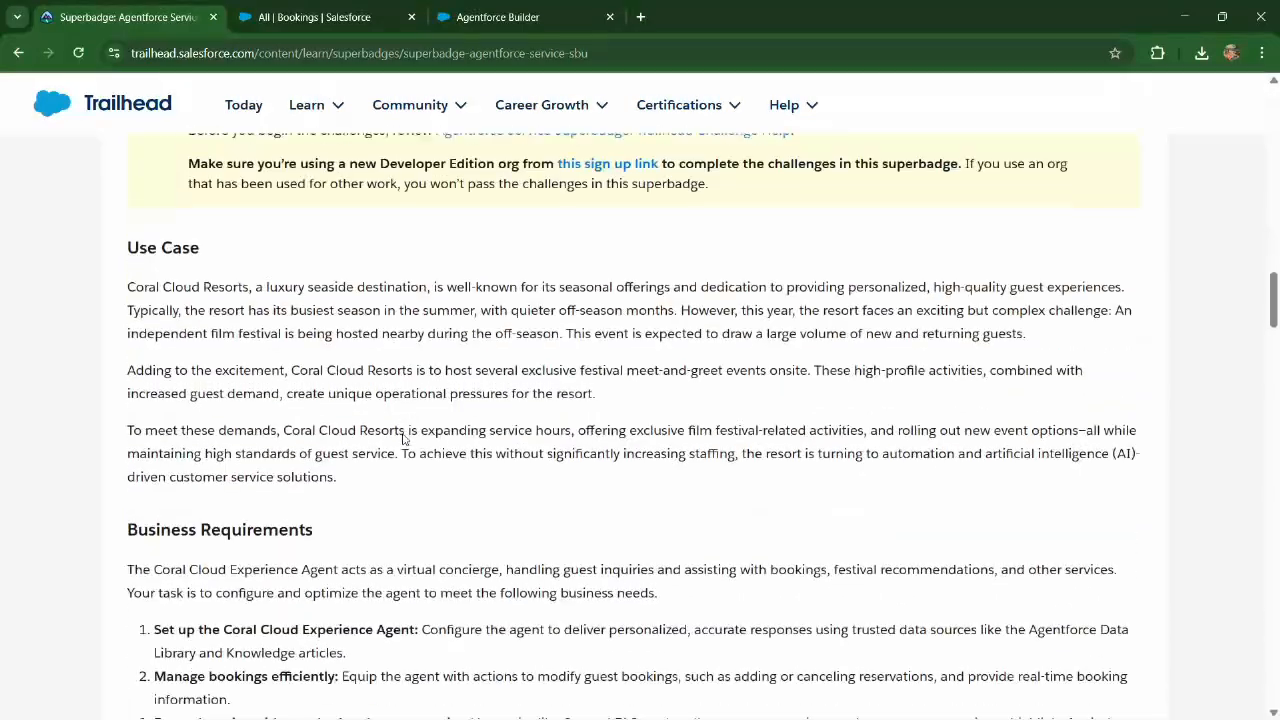
{"action": "scroll", "scroll_direction": "down", "scroll_amount": 3}
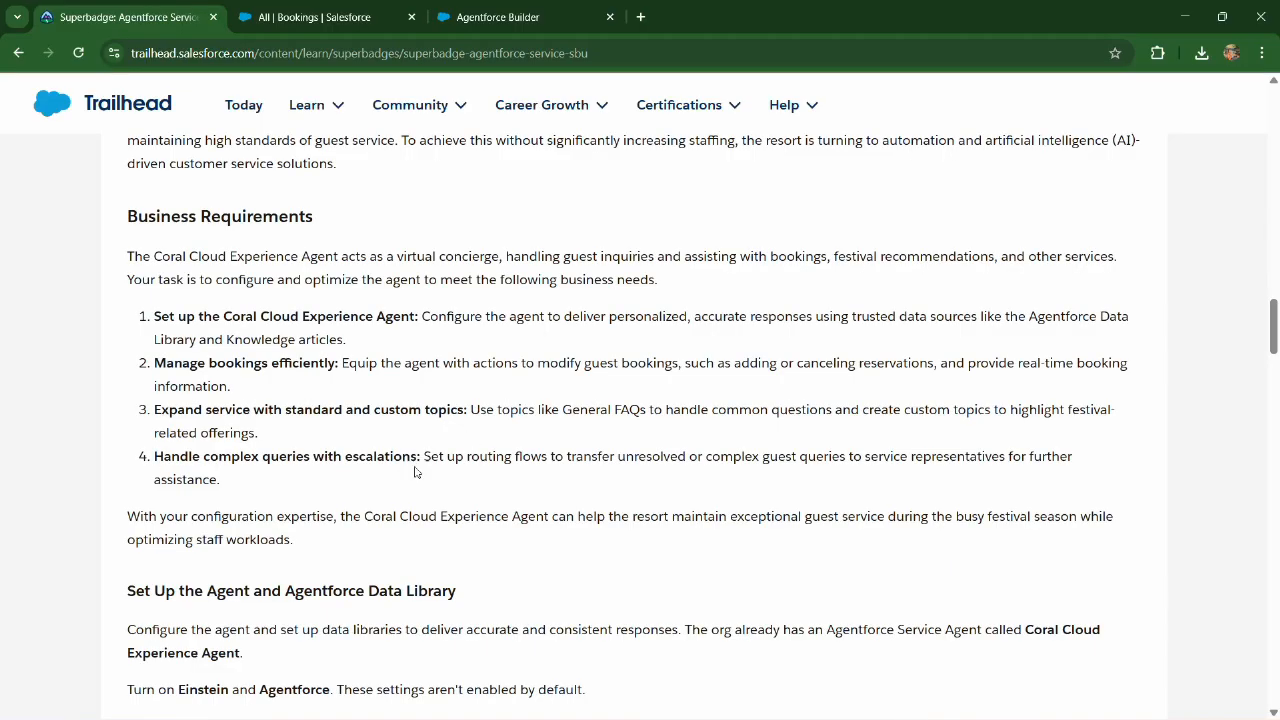
{"action": "mouse_move", "coordinate": [655, 462]}
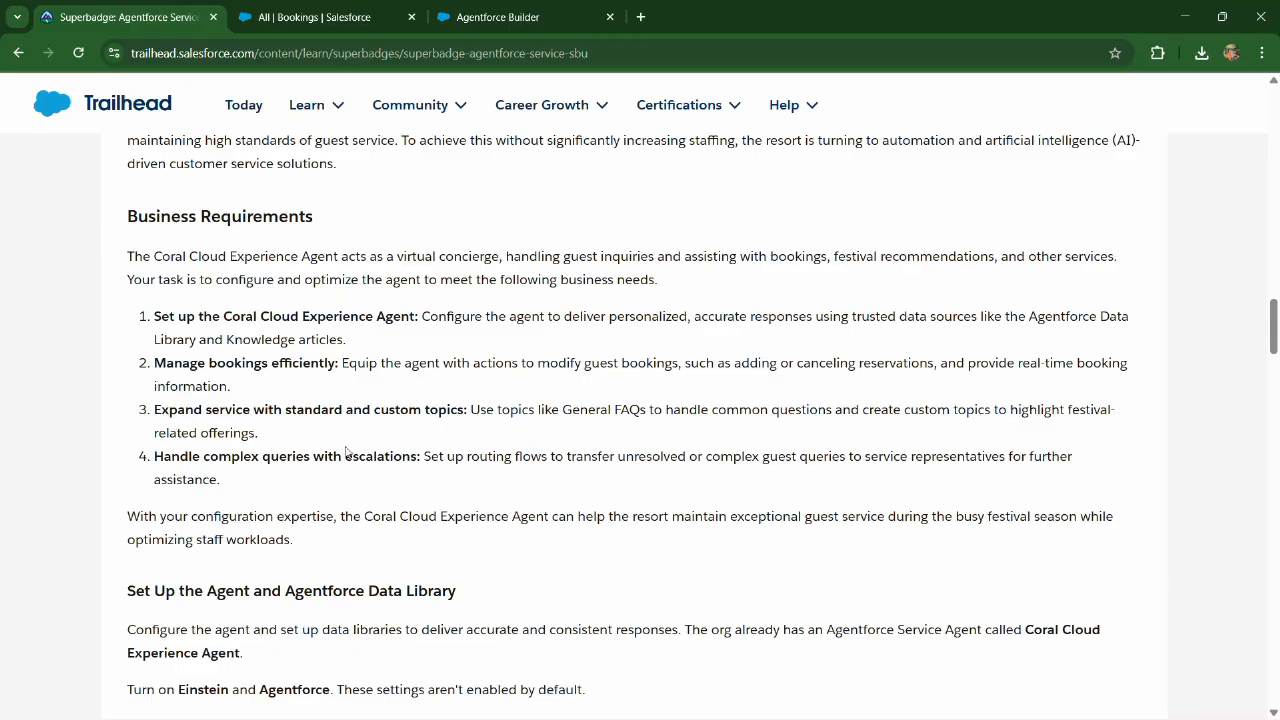
{"action": "scroll", "scroll_direction": "down", "scroll_amount": 3}
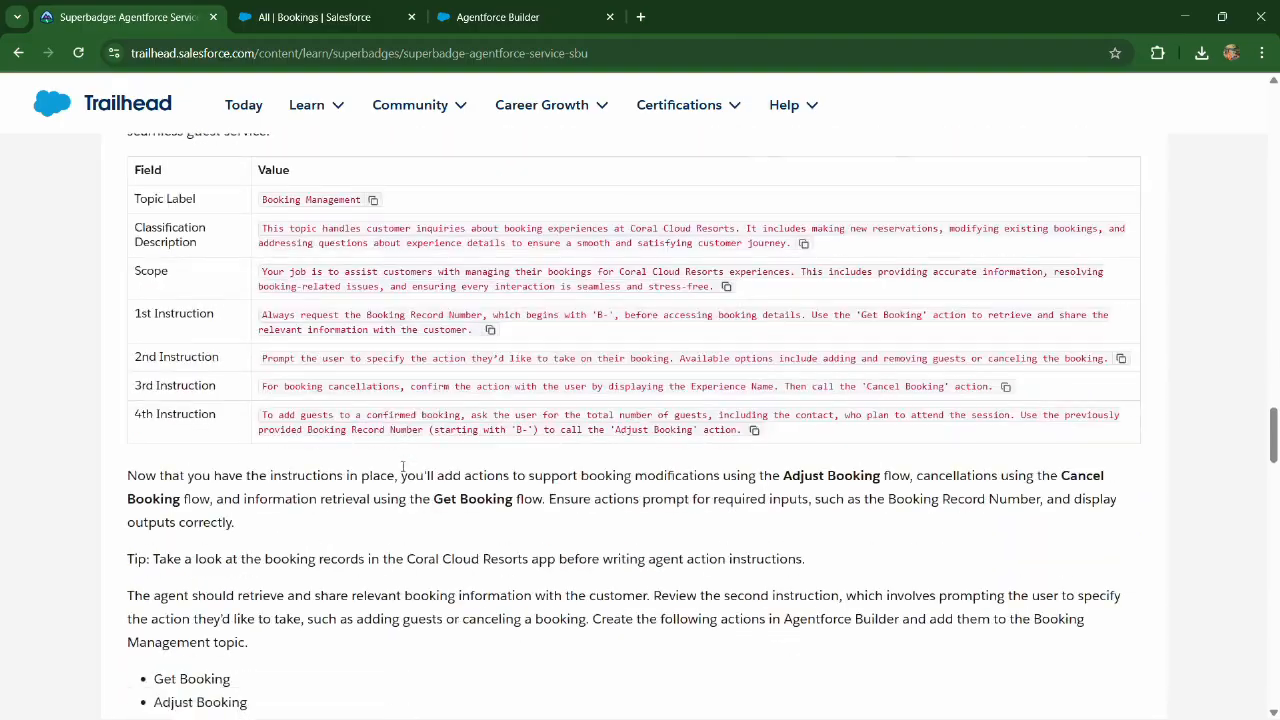
{"action": "scroll", "scroll_direction": "down", "scroll_amount": 3}
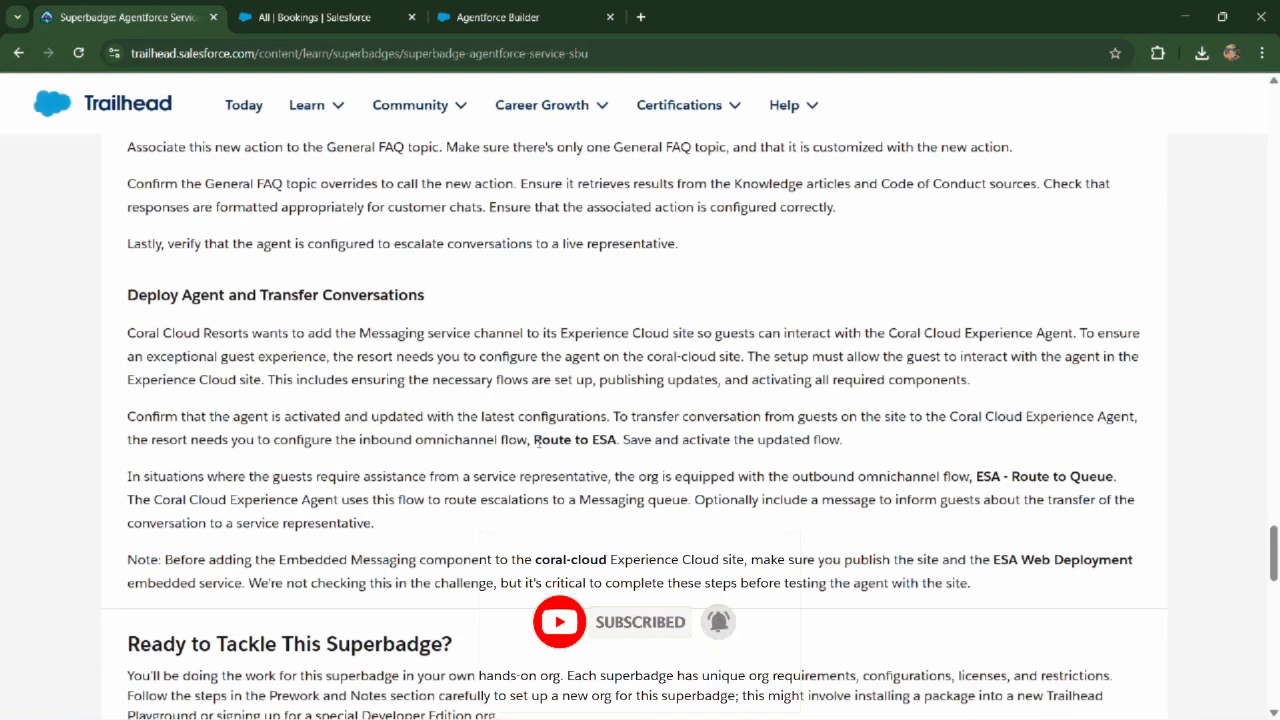
{"action": "double_click", "coordinate": [573, 439]}
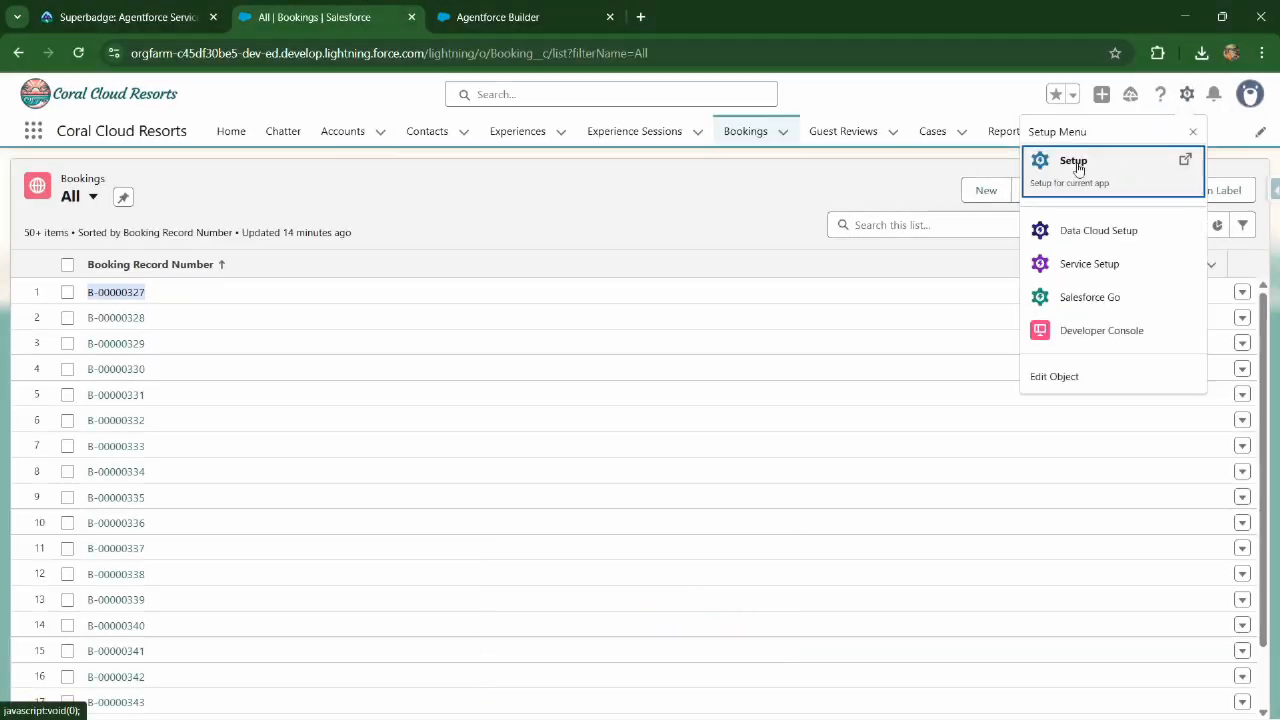
Step: Open Setup and reach the Flows list via a 'flows' Quick Find search
{"action": "left_click", "coordinate": [1187, 94]}
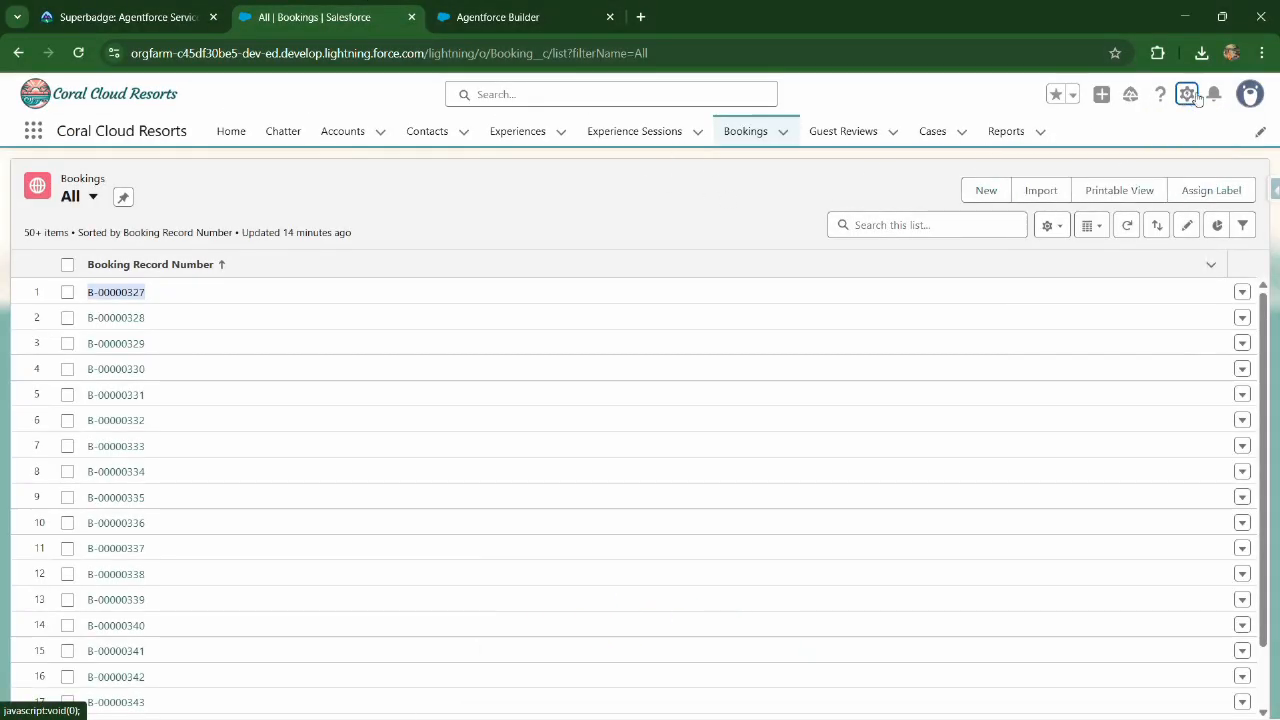
{"action": "left_click", "coordinate": [1188, 94]}
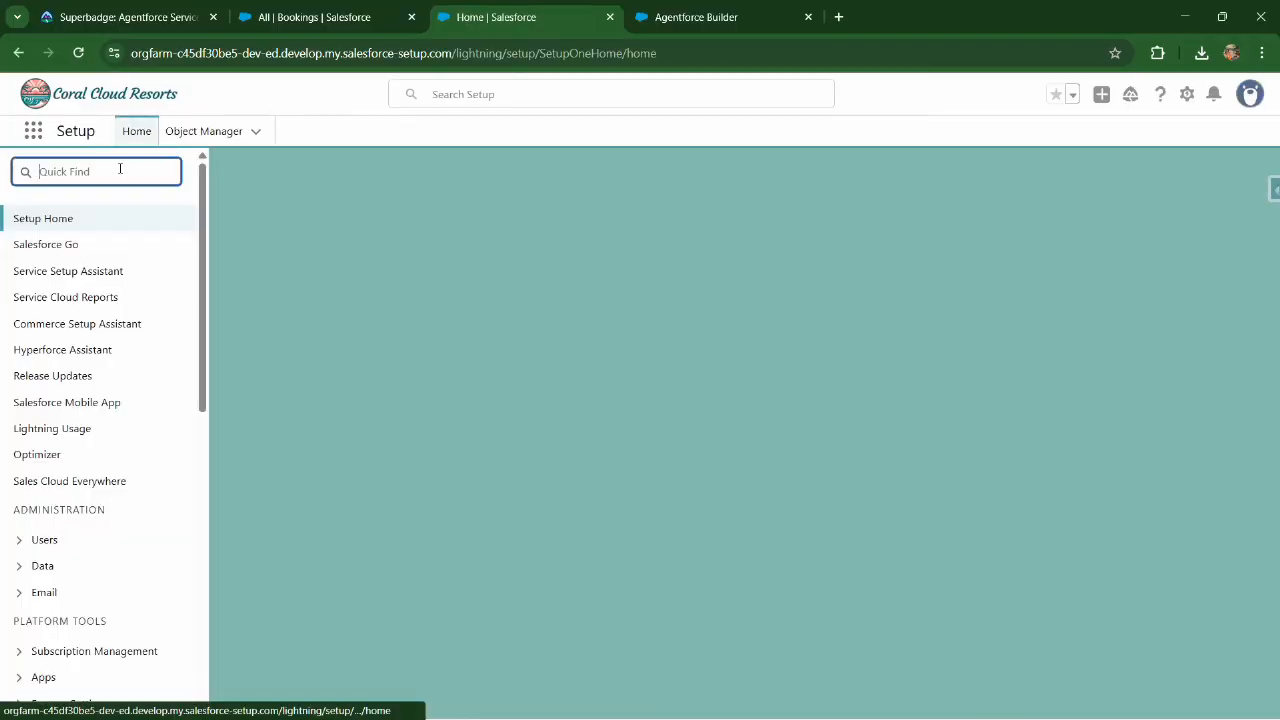
{"action": "type", "text": "flows"}
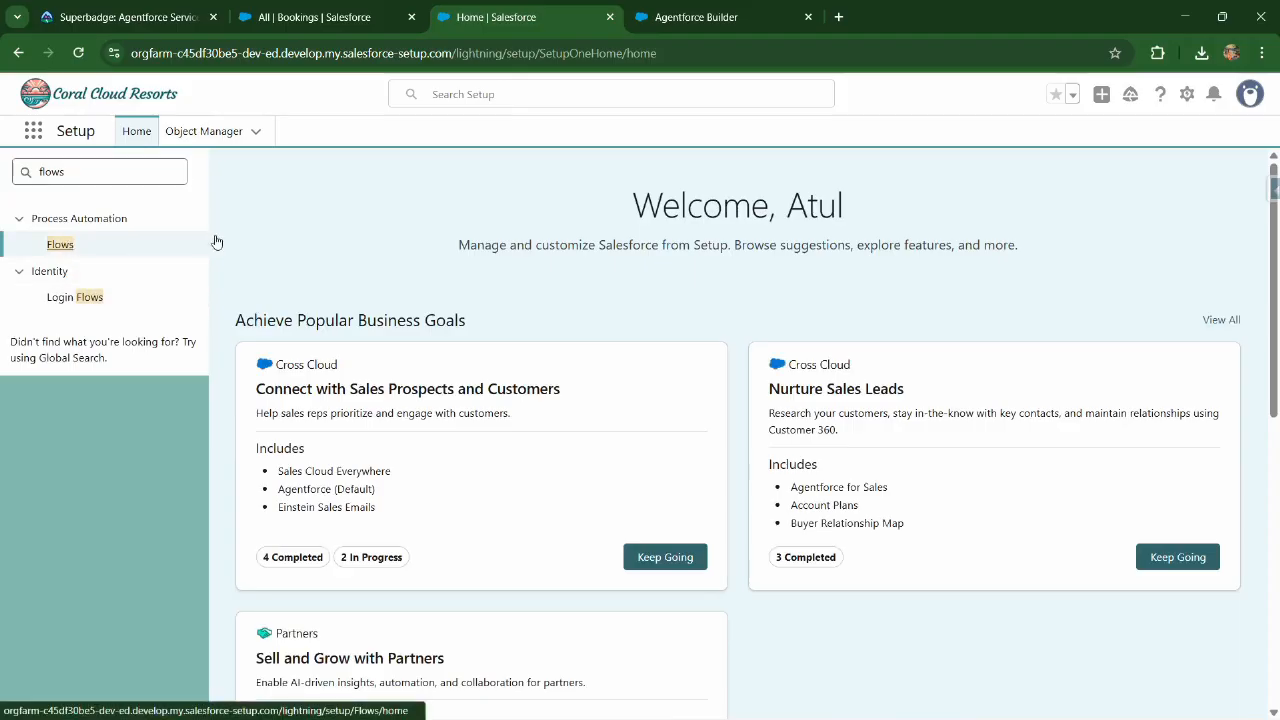
{"action": "mouse_move", "coordinate": [304, 311]}
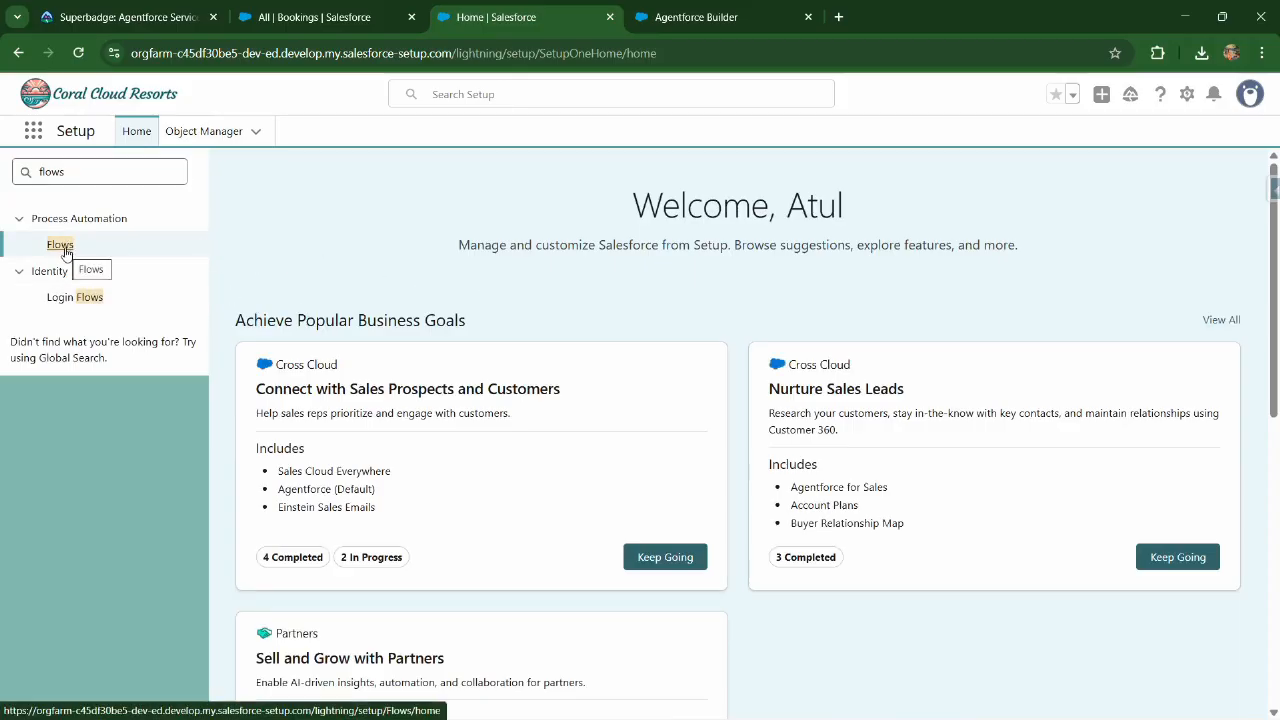
{"action": "left_click", "coordinate": [60, 244]}
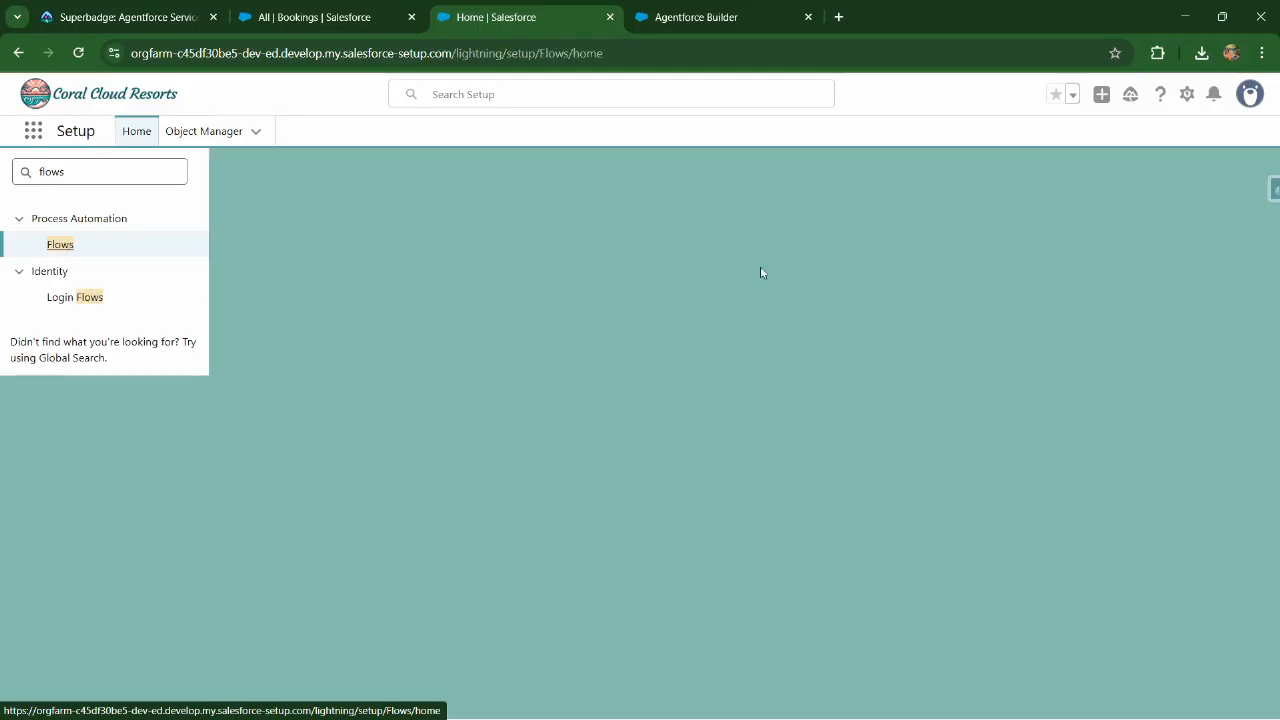
{"action": "left_click", "coordinate": [60, 244]}
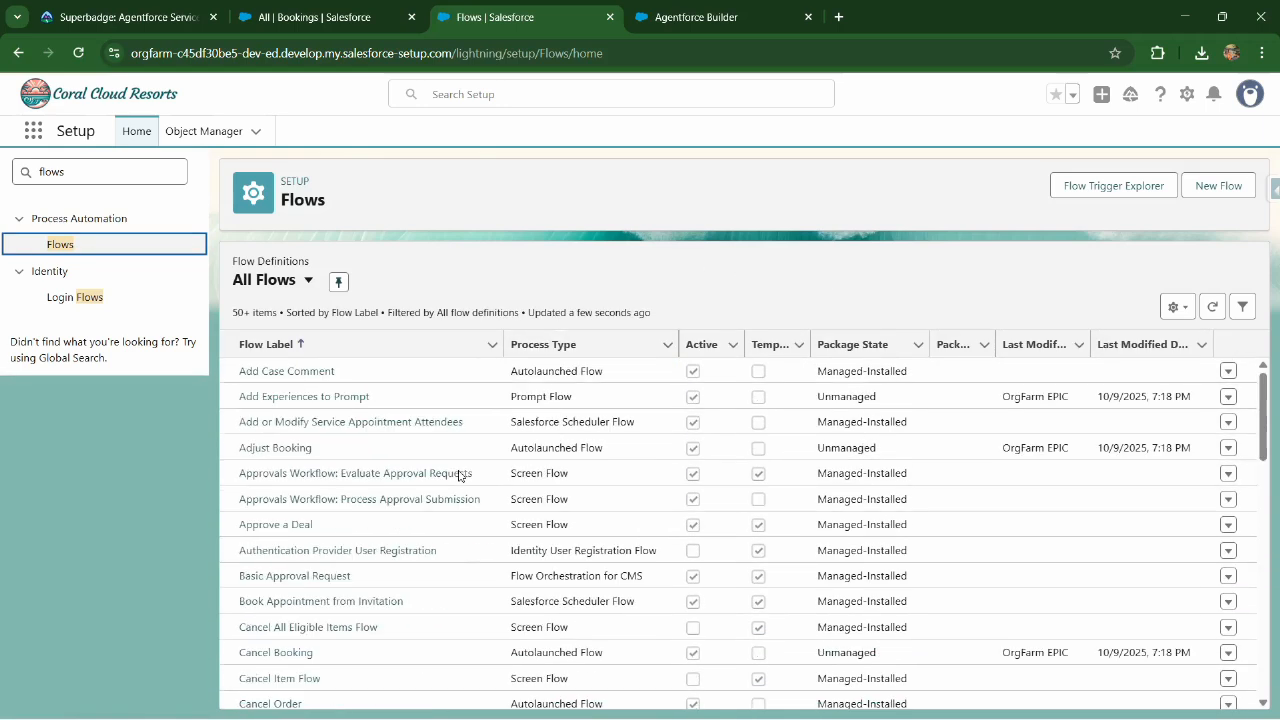
Step: Search the Flows page for 'Route to ESA' and scroll to that flow
{"action": "key", "text": "ctrl+f"}
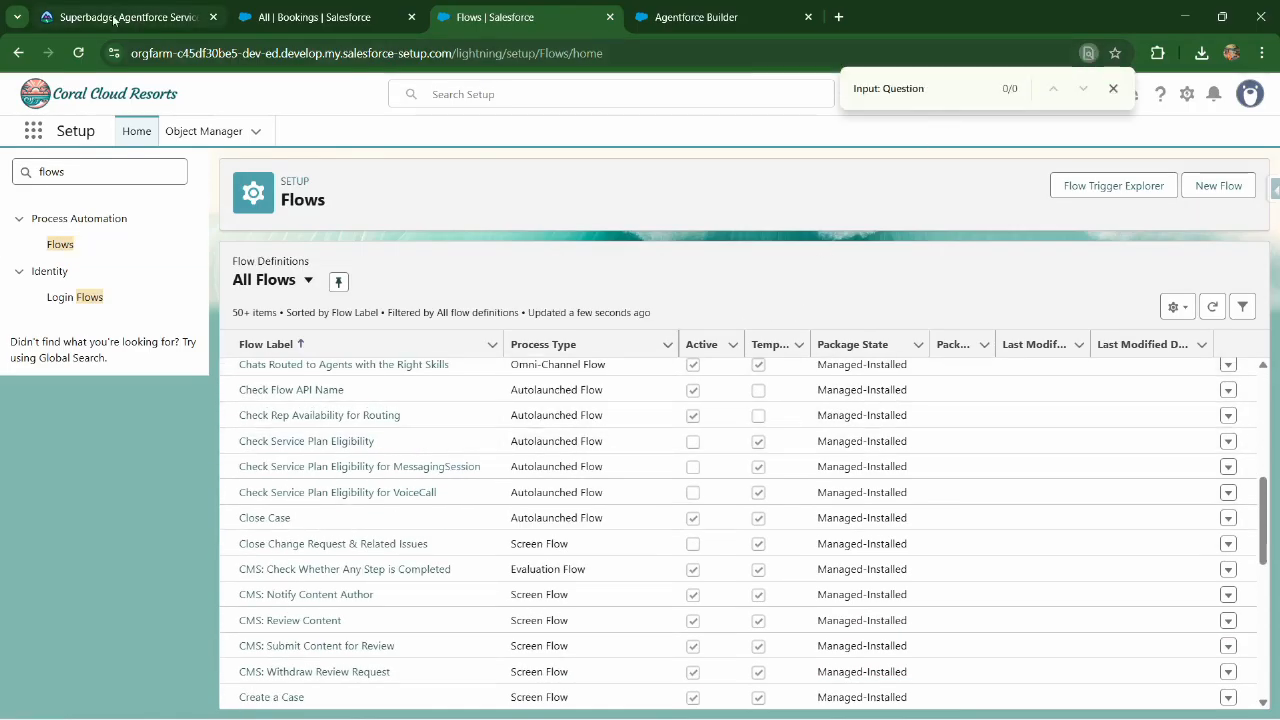
{"action": "left_click", "coordinate": [125, 17]}
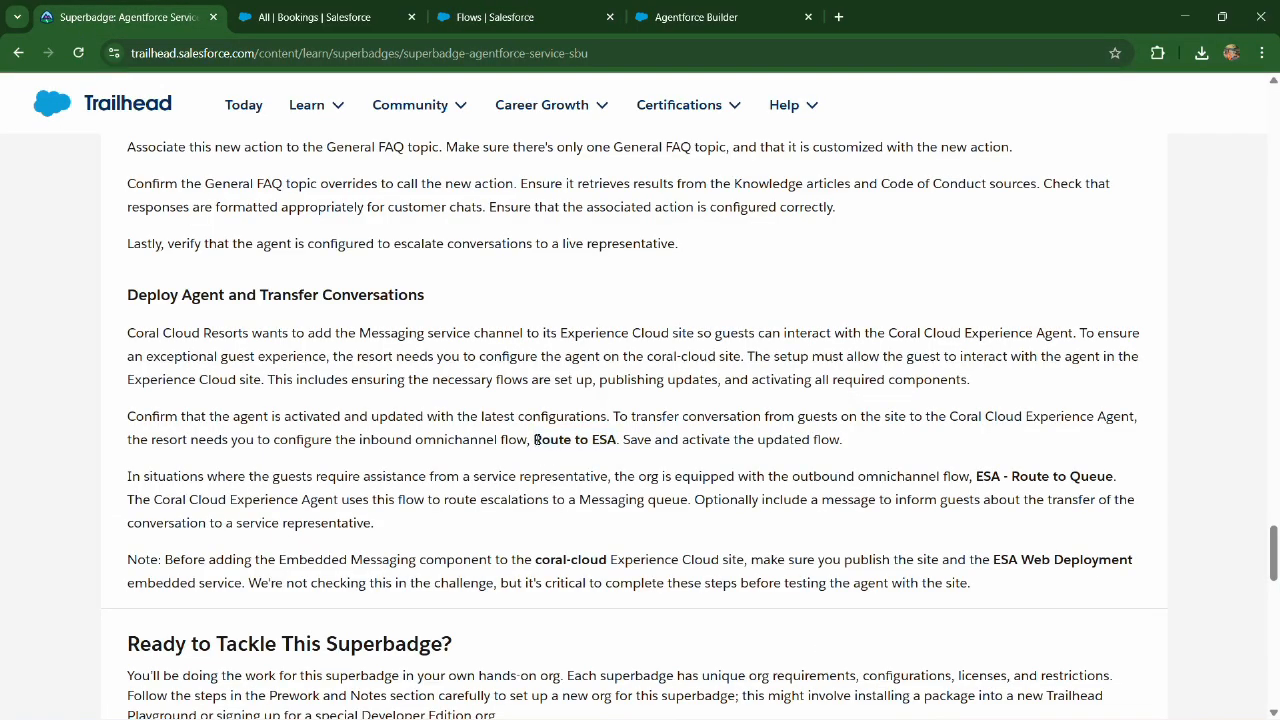
{"action": "double_click", "coordinate": [573, 439]}
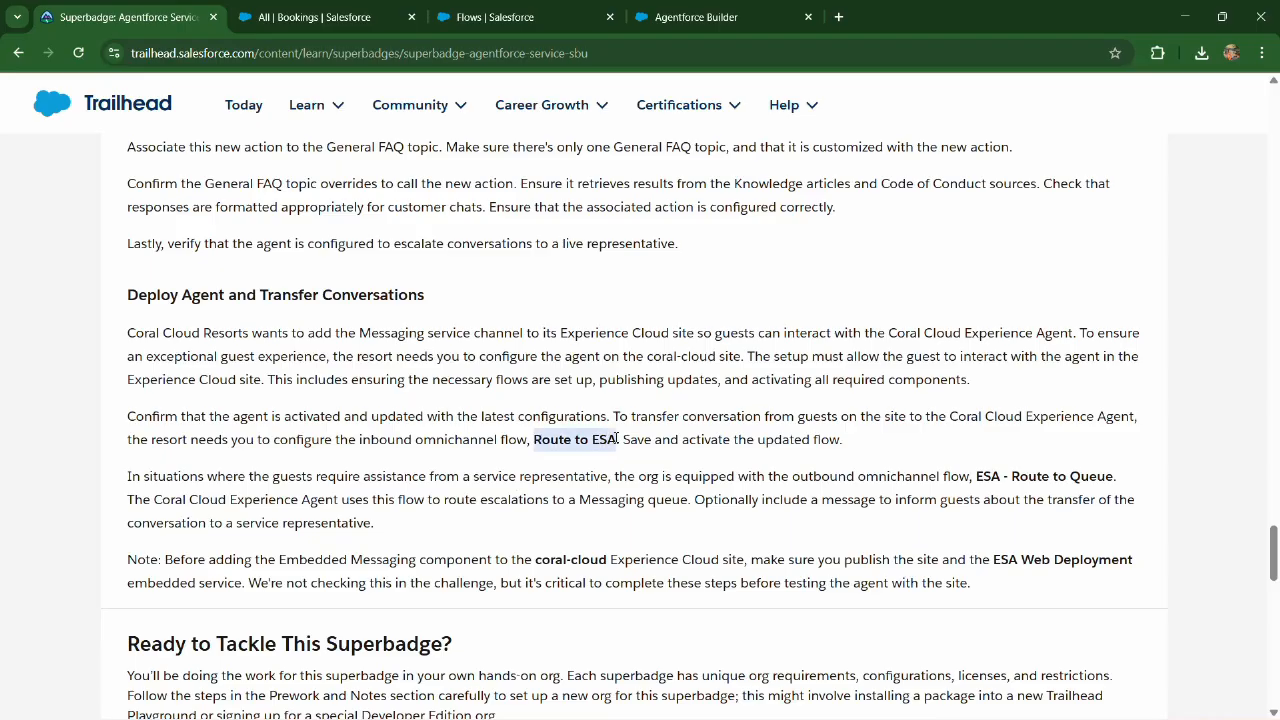
{"action": "left_click", "coordinate": [525, 17]}
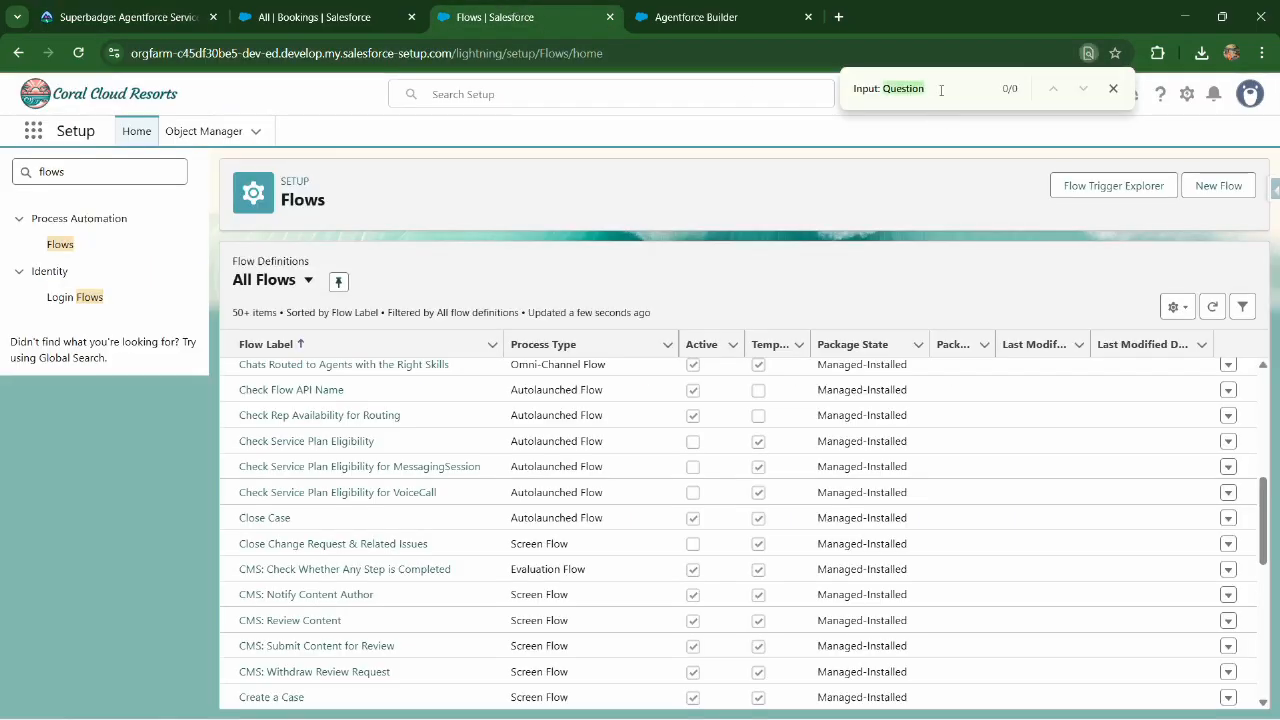
{"action": "type", "text": "Route to ESA"}
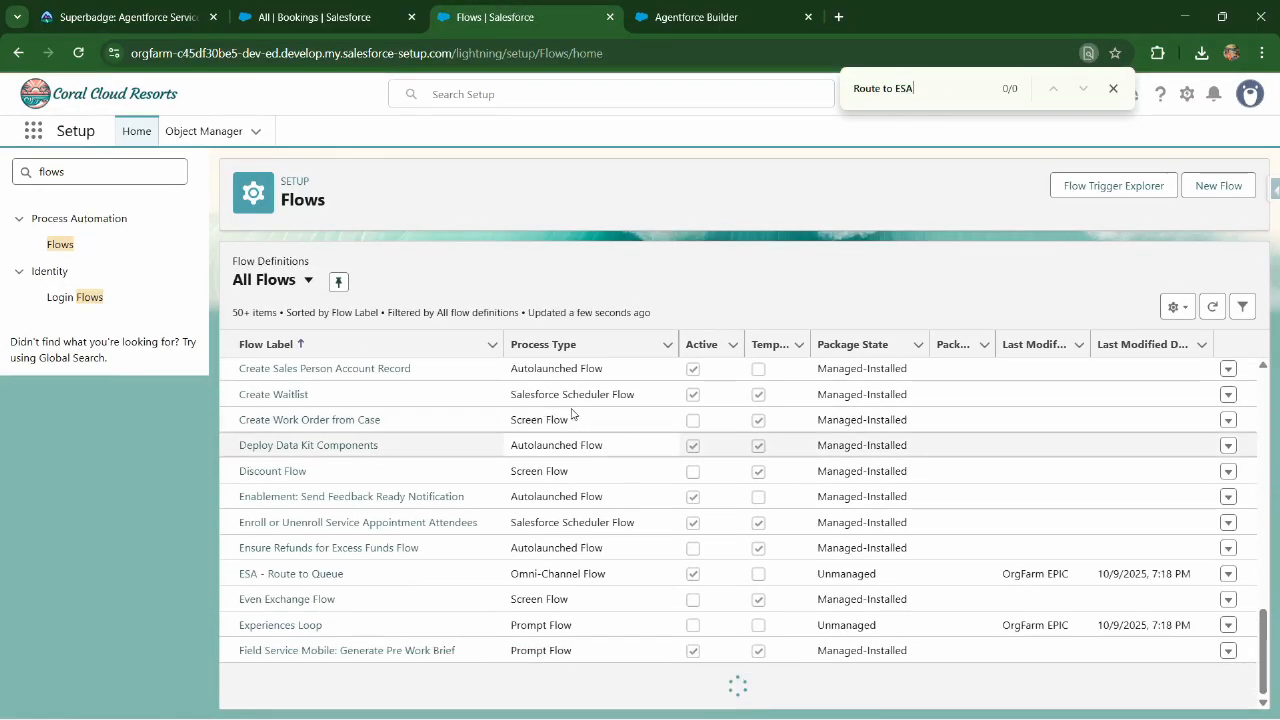
{"action": "scroll", "scroll_direction": "down", "scroll_amount": 3}
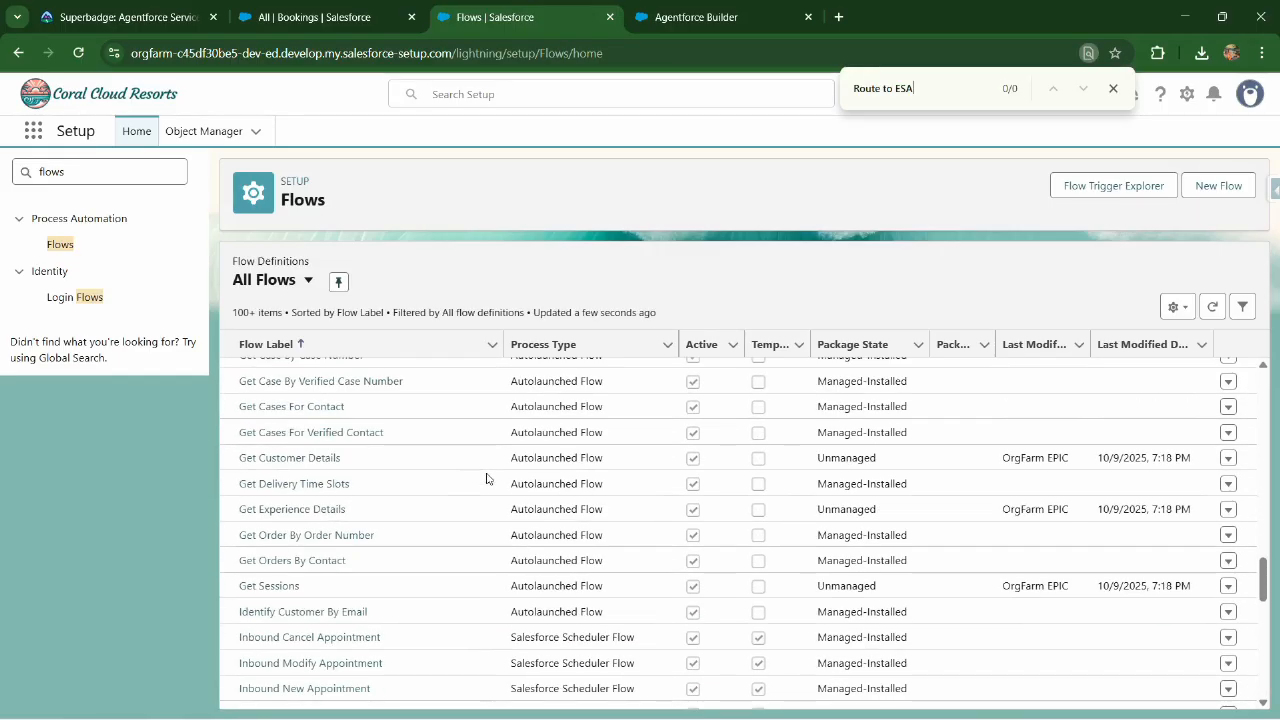
{"action": "scroll", "scroll_direction": "down", "scroll_amount": 3}
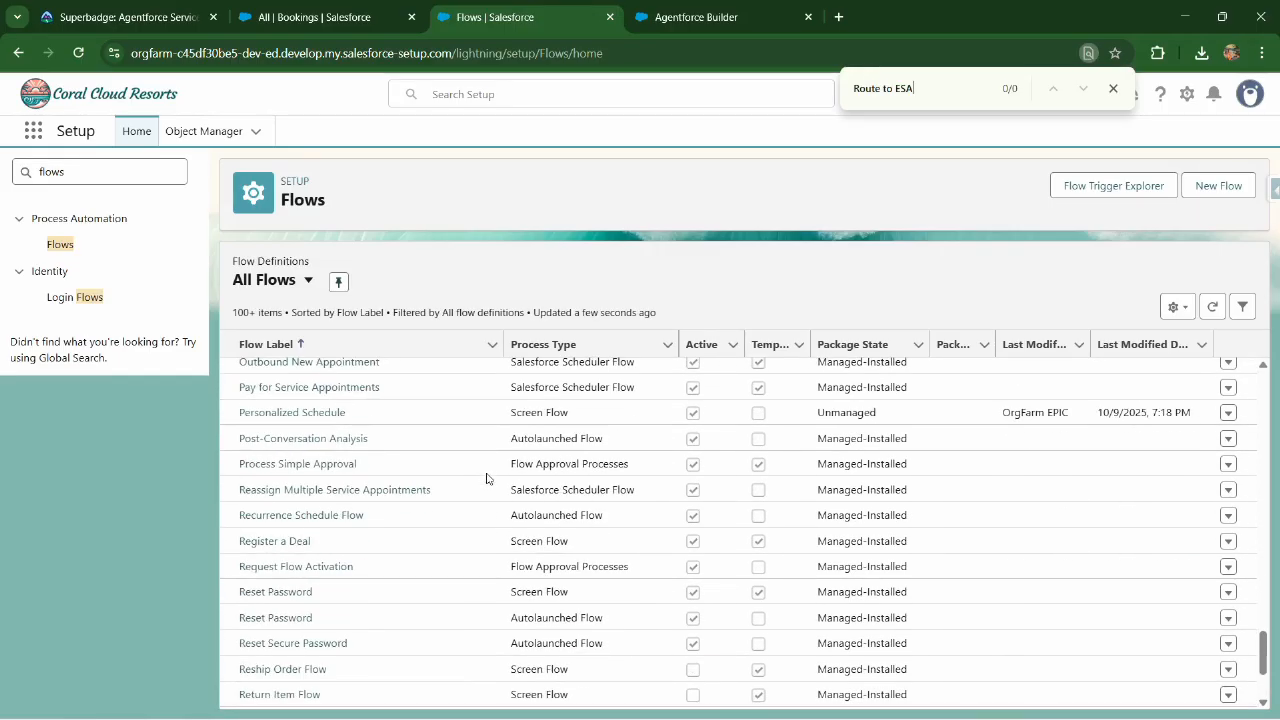
{"action": "scroll", "scroll_direction": "down", "scroll_amount": 3}
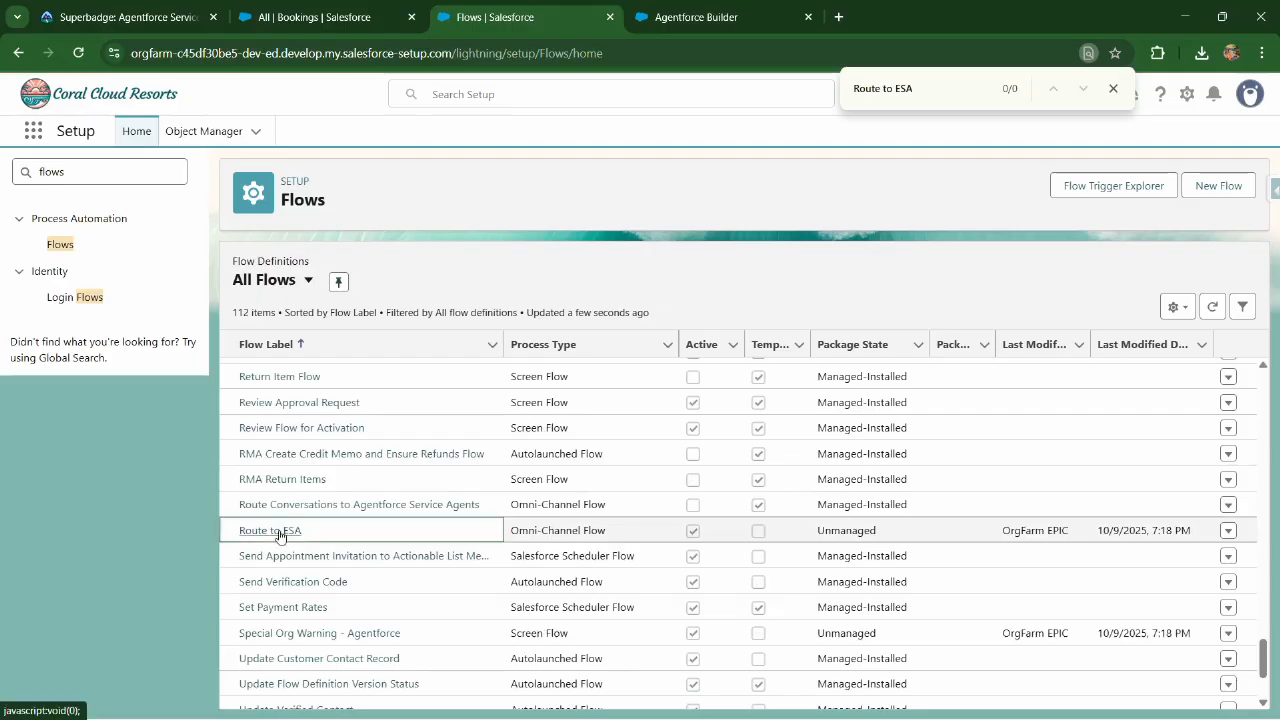
Step: Open the Route to ESA flow and save it as a new Version 4
{"action": "left_click", "coordinate": [267, 530]}
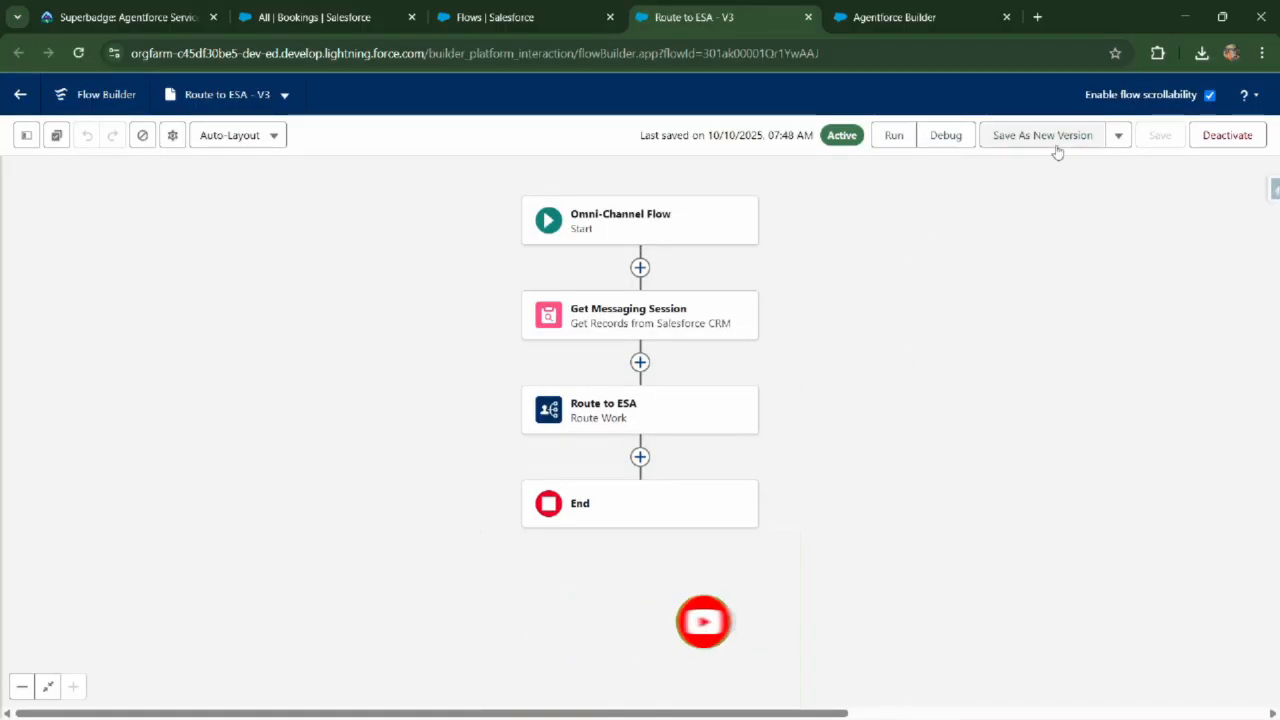
{"action": "left_click", "coordinate": [1041, 135]}
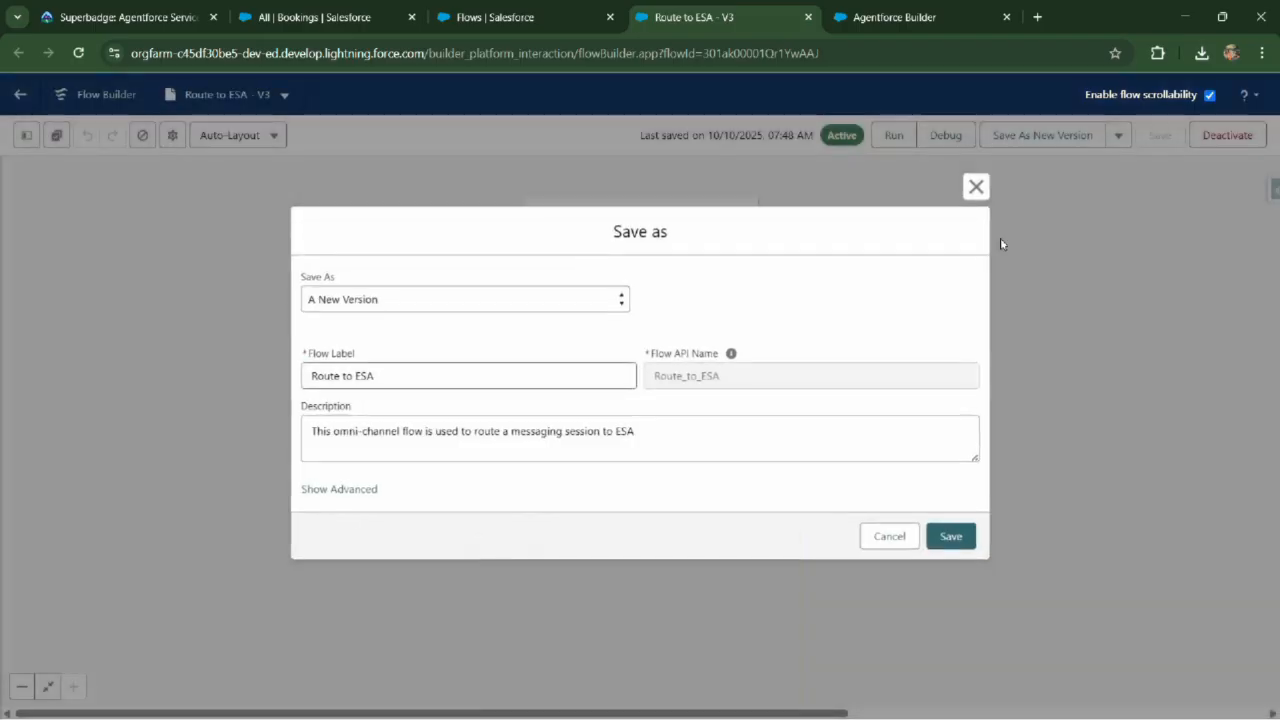
{"action": "left_click", "coordinate": [949, 536]}
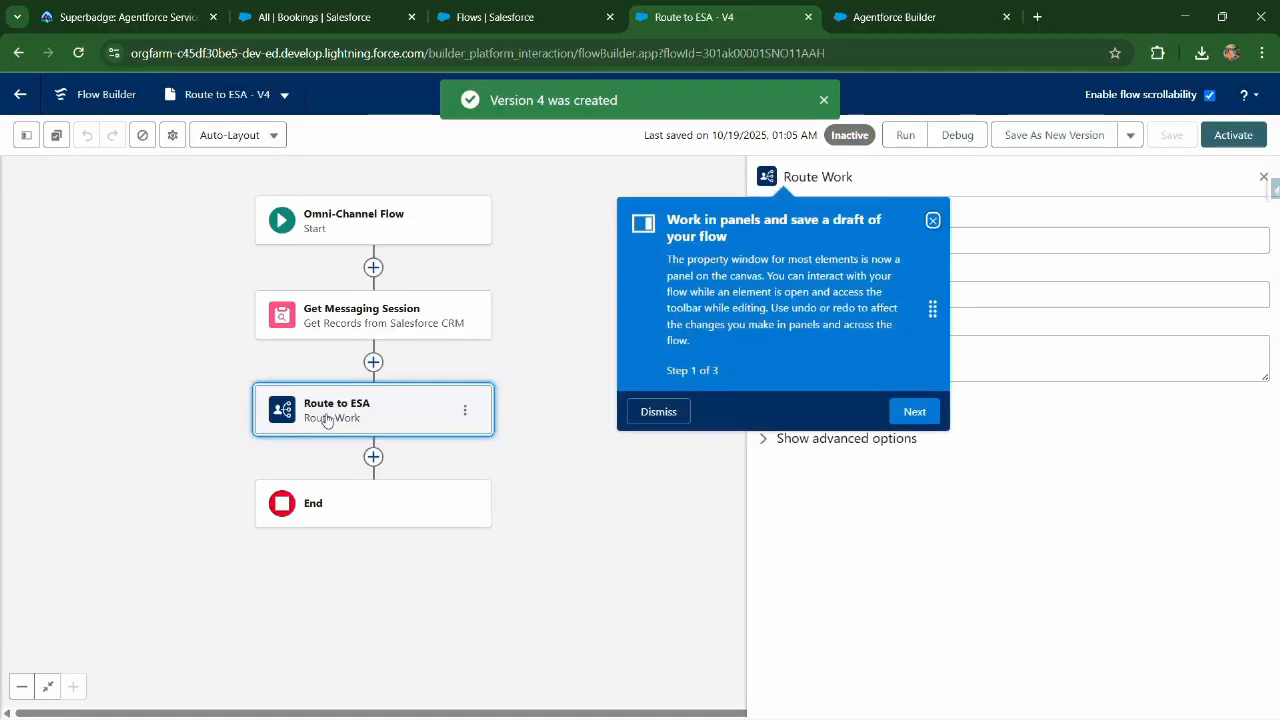
Step: Route work to Agentforce Service Agent 'Coral Cloud Experience Agent', keeping Messaging Queue fallback
{"action": "left_click", "coordinate": [658, 411]}
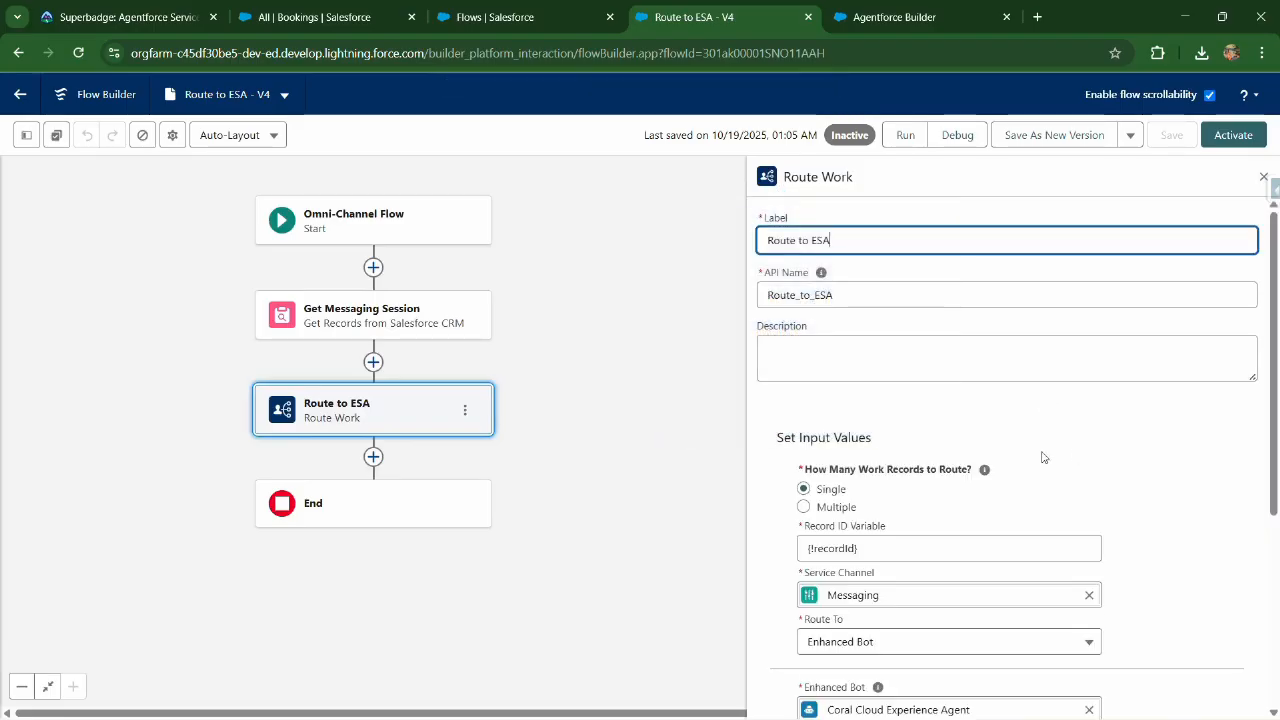
{"action": "scroll", "scroll_direction": "down", "scroll_amount": 3}
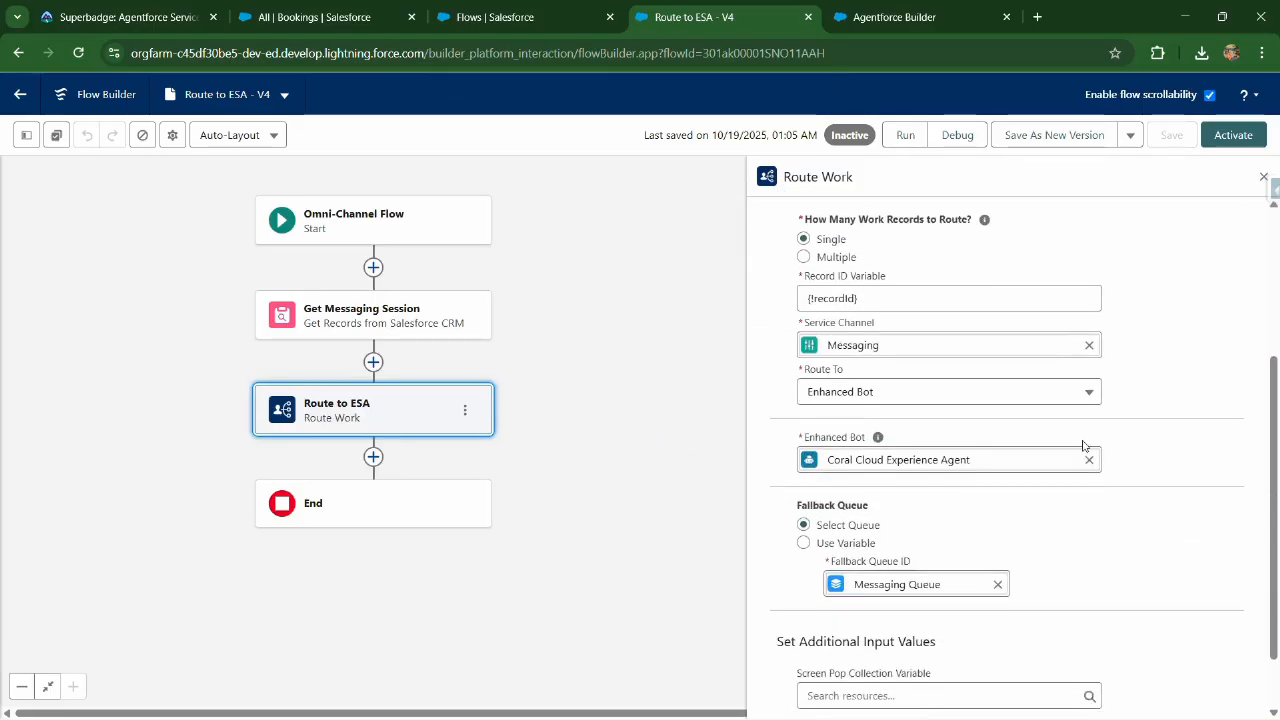
{"action": "mouse_move", "coordinate": [1172, 426]}
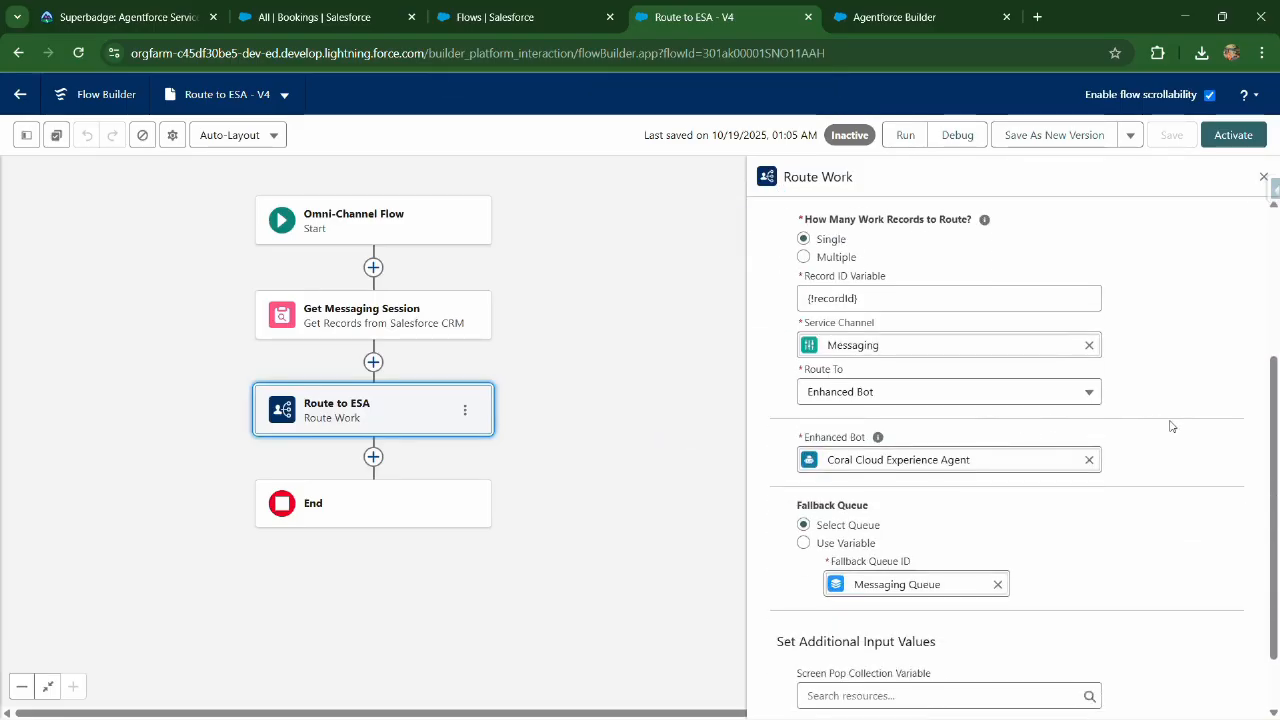
{"action": "mouse_move", "coordinate": [913, 395]}
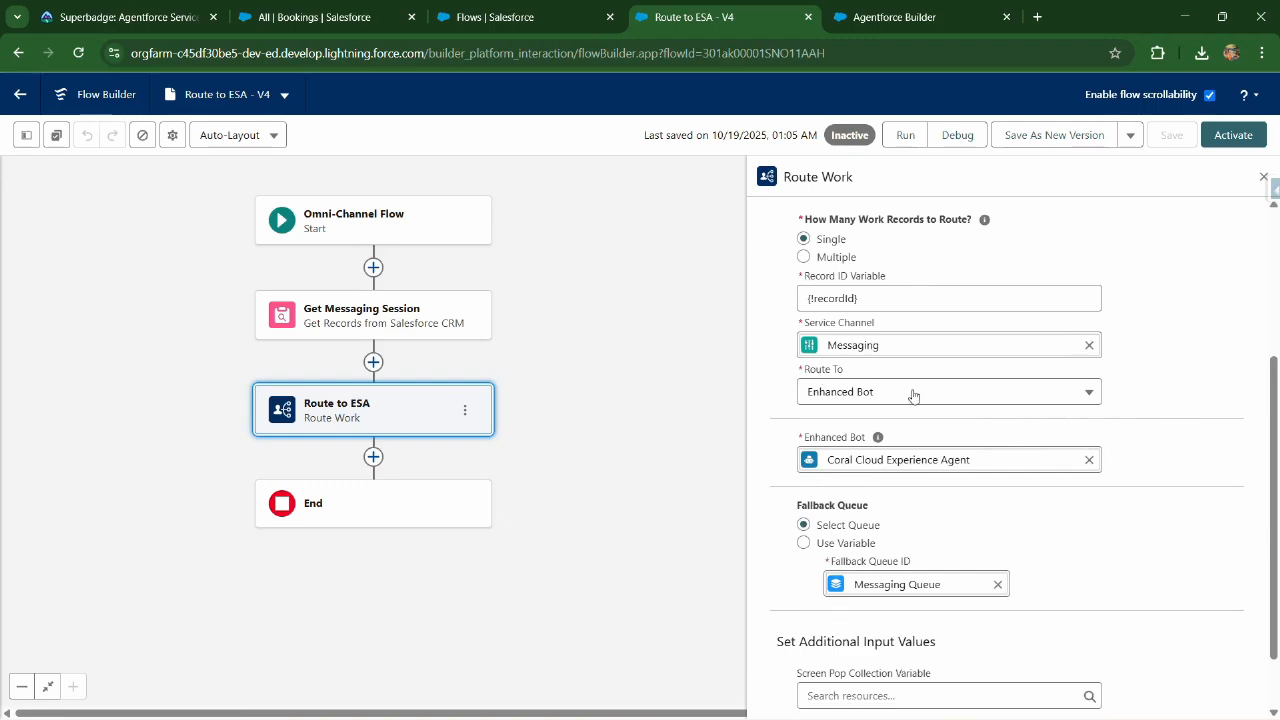
{"action": "left_click", "coordinate": [947, 391]}
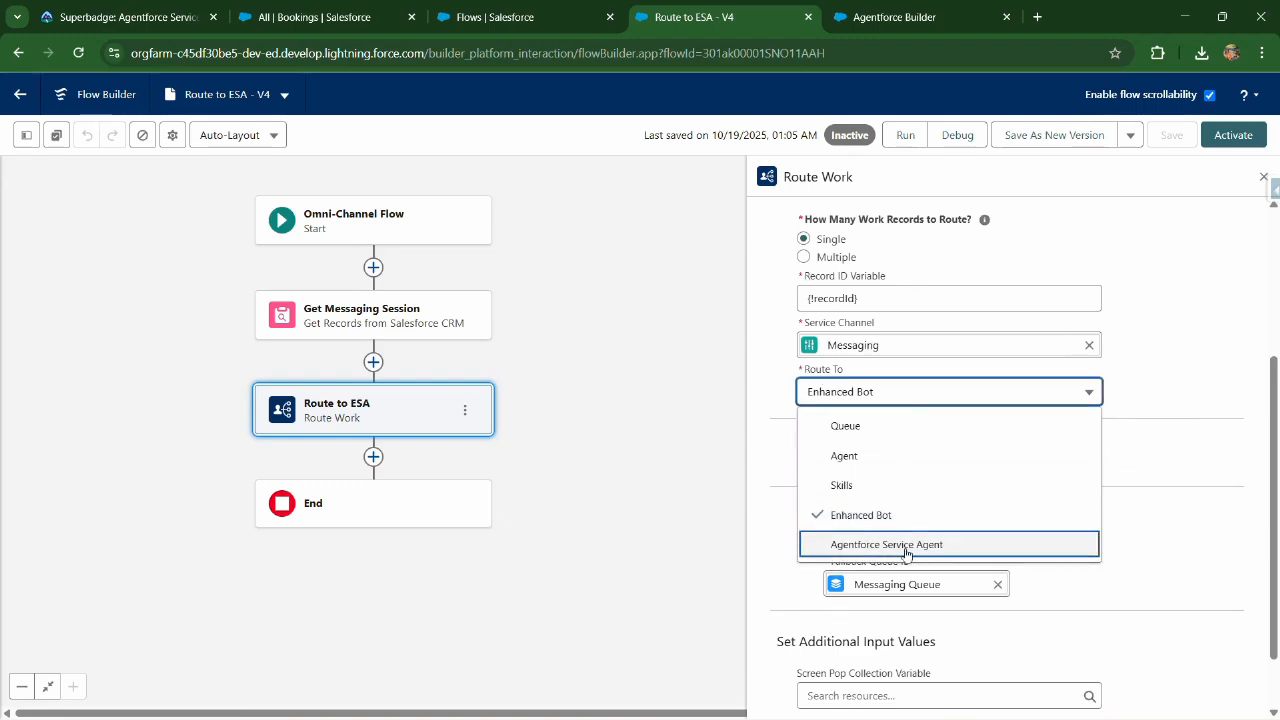
{"action": "left_click", "coordinate": [886, 544]}
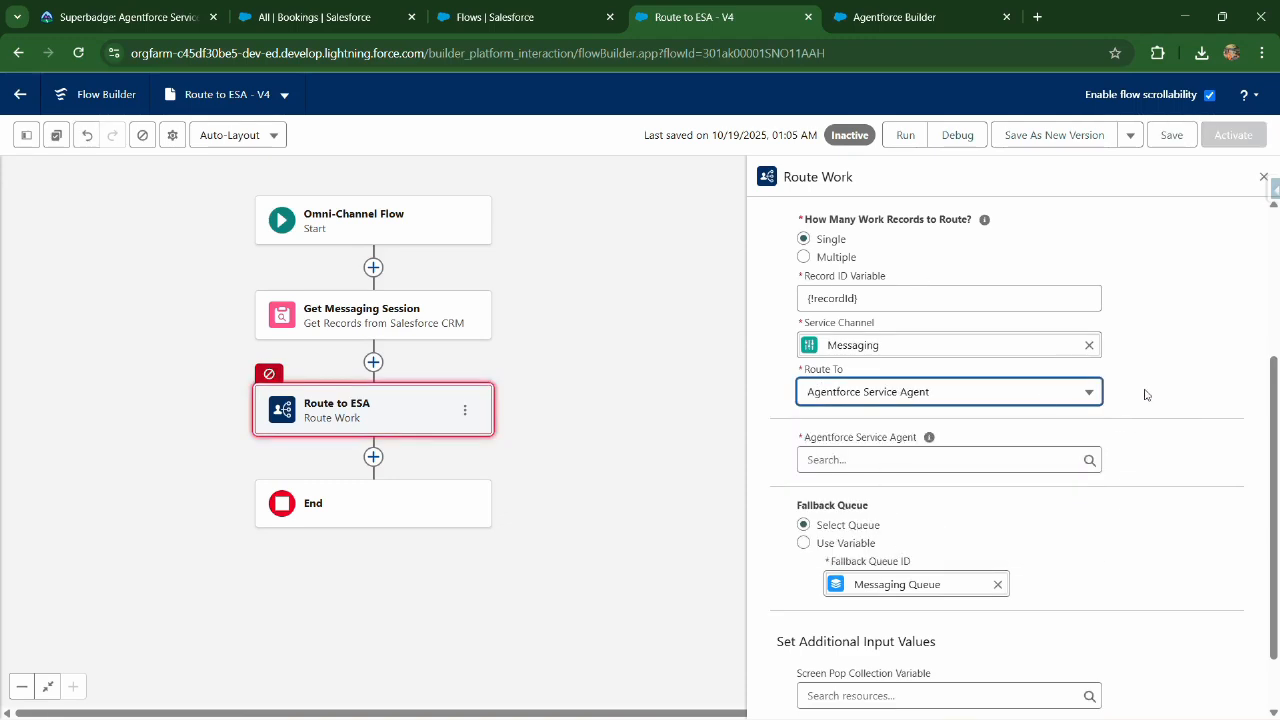
{"action": "left_click", "coordinate": [940, 459]}
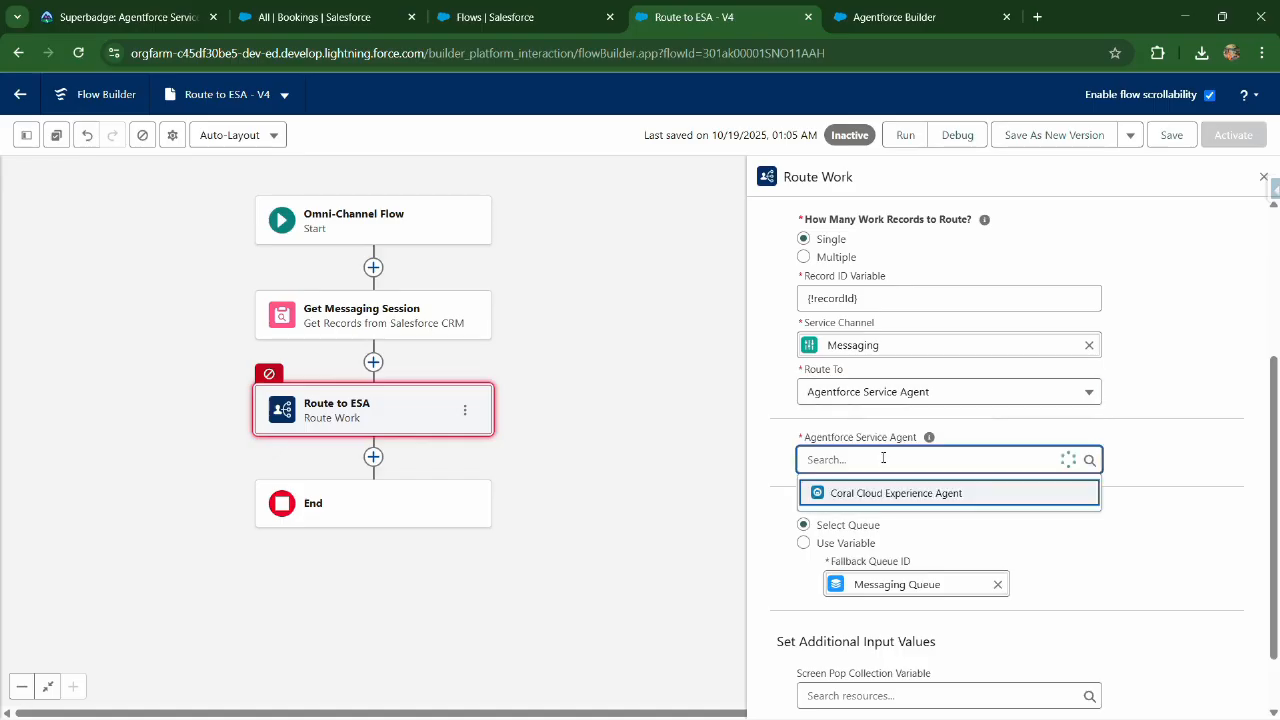
{"action": "mouse_move", "coordinate": [900, 498]}
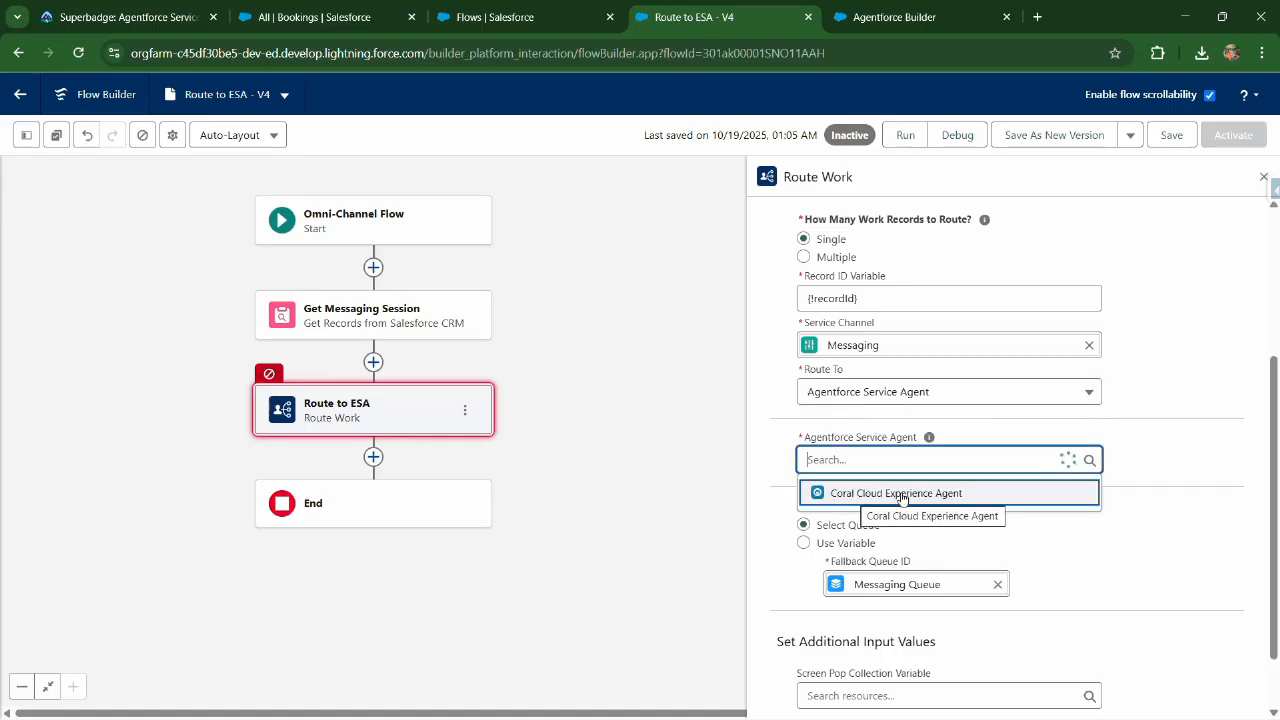
{"action": "left_click", "coordinate": [895, 492]}
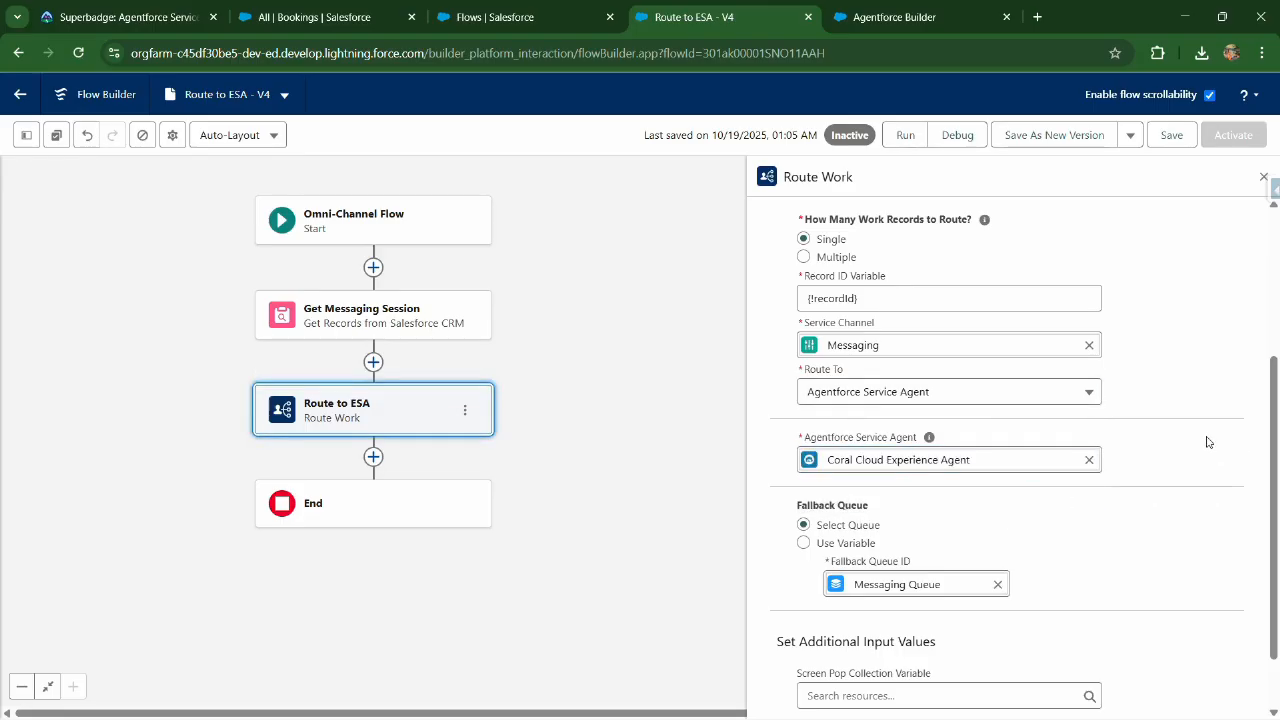
{"action": "scroll", "scroll_direction": "down", "scroll_amount": 3}
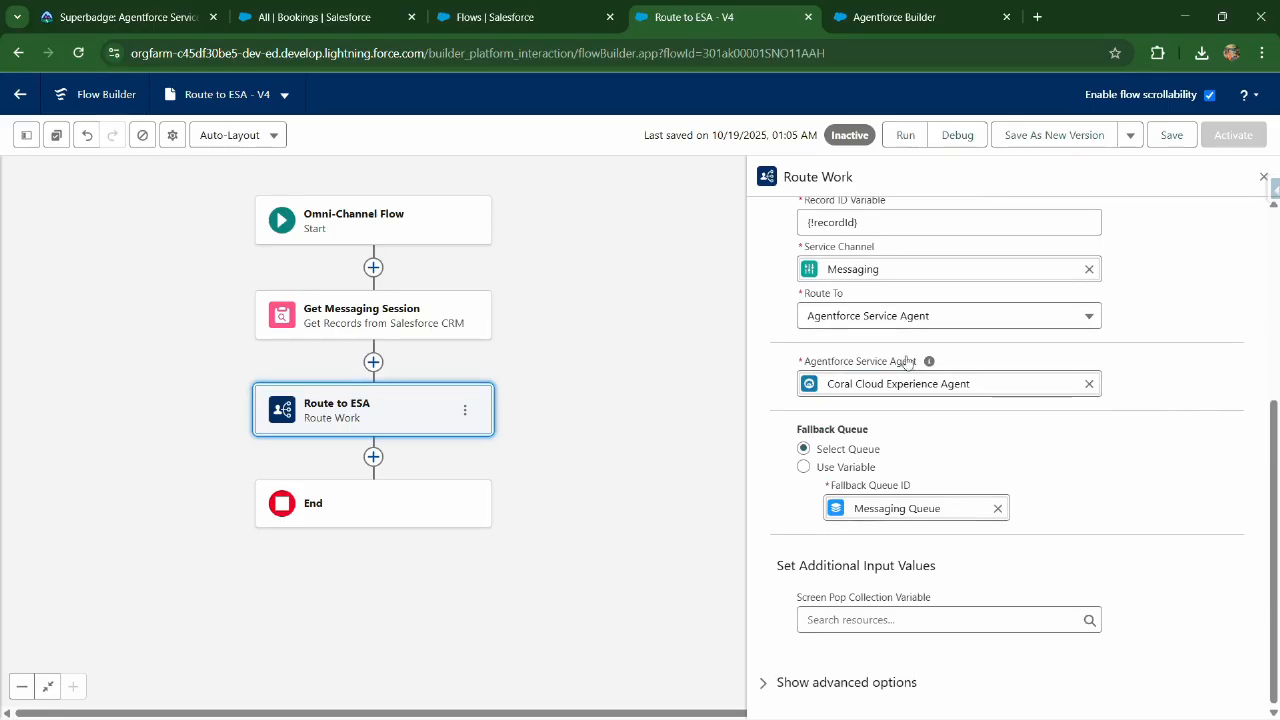
{"action": "mouse_move", "coordinate": [966, 417]}
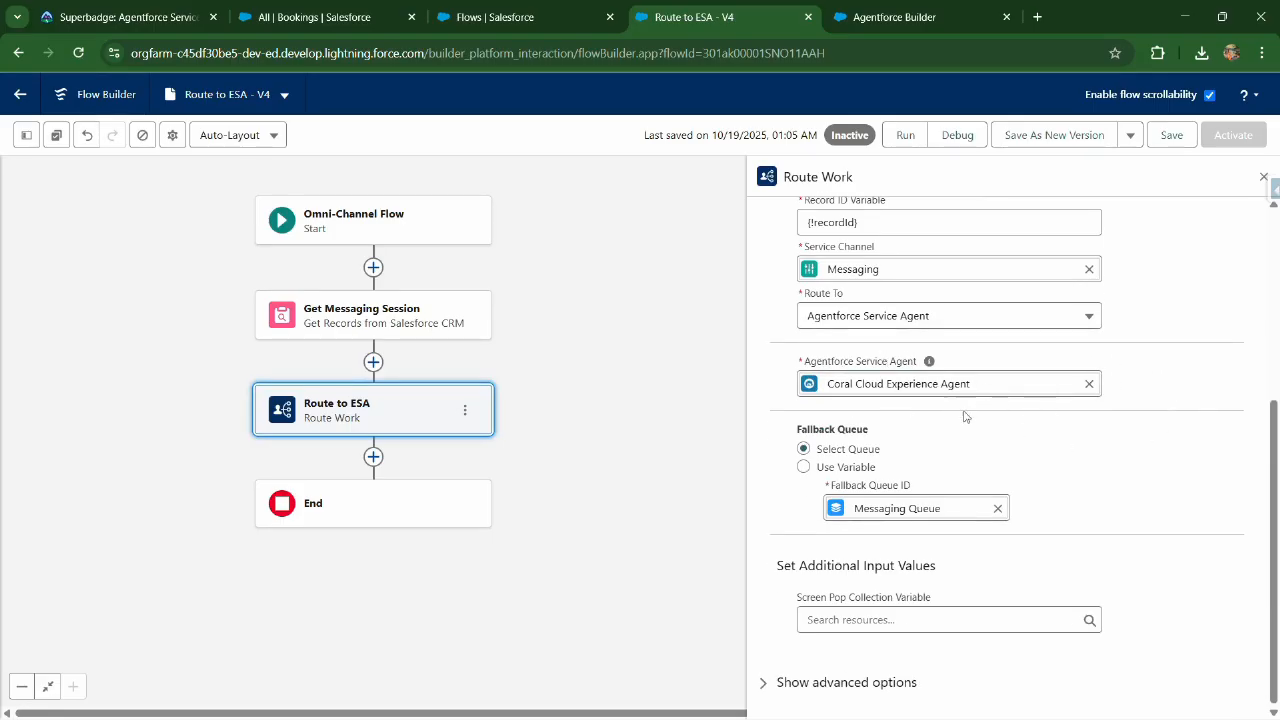
{"action": "scroll", "scroll_direction": "up", "scroll_amount": 3}
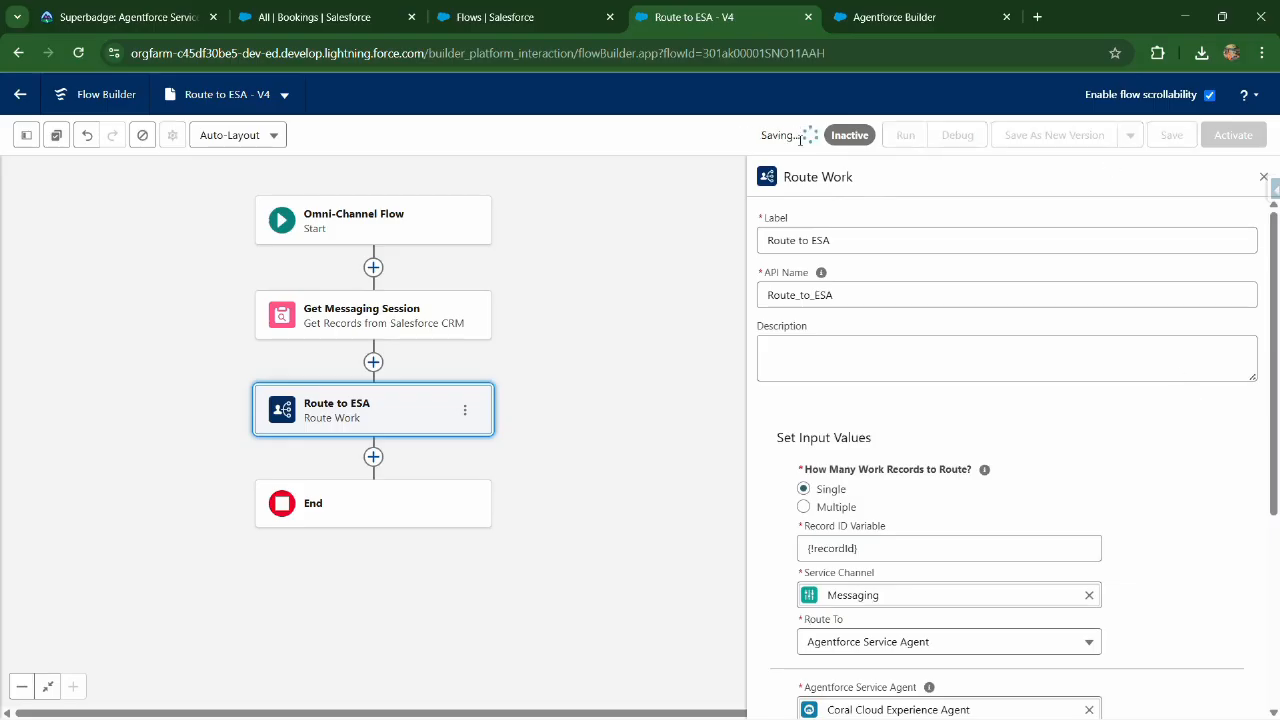
{"action": "mouse_move", "coordinate": [706, 141]}
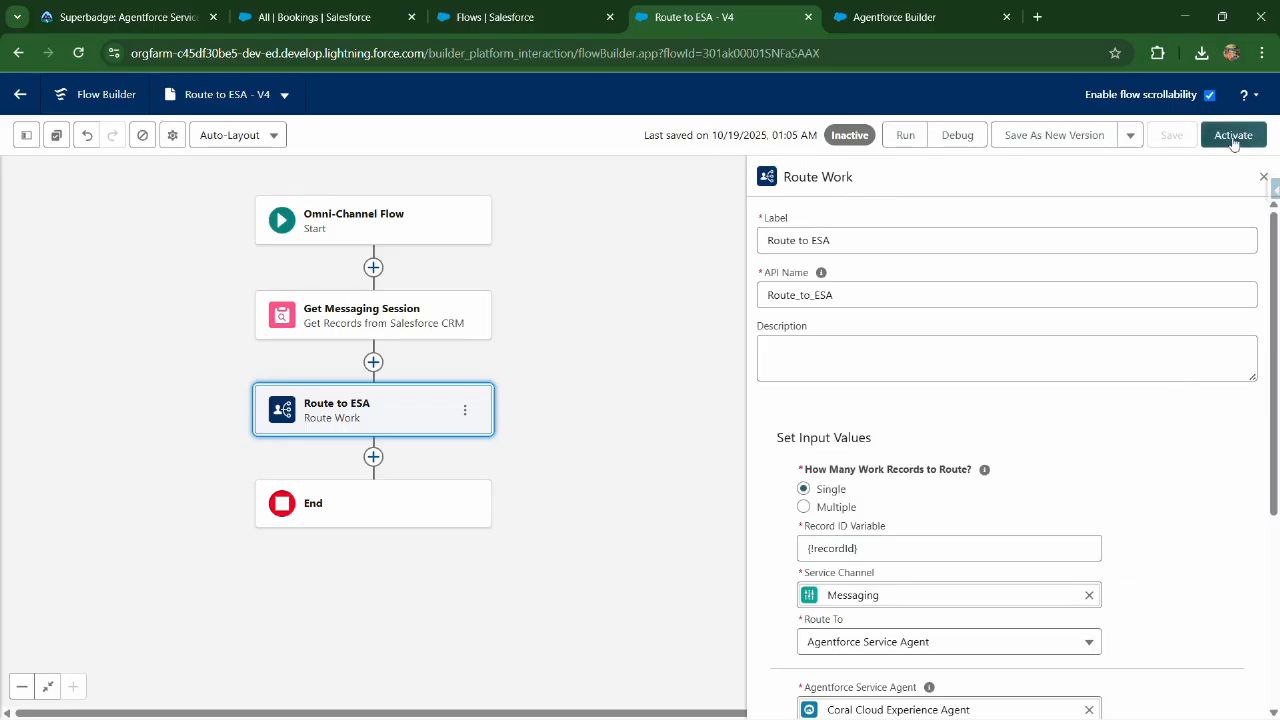
Step: Save and activate Version 4 of the Route to ESA flow
{"action": "left_click", "coordinate": [1233, 135]}
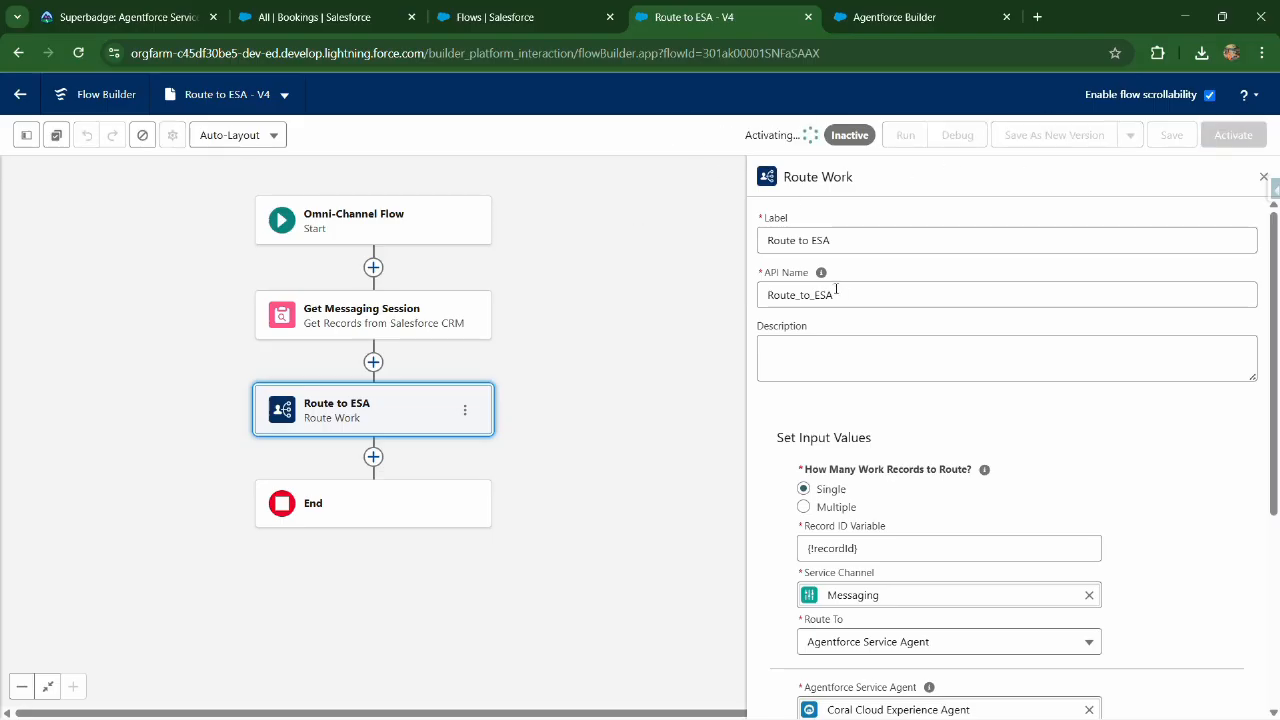
{"action": "left_click", "coordinate": [1233, 135]}
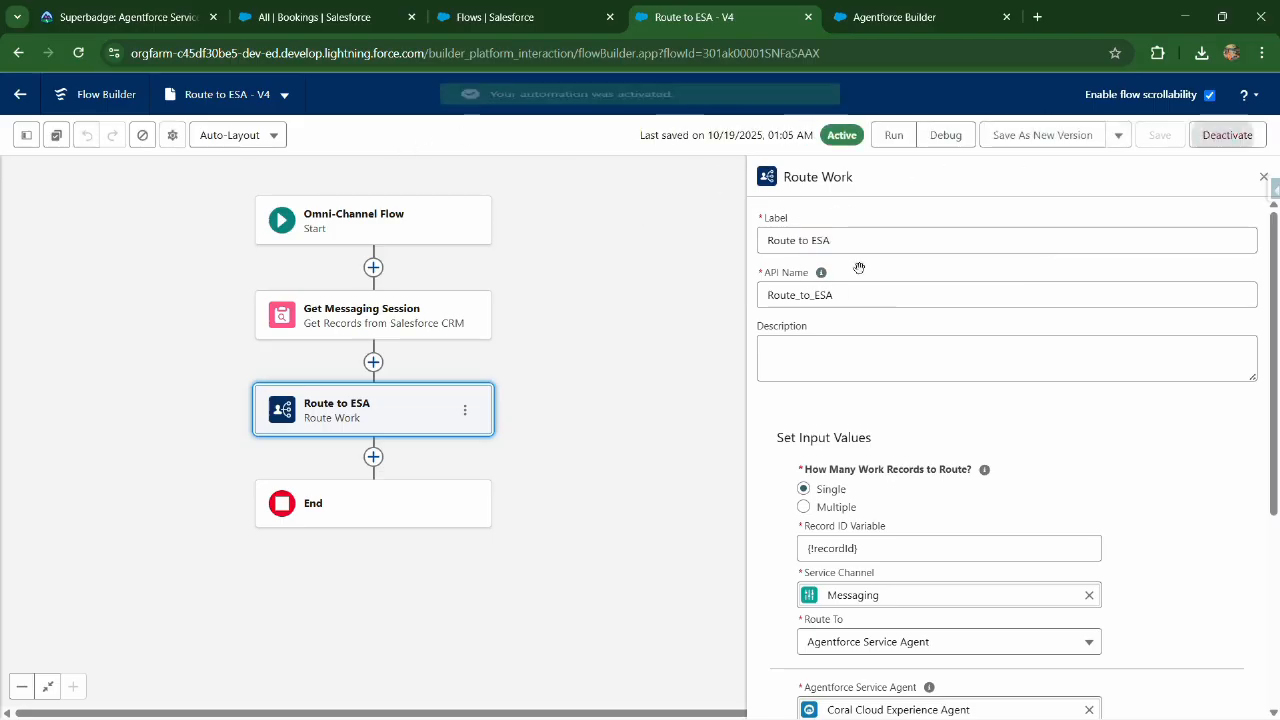
{"action": "scroll", "scroll_direction": "down", "scroll_amount": 3}
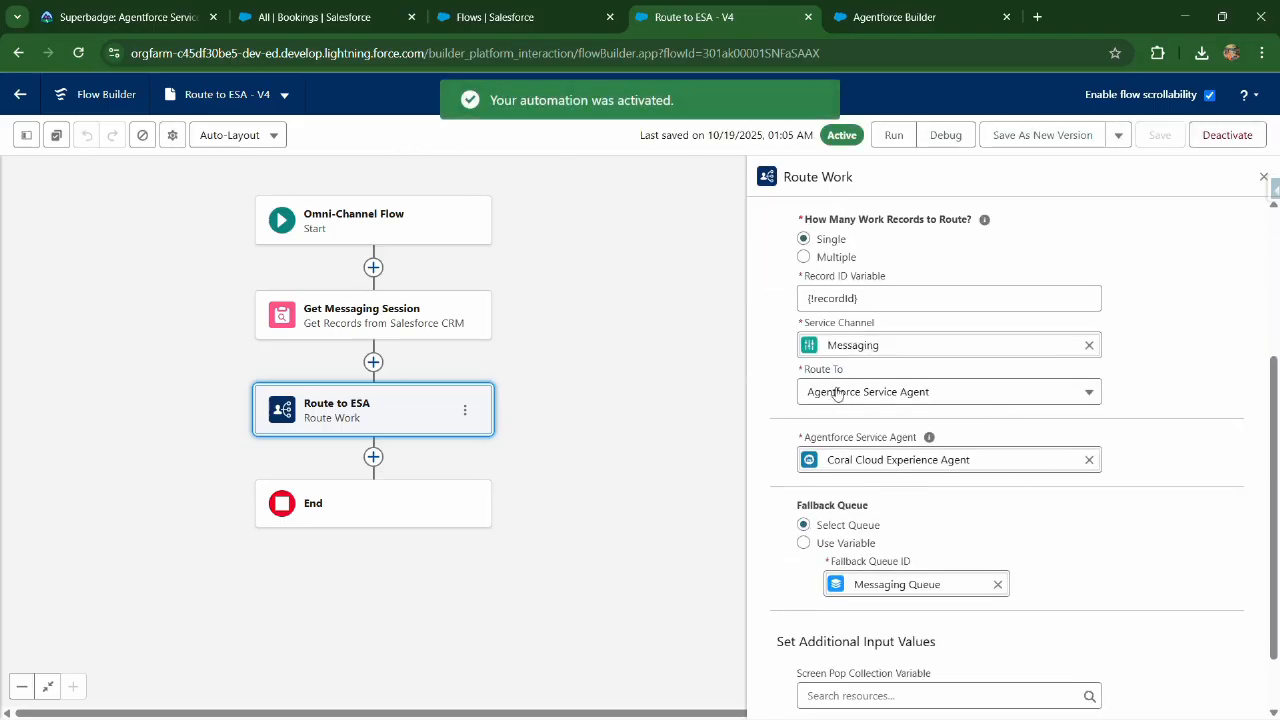
{"action": "mouse_move", "coordinate": [913, 407]}
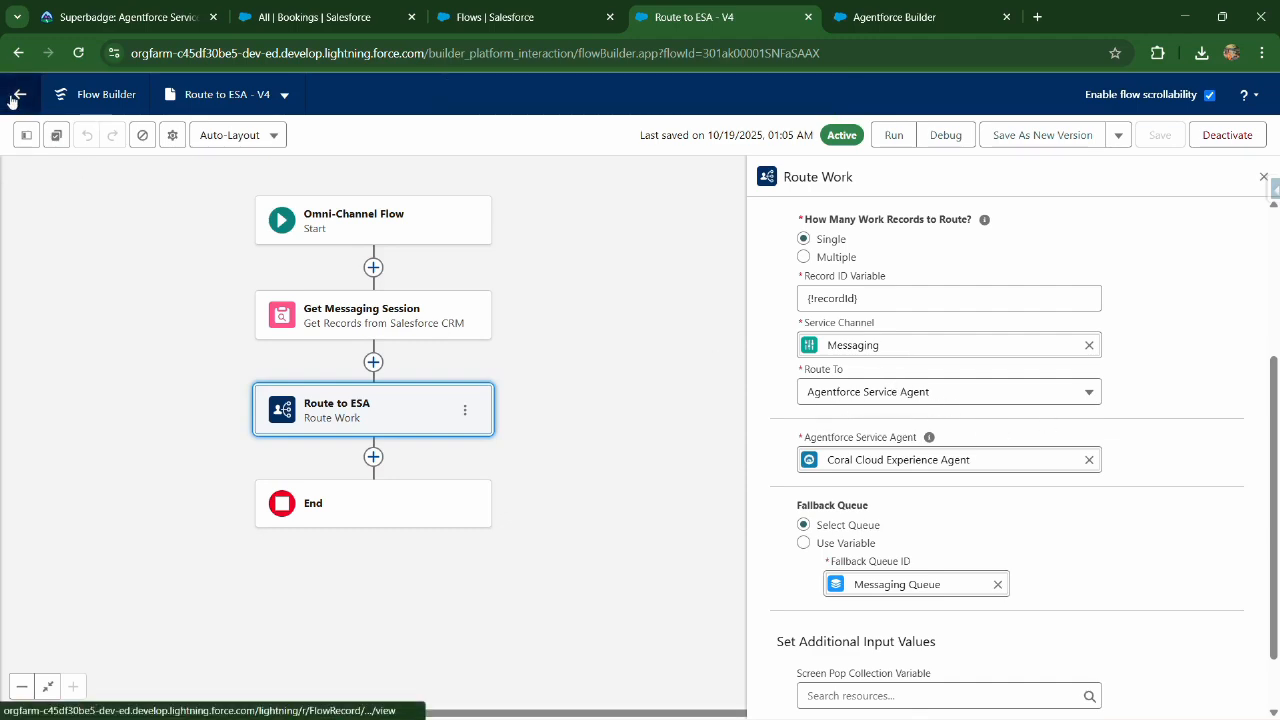
Step: Return to the activated flow record, review the Trailhead and agent tabs, then open Setup
{"action": "left_click", "coordinate": [18, 53]}
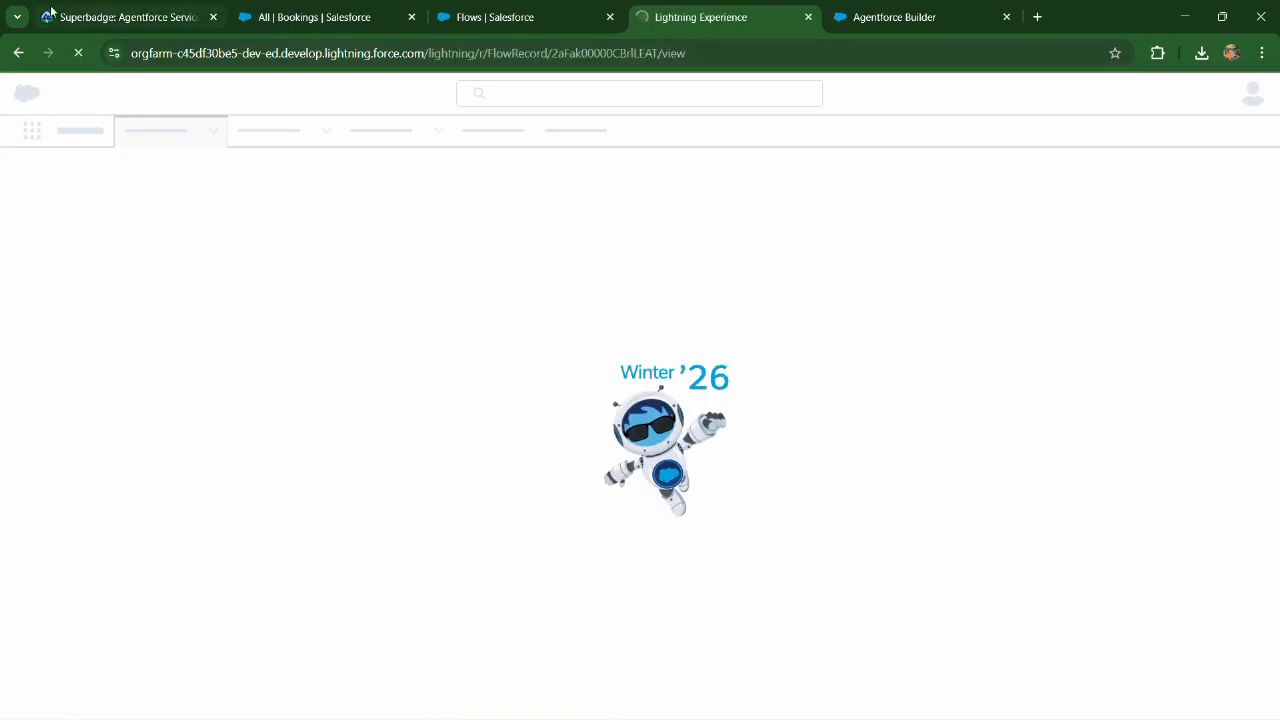
{"action": "left_click", "coordinate": [120, 17]}
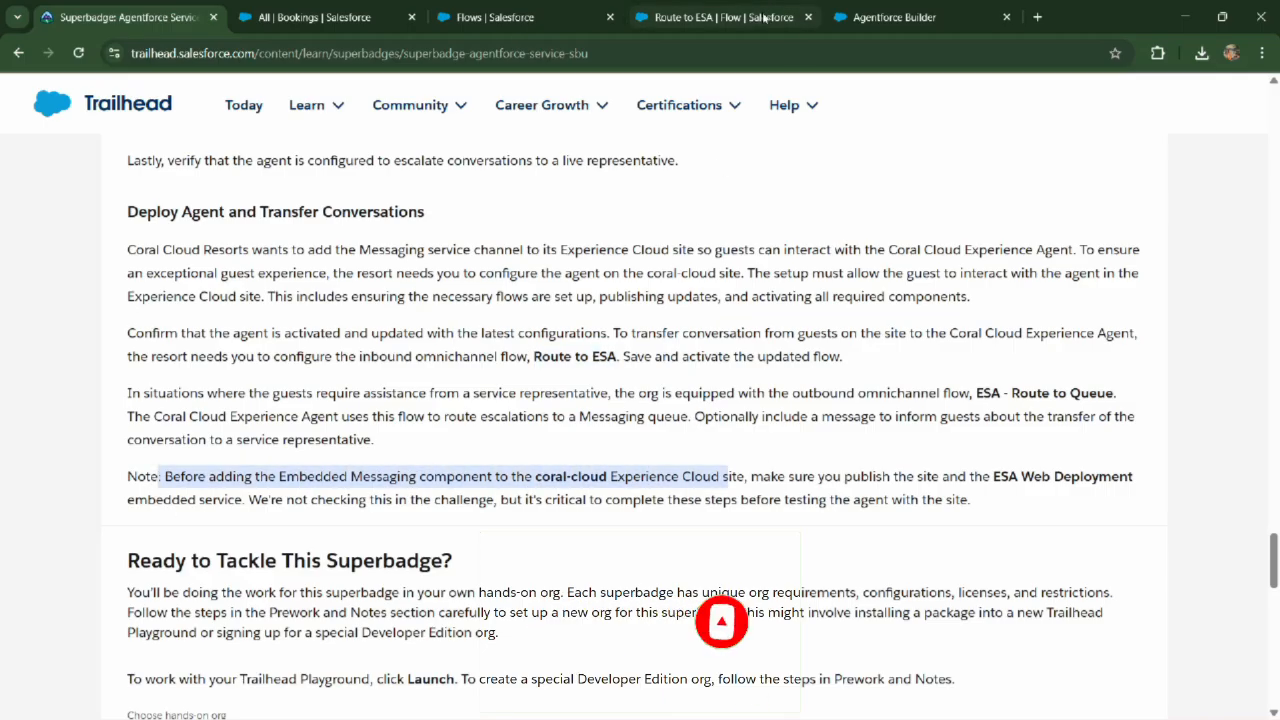
{"action": "left_click", "coordinate": [890, 17]}
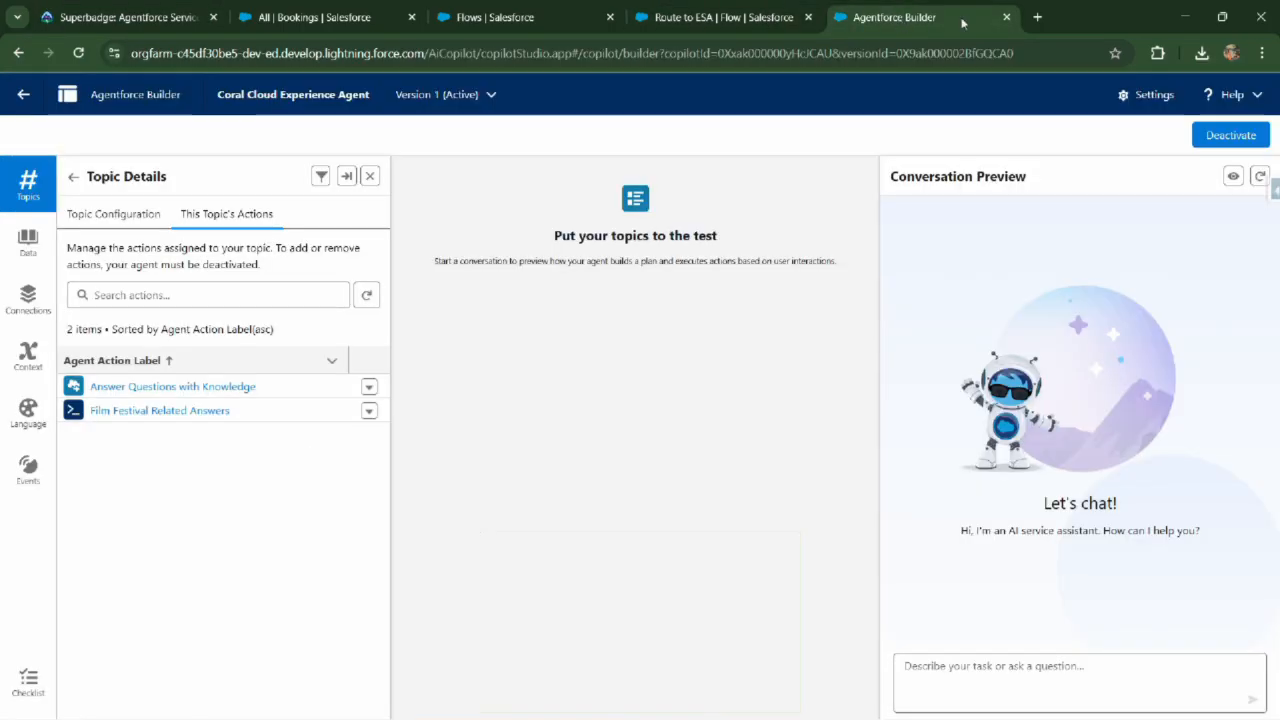
{"action": "left_click", "coordinate": [720, 17]}
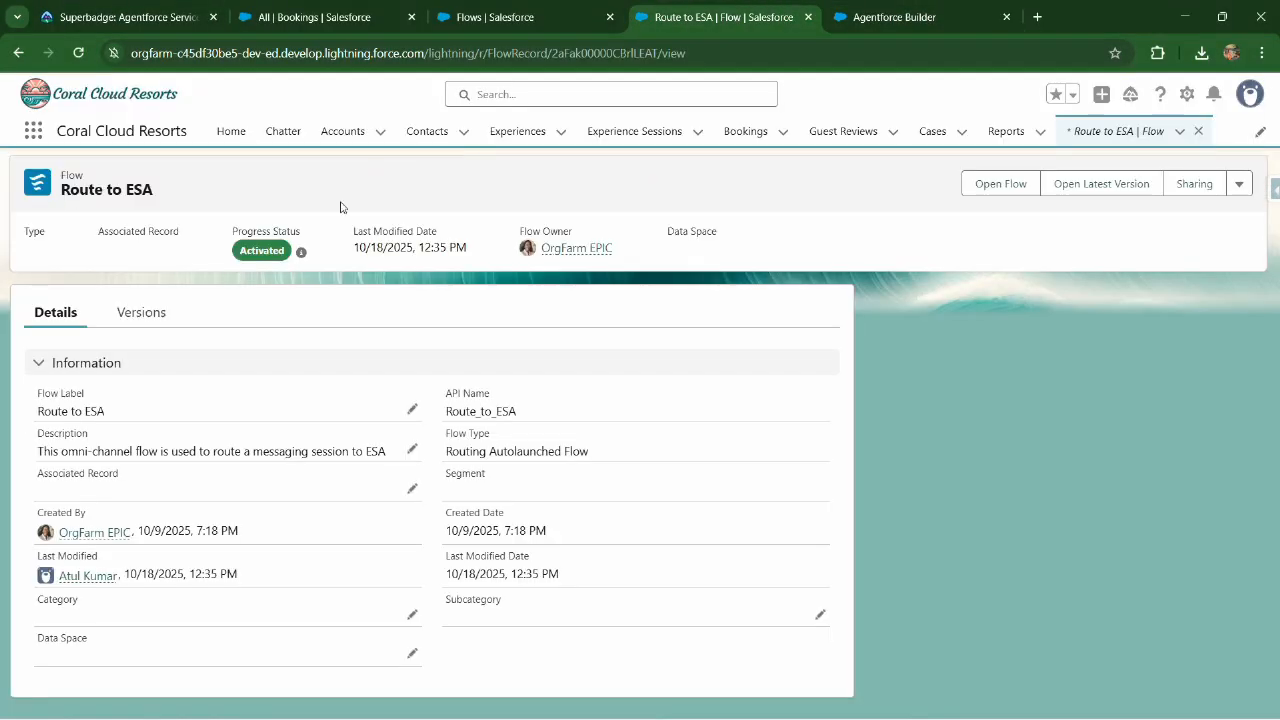
{"action": "left_click", "coordinate": [1187, 94]}
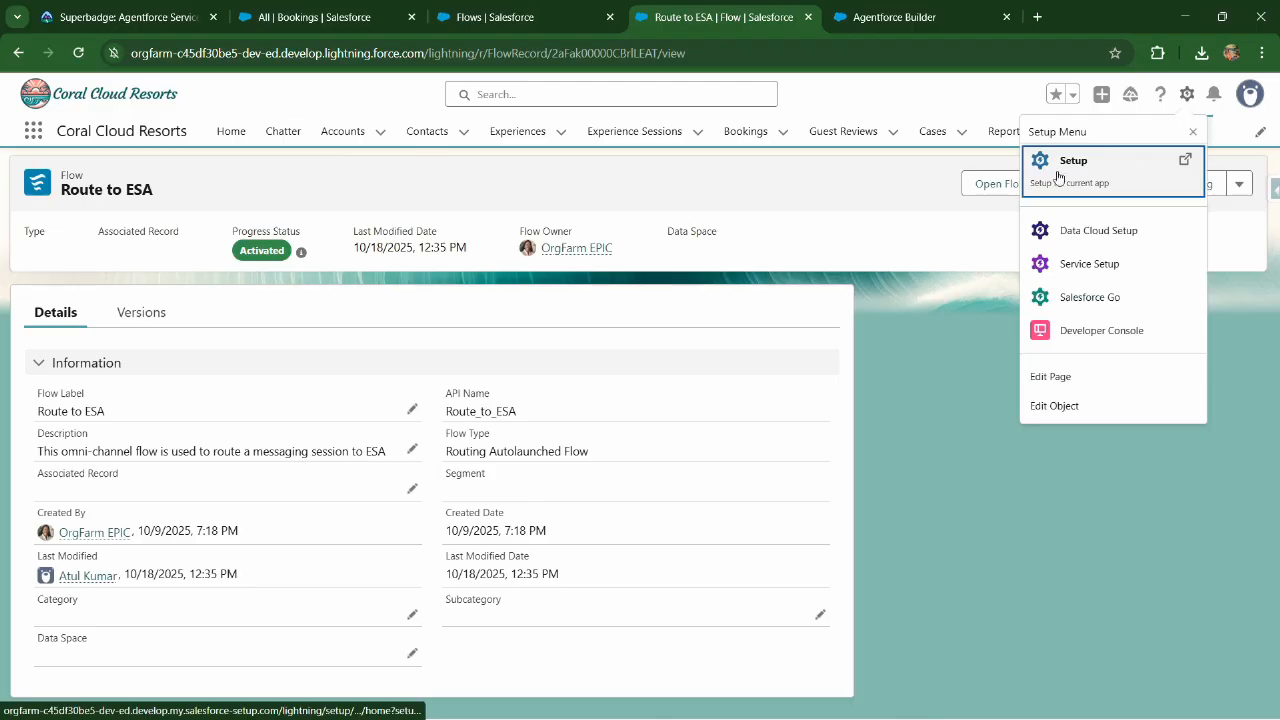
{"action": "left_click", "coordinate": [1073, 160]}
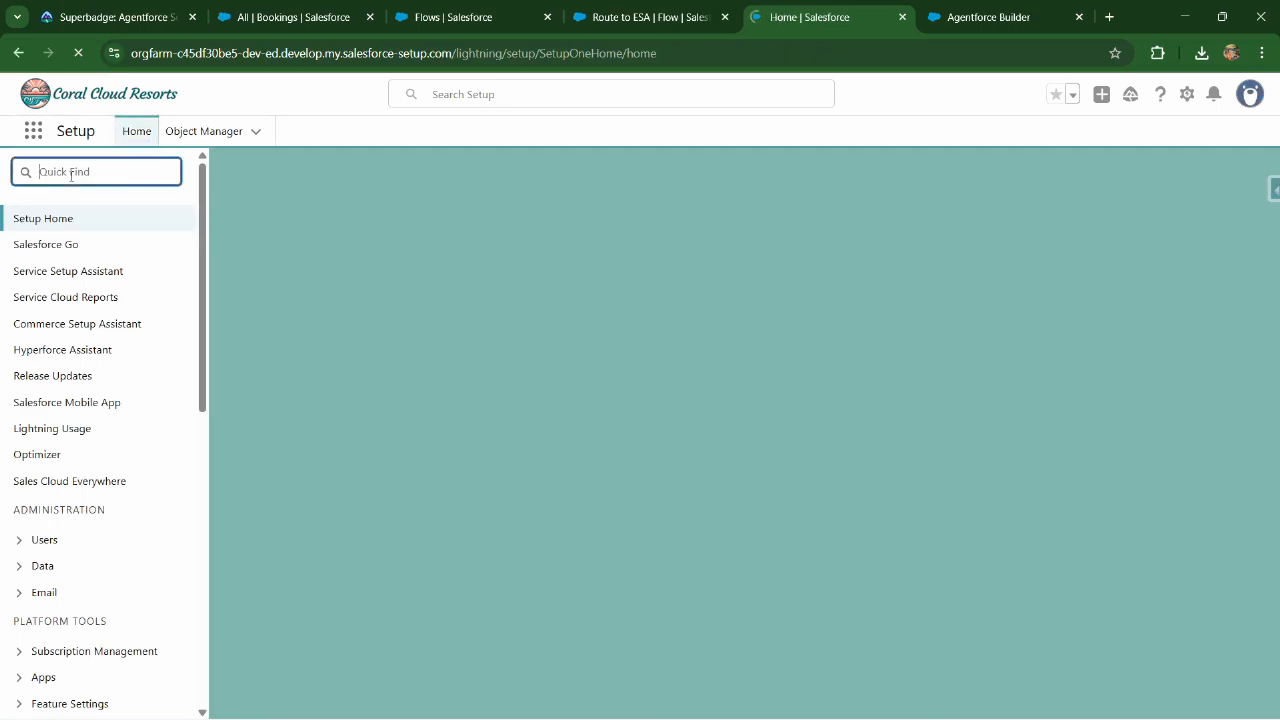
Step: Search Quick Find for 'all sites' and open Digital Experiences > All Sites
{"action": "type", "text": "all sites"}
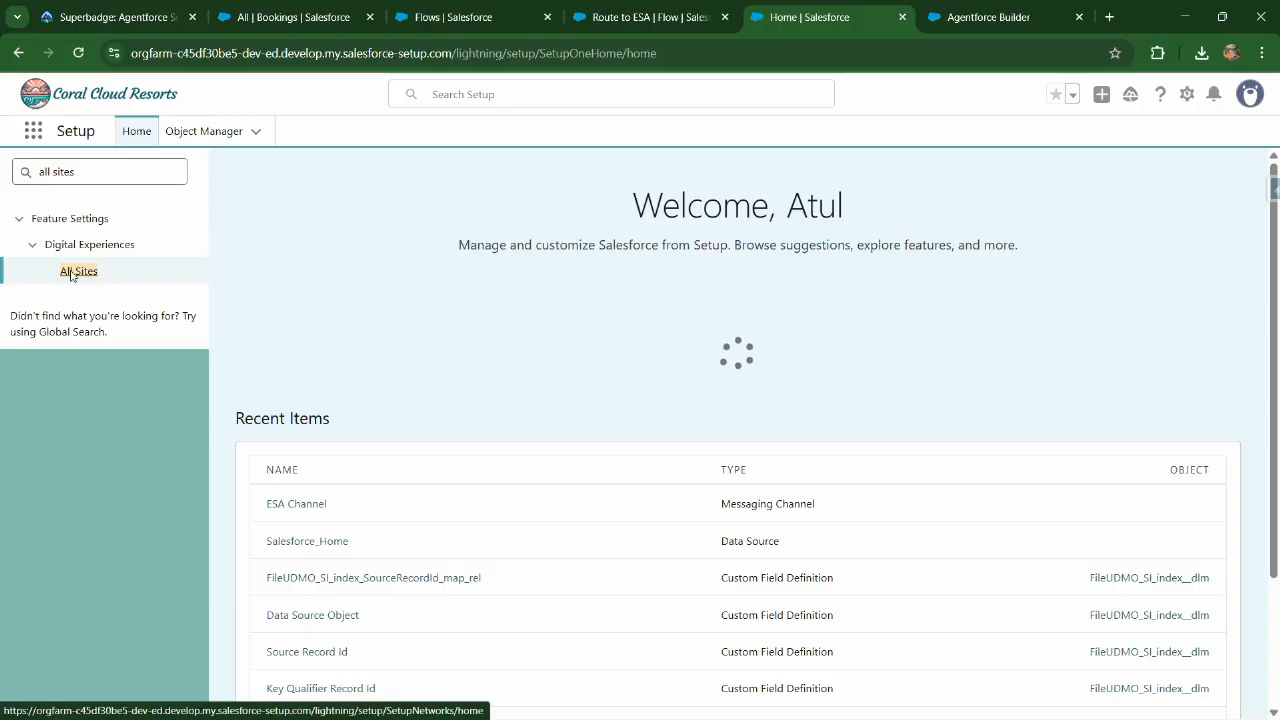
{"action": "left_click", "coordinate": [78, 270]}
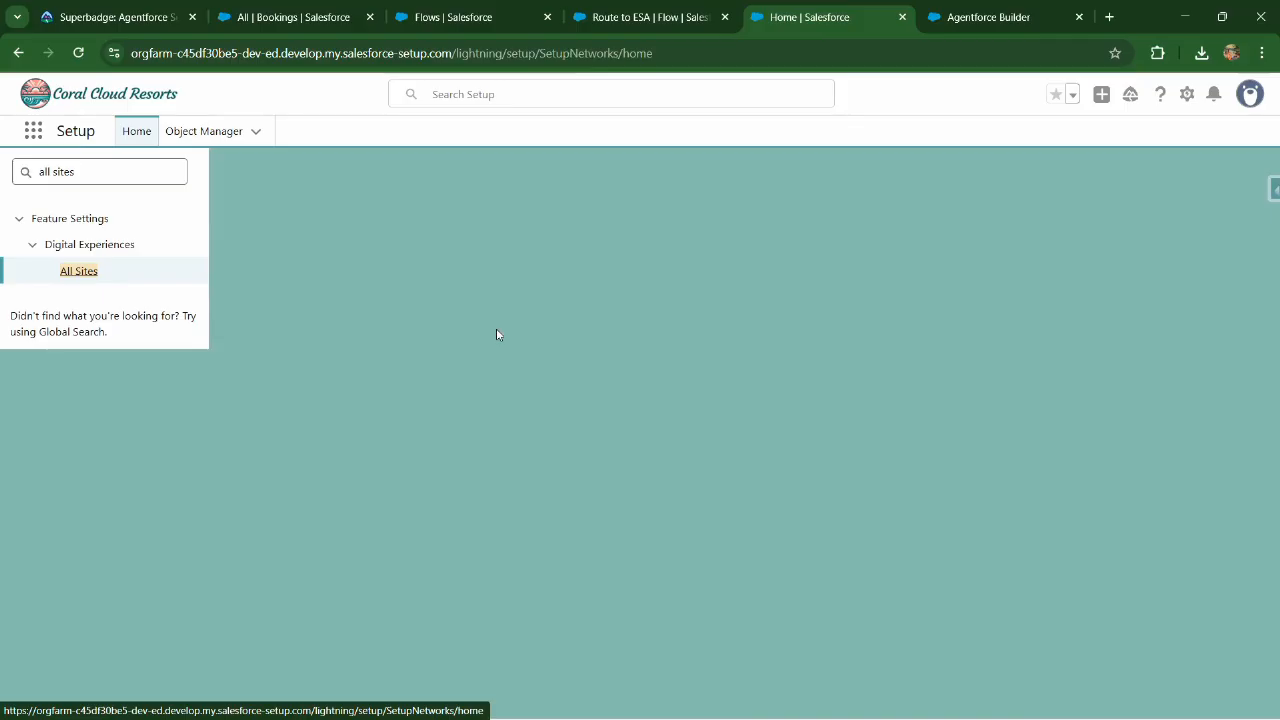
{"action": "mouse_move", "coordinate": [95, 347]}
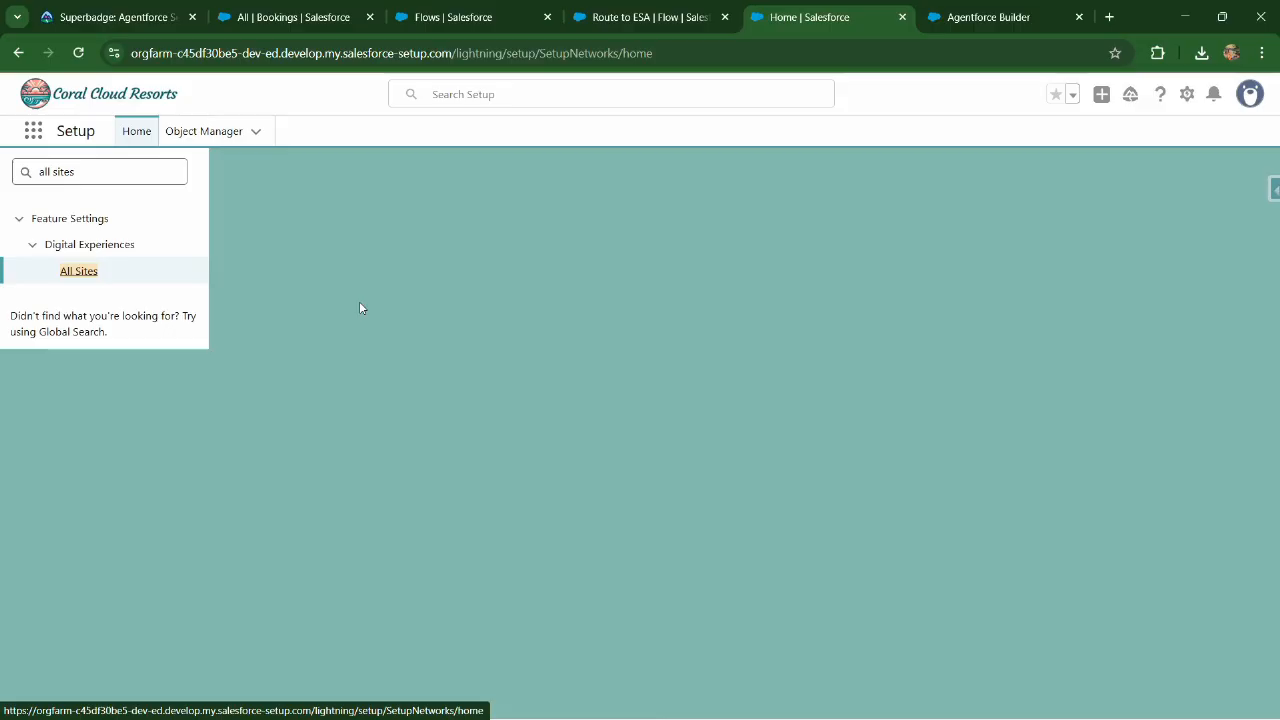
{"action": "mouse_move", "coordinate": [442, 295]}
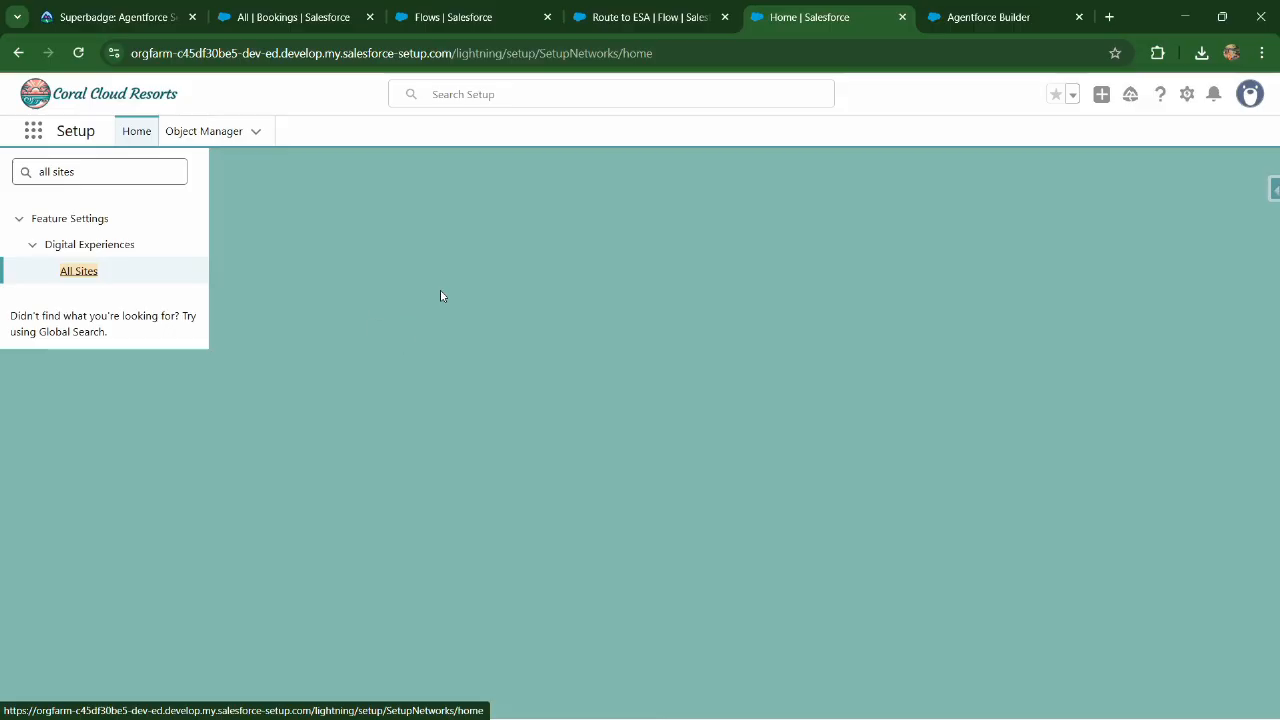
{"action": "left_click", "coordinate": [79, 270]}
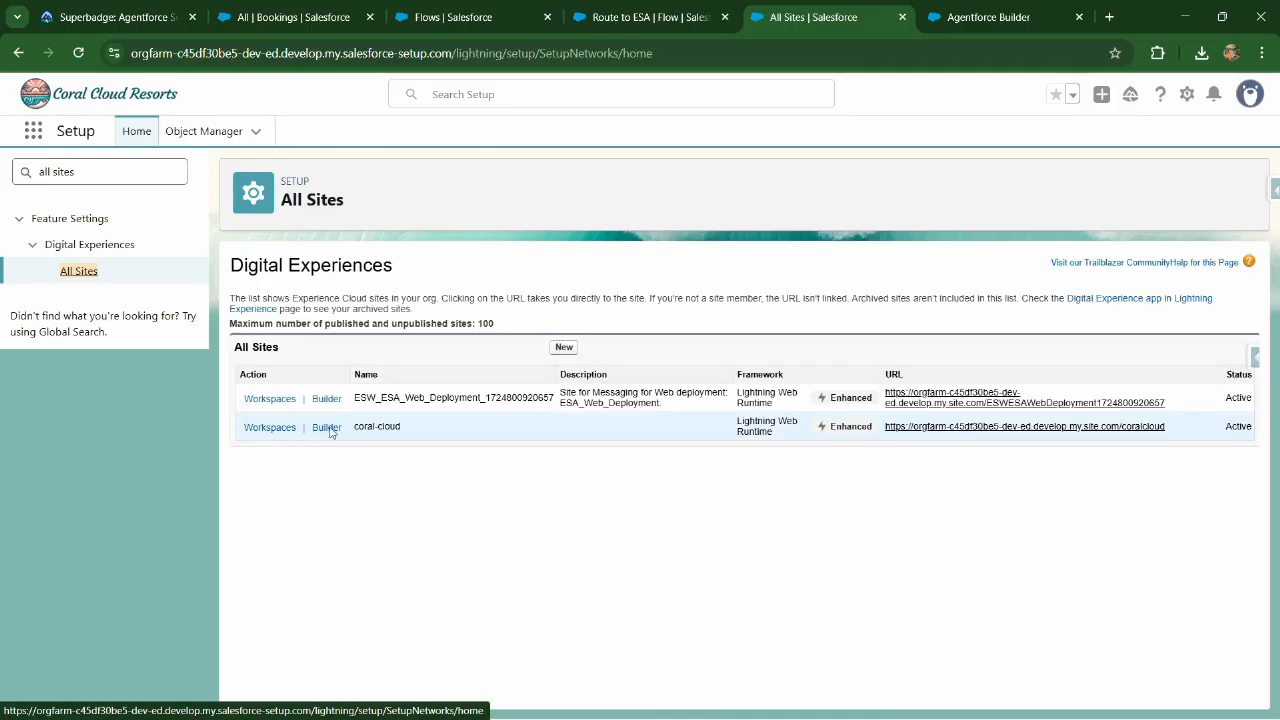
Step: Launch Builder for coral-cloud and dismiss the What's New in Winter '26 dialog
{"action": "left_click", "coordinate": [327, 427]}
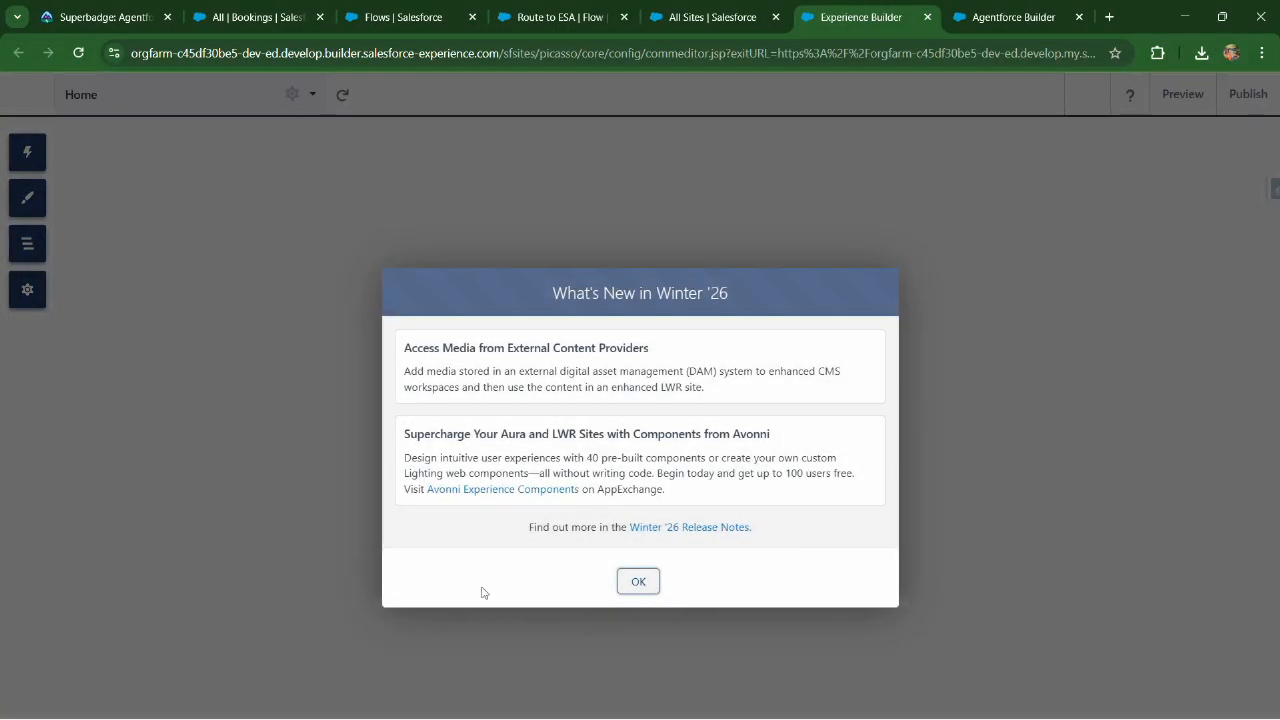
{"action": "left_click", "coordinate": [638, 581]}
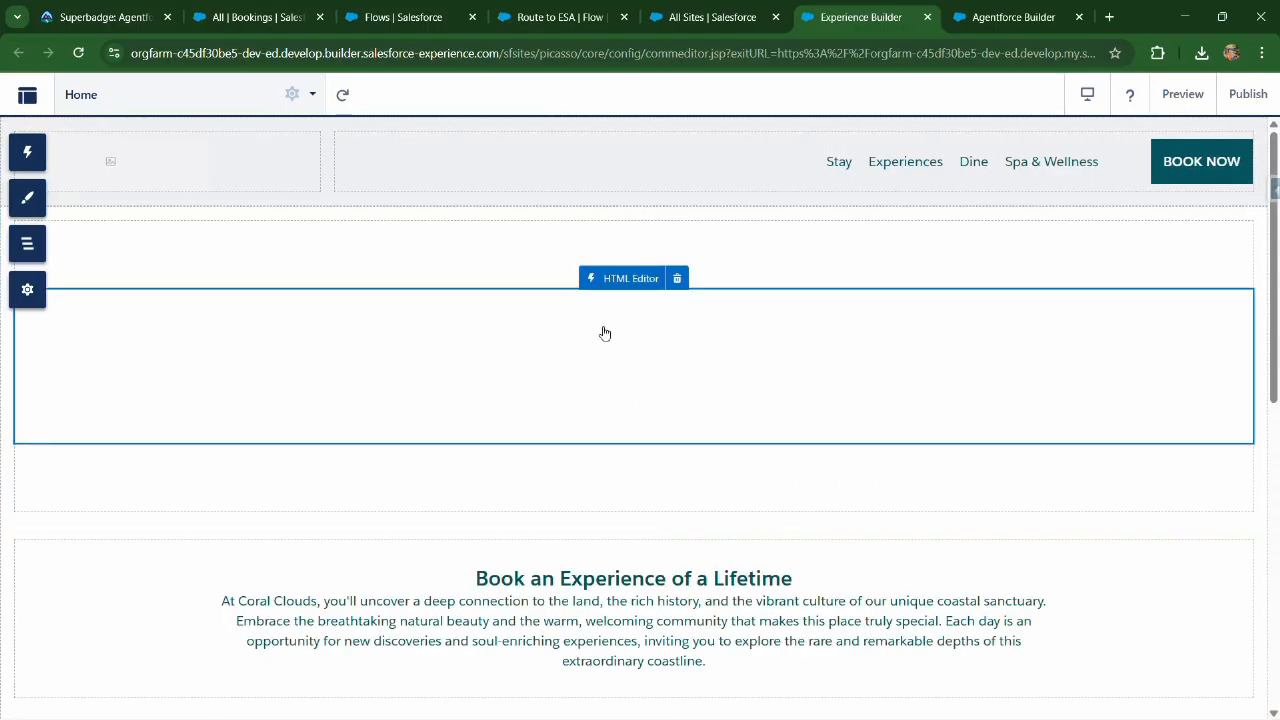
{"action": "scroll", "scroll_direction": "down", "scroll_amount": 3}
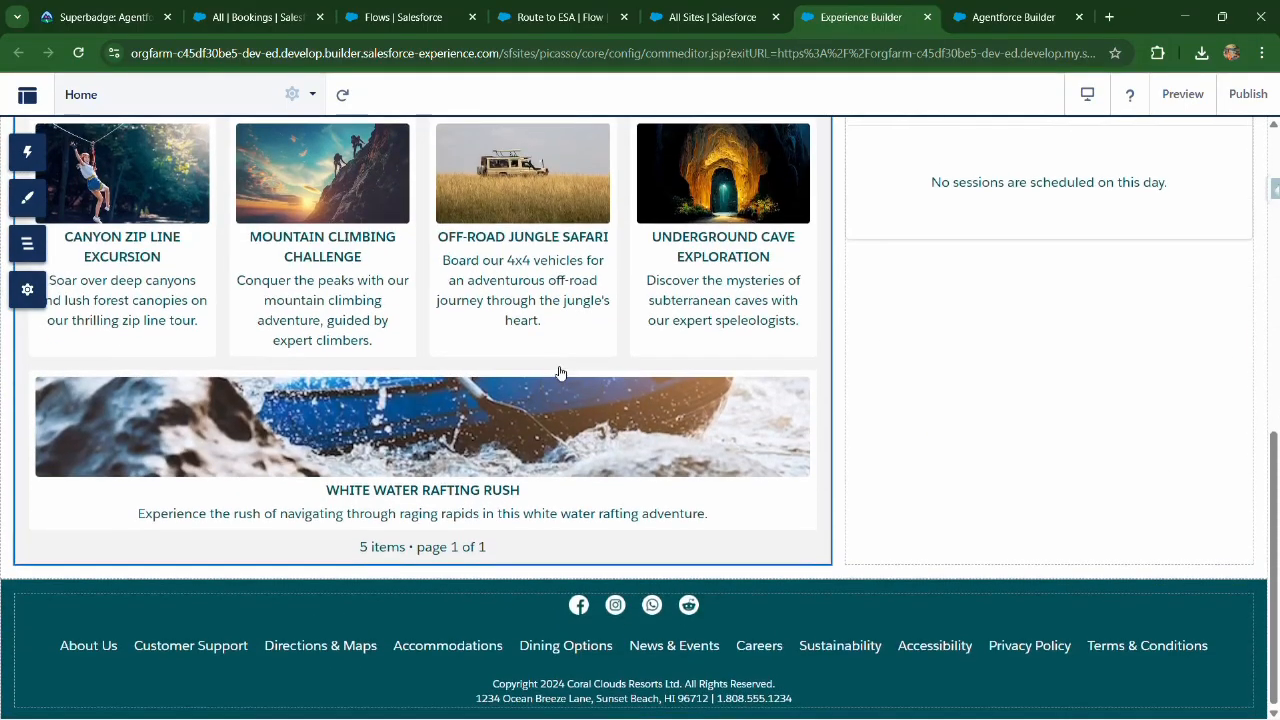
{"action": "scroll", "scroll_direction": "up", "scroll_amount": 3}
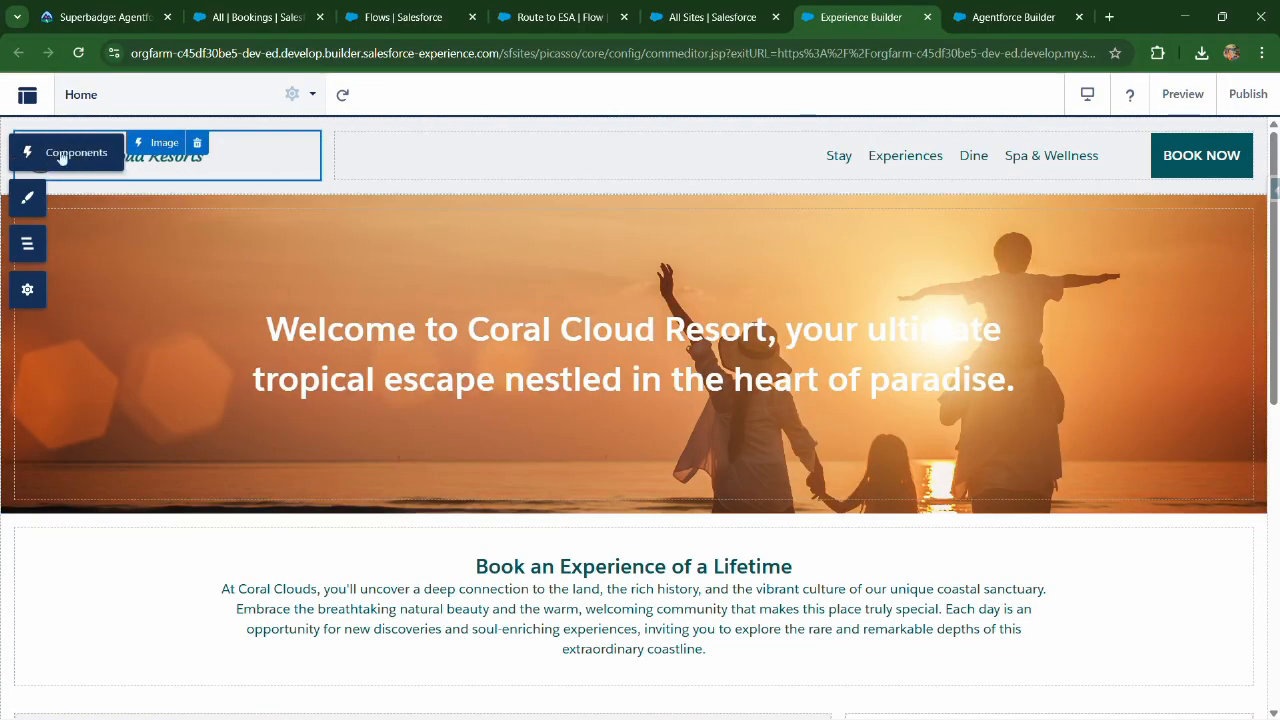
Step: Place Embedded Messaging on the Home page using the ESA_Web_Deployment deployment
{"action": "left_click", "coordinate": [27, 152]}
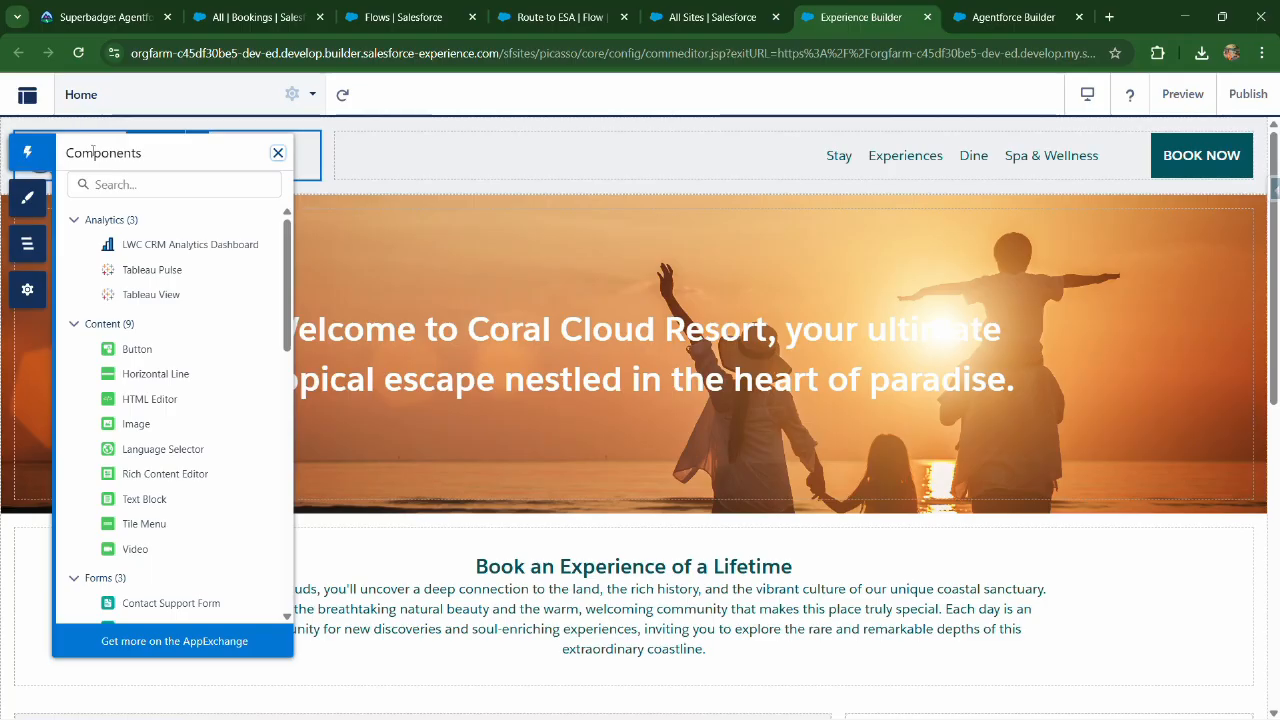
{"action": "mouse_move", "coordinate": [204, 394]}
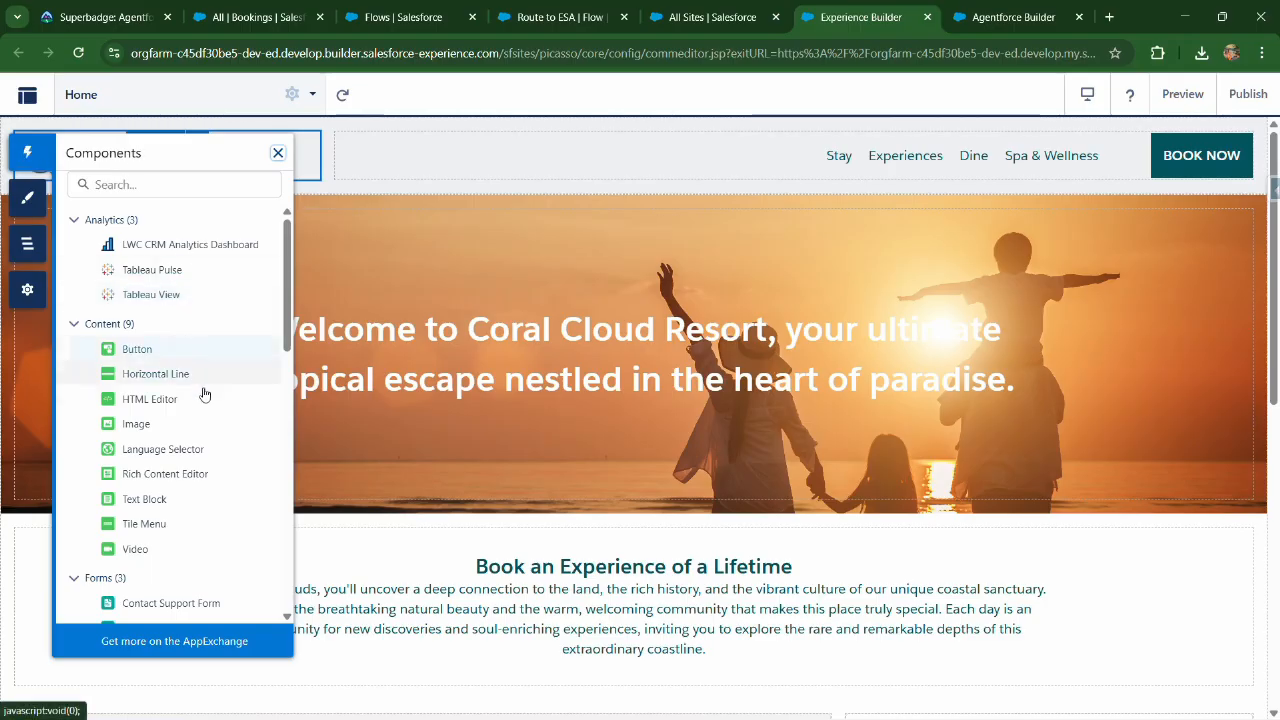
{"action": "scroll", "scroll_direction": "down", "scroll_amount": 3}
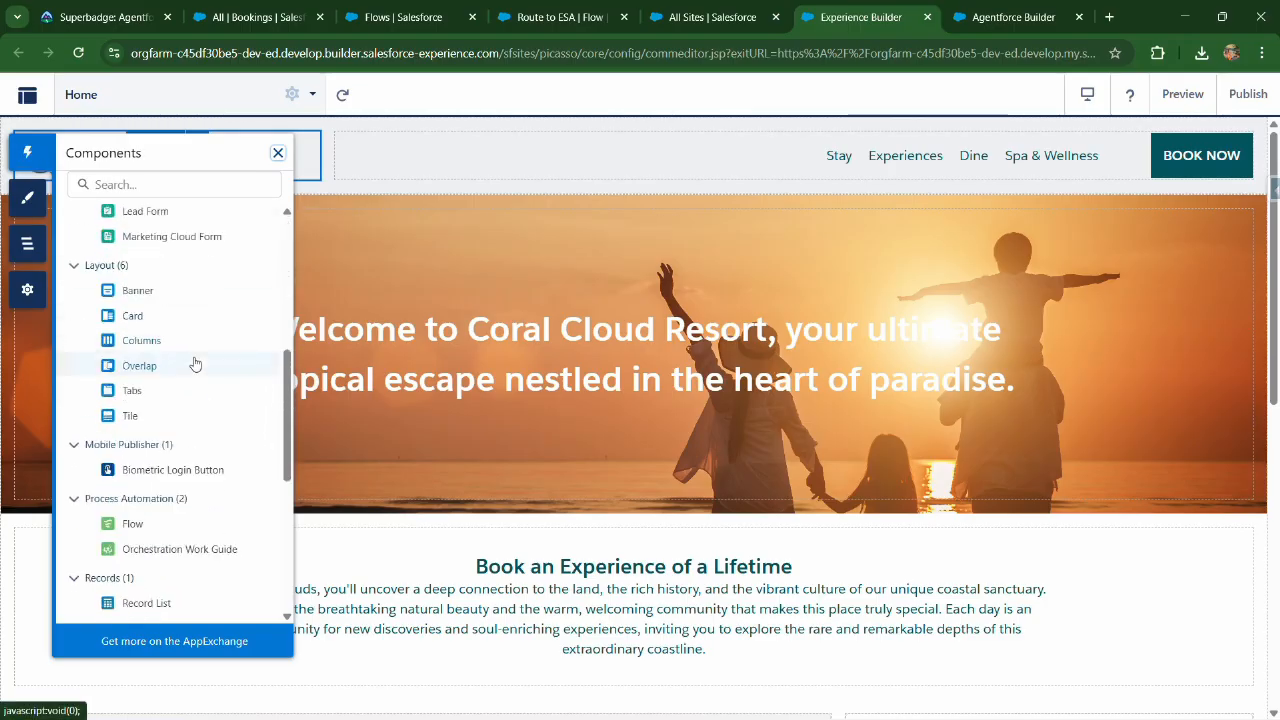
{"action": "scroll", "scroll_direction": "down", "scroll_amount": 3}
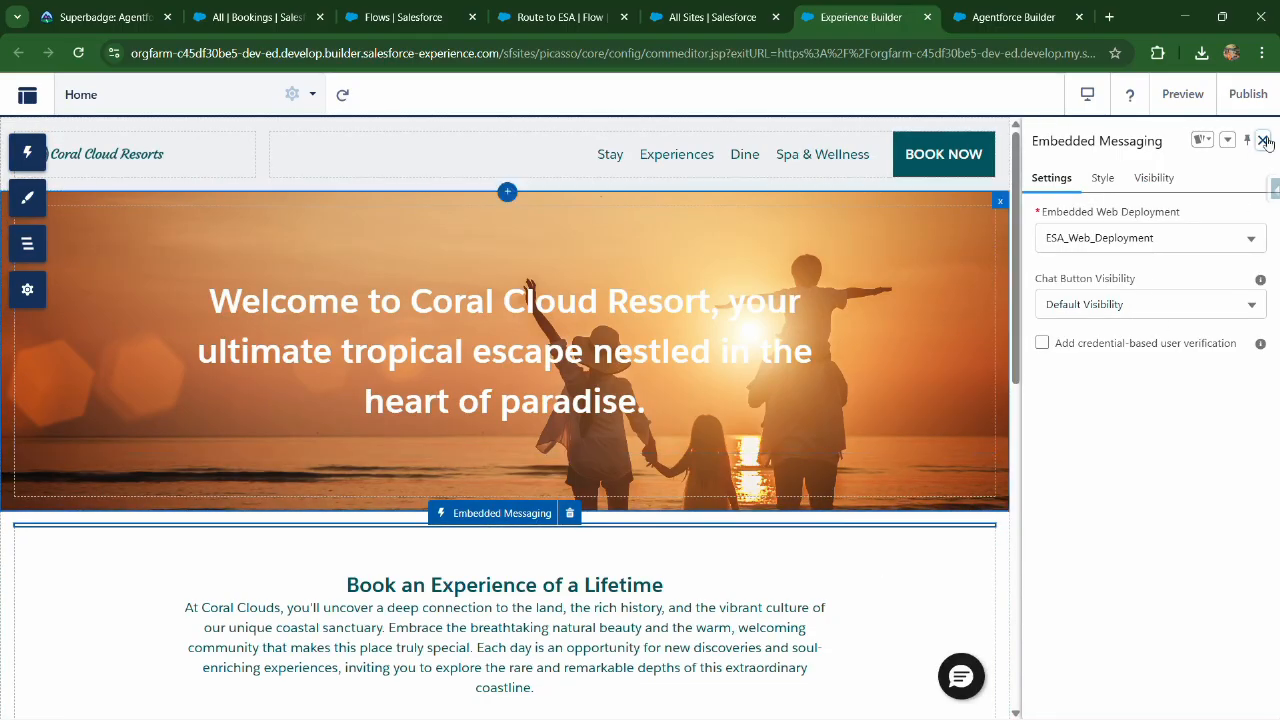
{"action": "left_click", "coordinate": [1265, 140]}
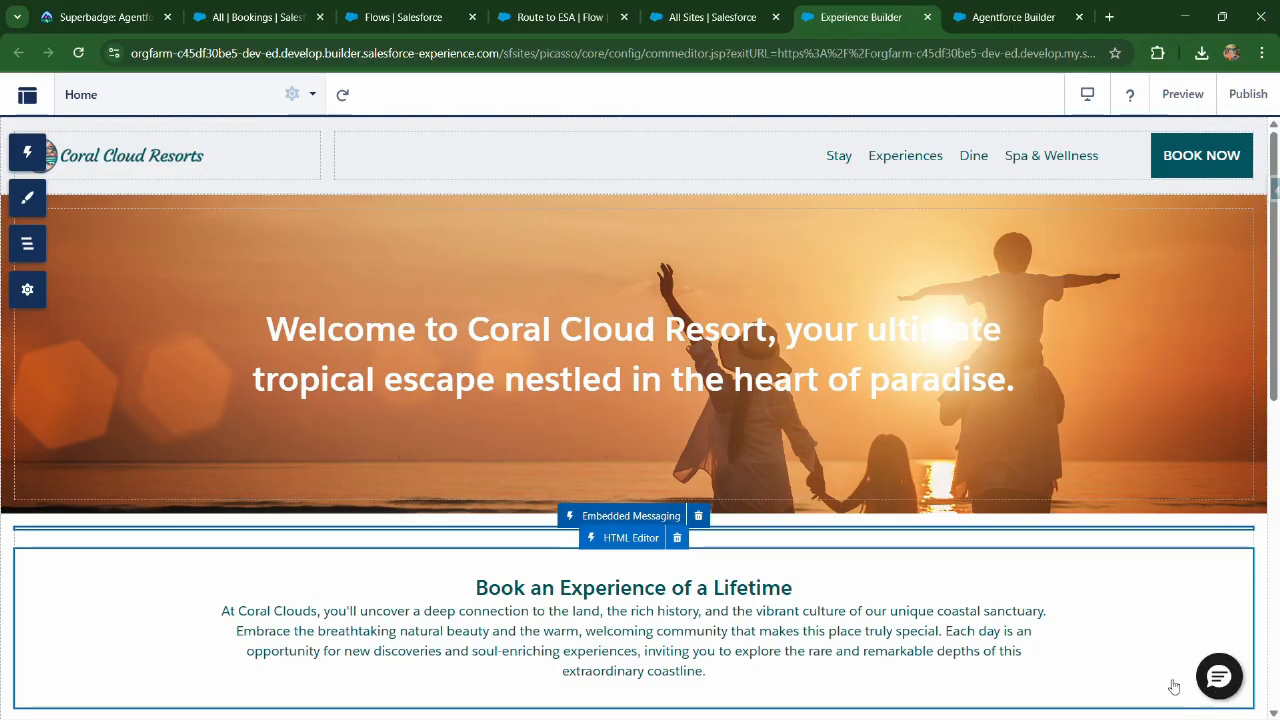
{"action": "mouse_move", "coordinate": [1132, 589]}
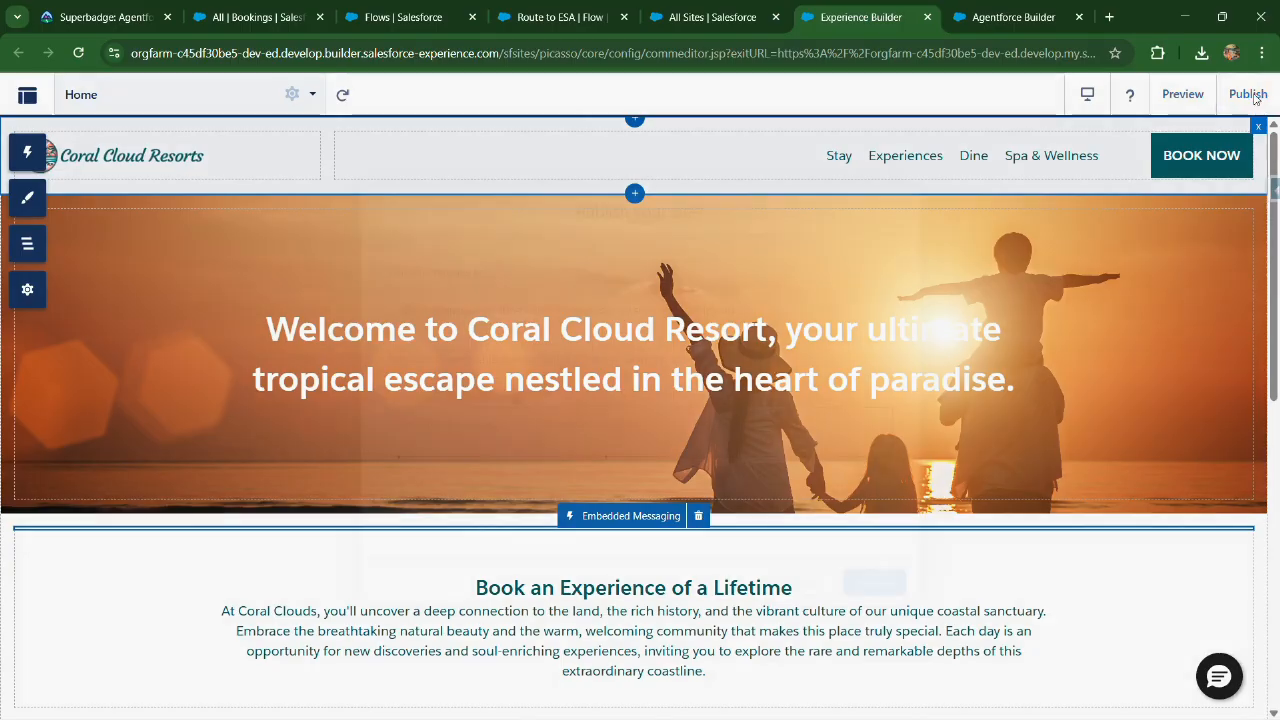
Step: Publish the coral-cloud site and acknowledge the publishing notice with Got It
{"action": "left_click", "coordinate": [1247, 93]}
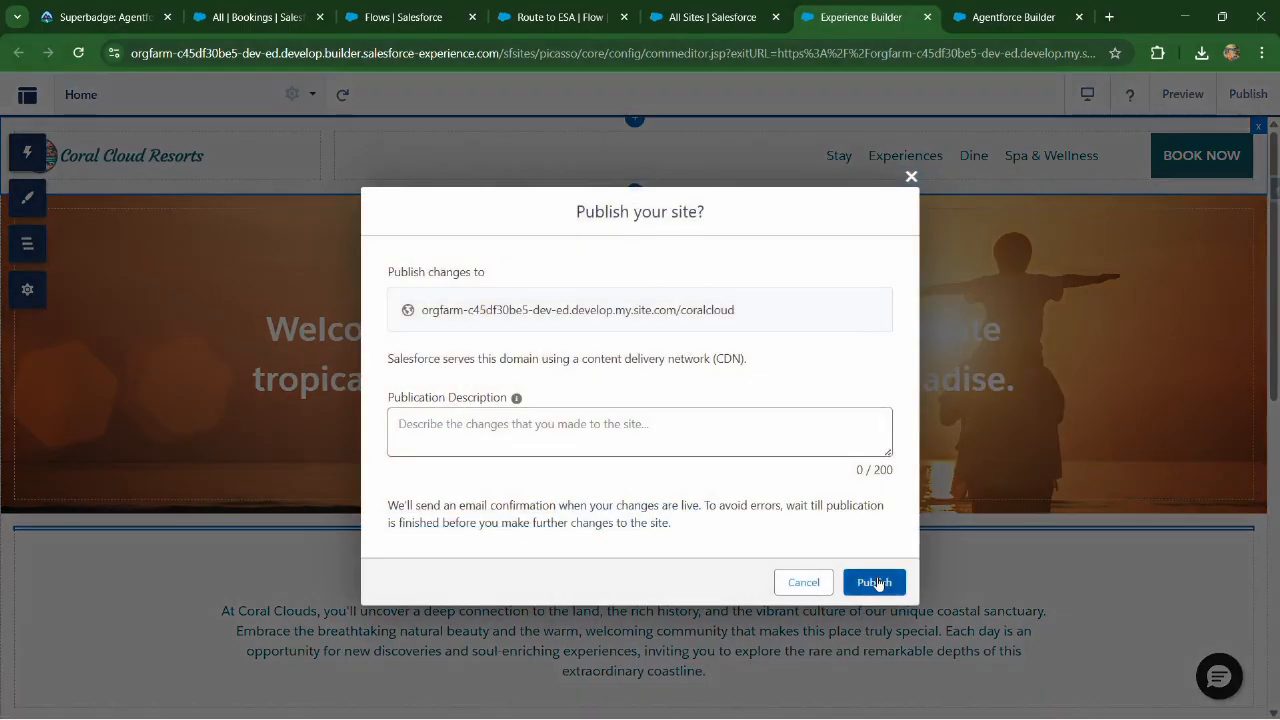
{"action": "left_click", "coordinate": [873, 582]}
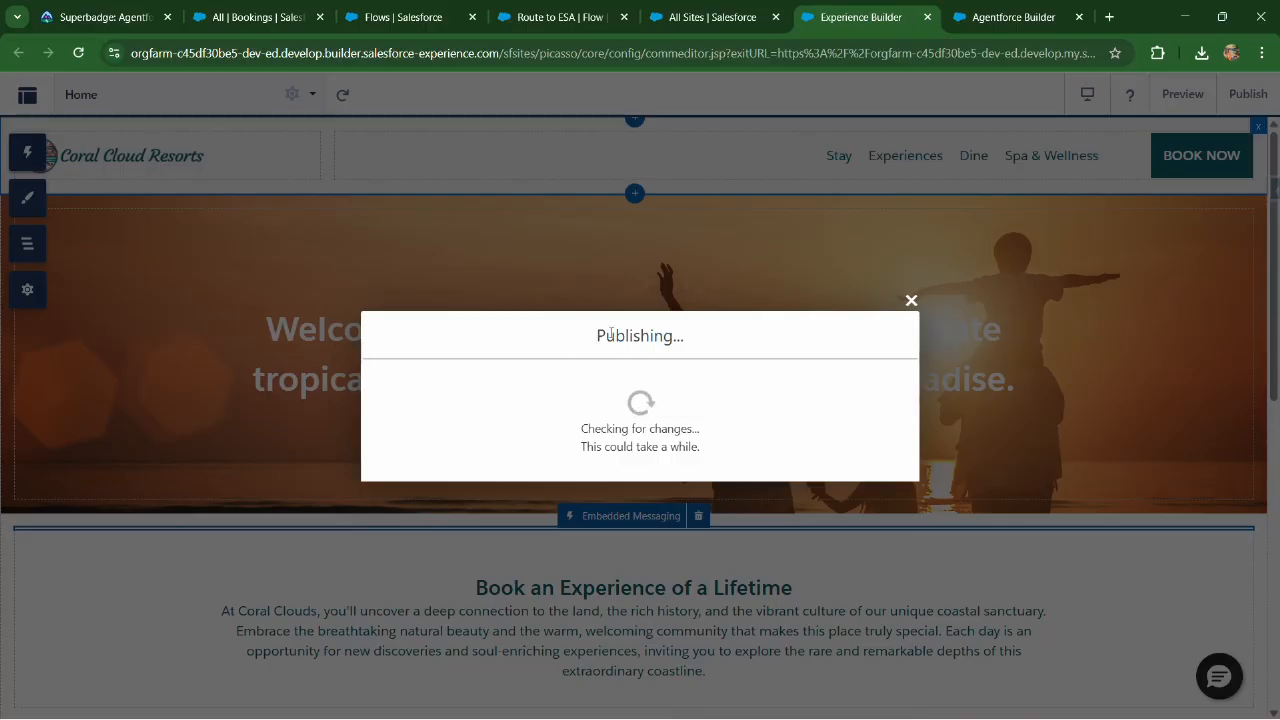
{"action": "mouse_move", "coordinate": [646, 341]}
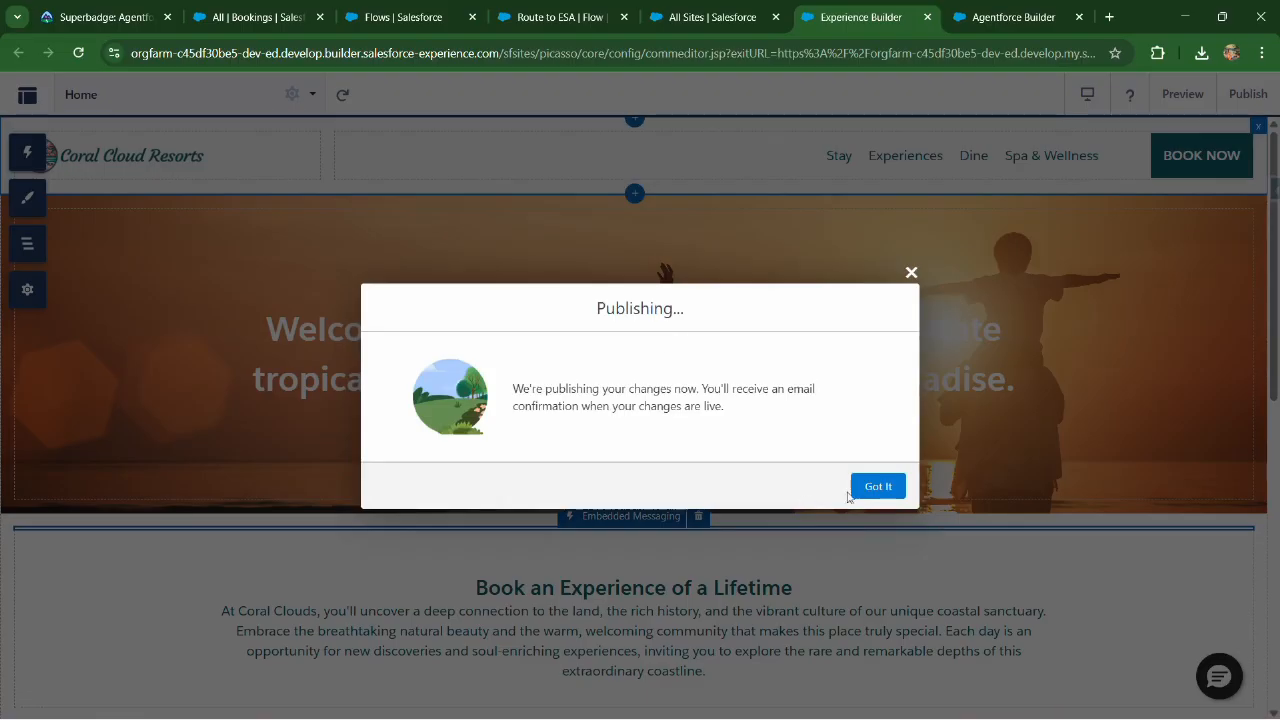
{"action": "left_click", "coordinate": [877, 485]}
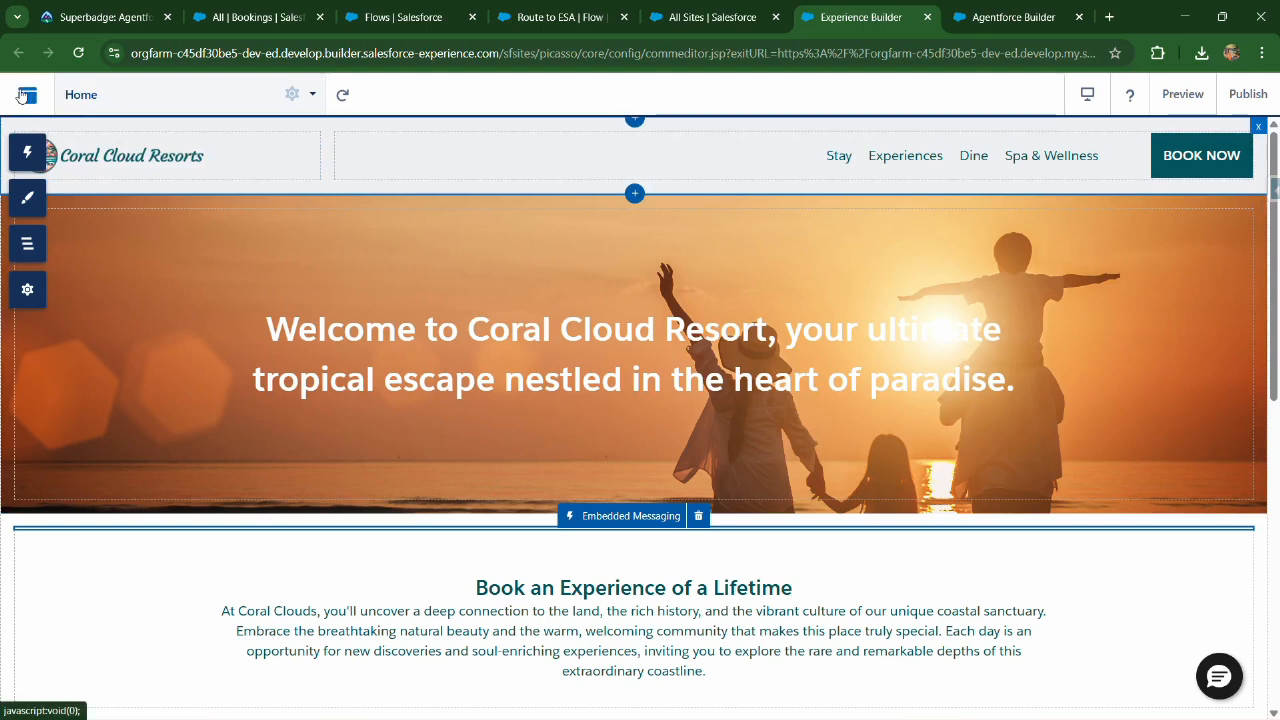
Step: View the live coral-cloud site from the Builder menu and scroll its home page
{"action": "left_click", "coordinate": [27, 94]}
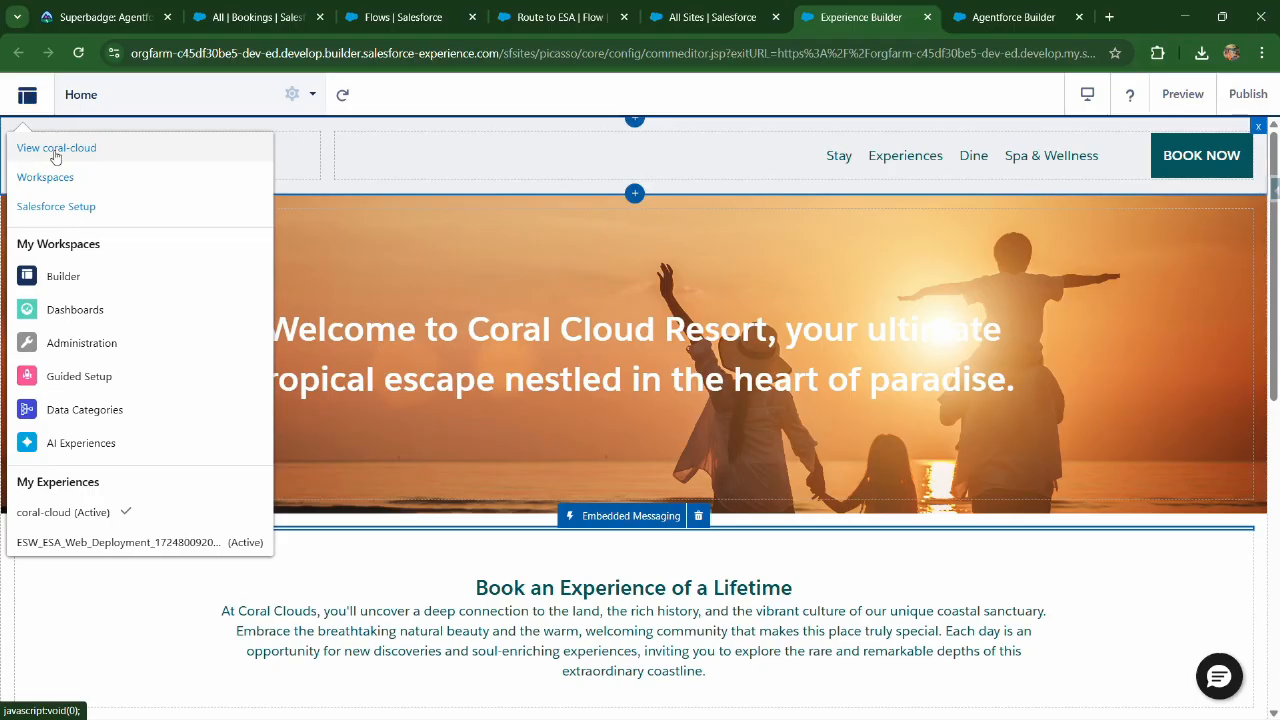
{"action": "left_click", "coordinate": [56, 148]}
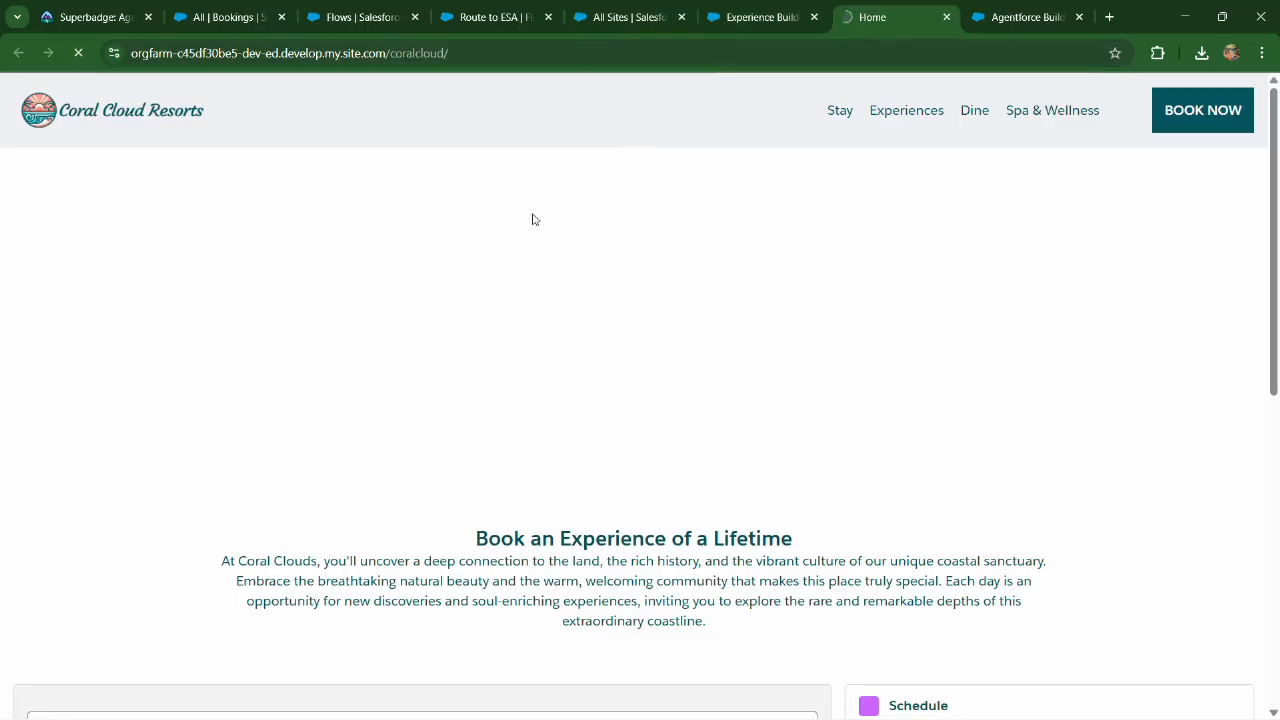
{"action": "mouse_move", "coordinate": [715, 263]}
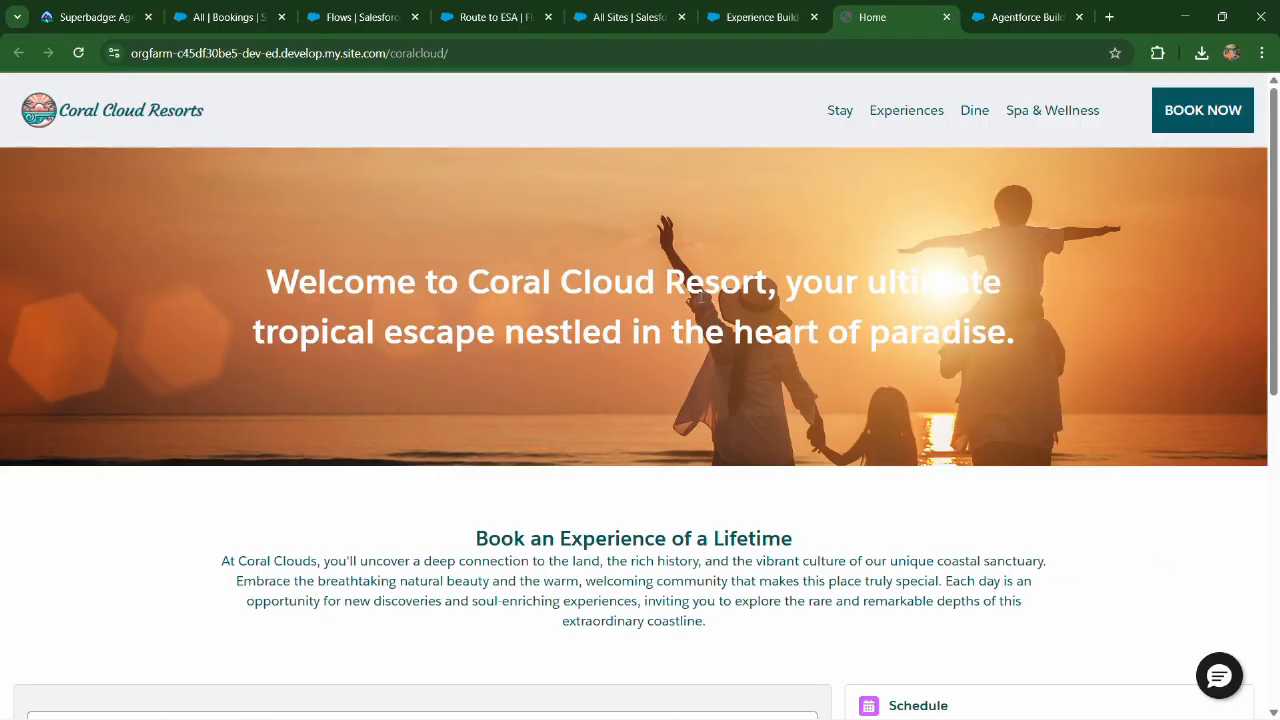
{"action": "scroll", "scroll_direction": "down", "scroll_amount": 3}
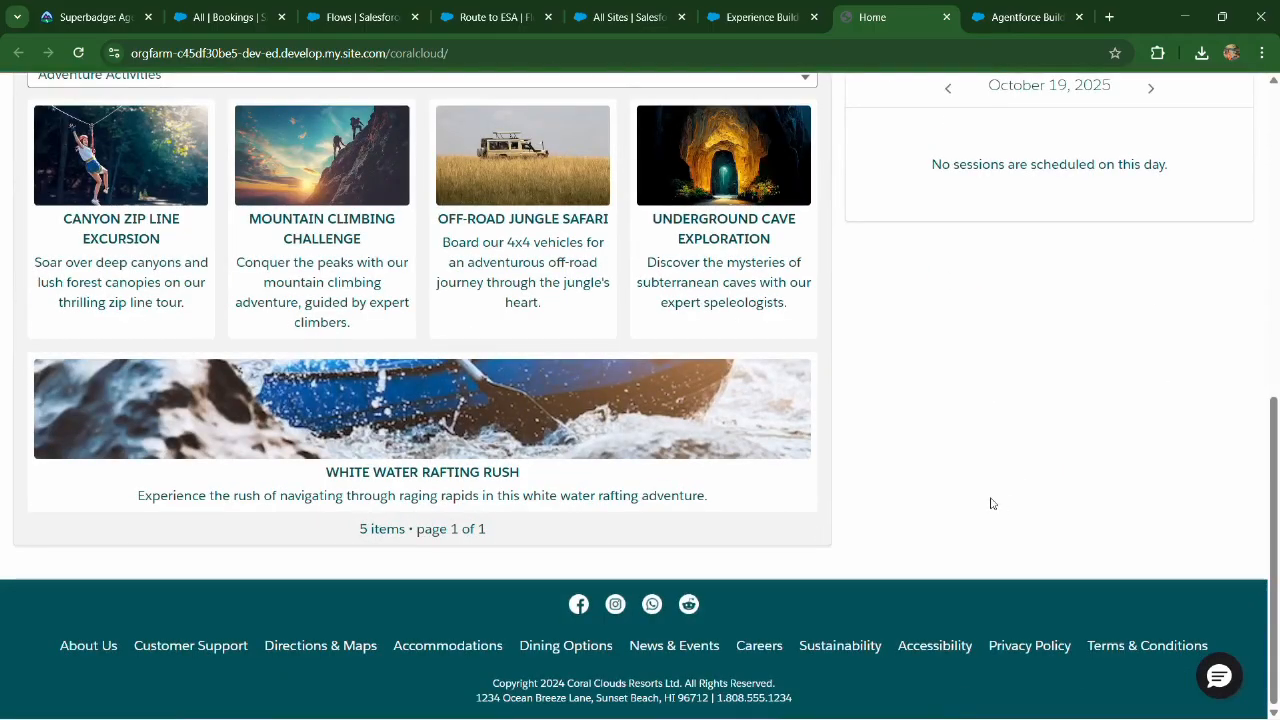
{"action": "scroll", "scroll_direction": "up", "scroll_amount": 3}
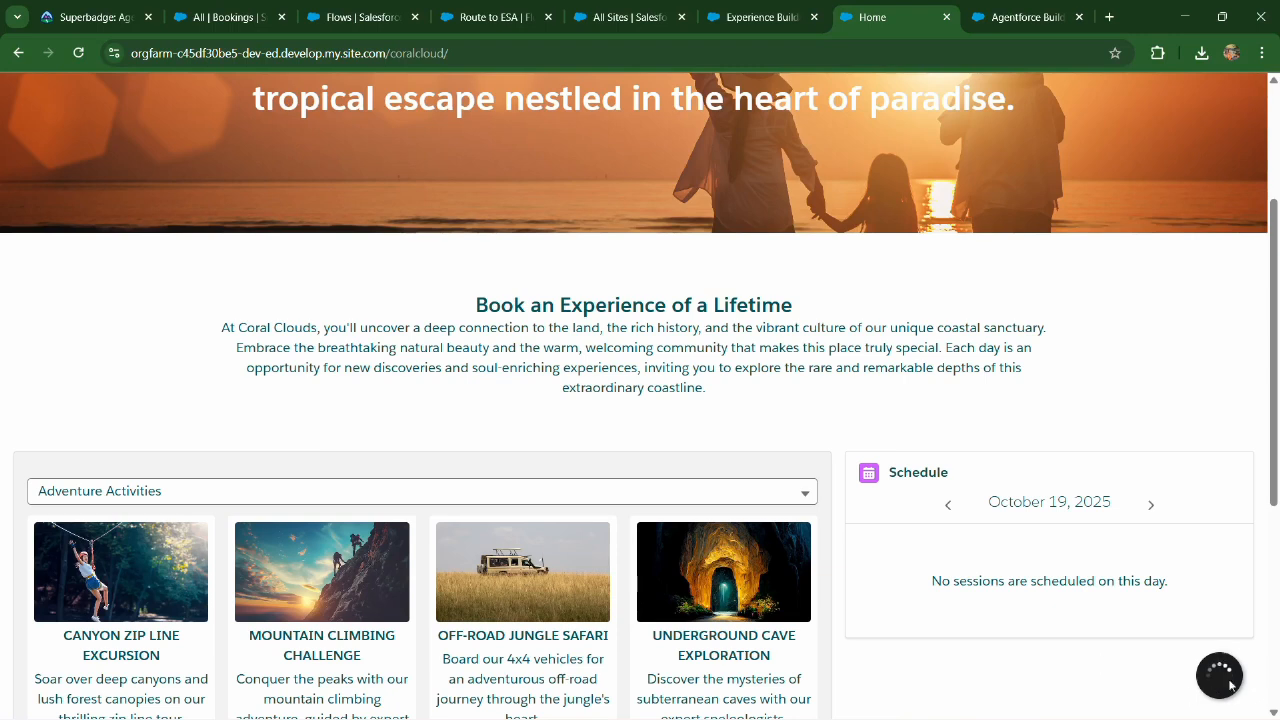
{"action": "scroll", "scroll_direction": "down", "scroll_amount": 3}
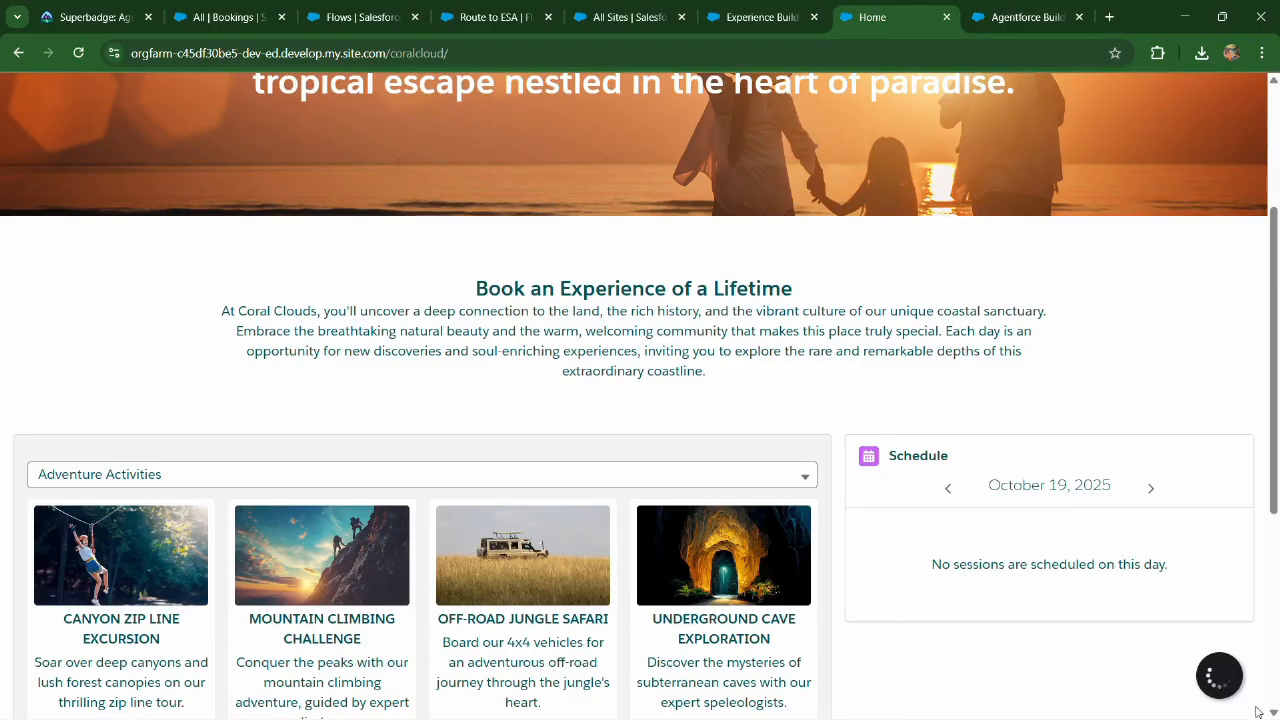
{"action": "mouse_move", "coordinate": [937, 277]}
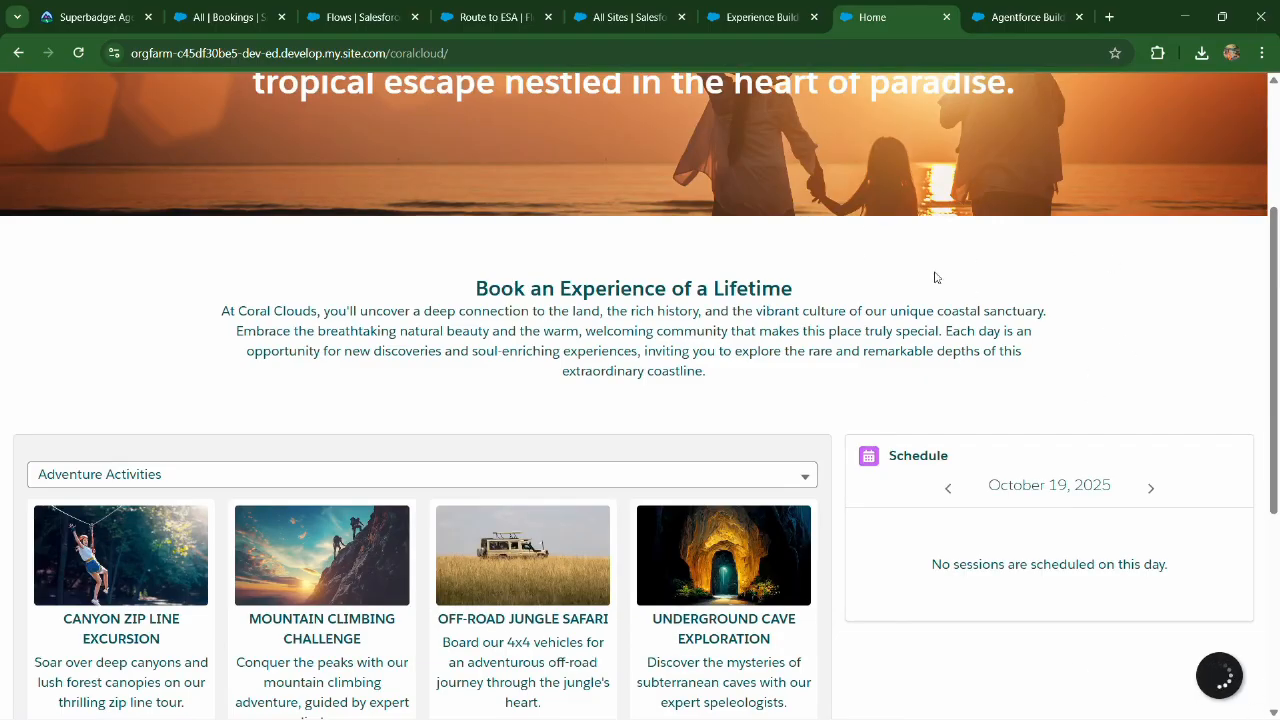
{"action": "mouse_move", "coordinate": [949, 697]}
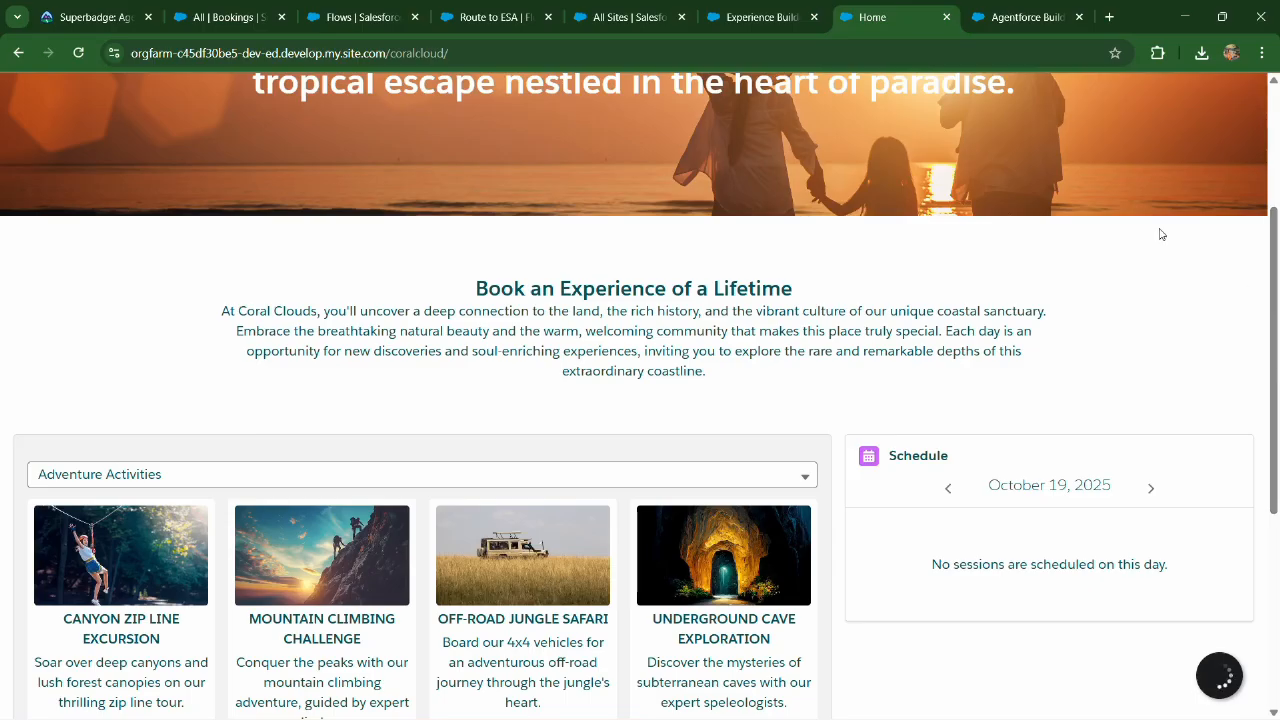
{"action": "mouse_move", "coordinate": [1273, 641]}
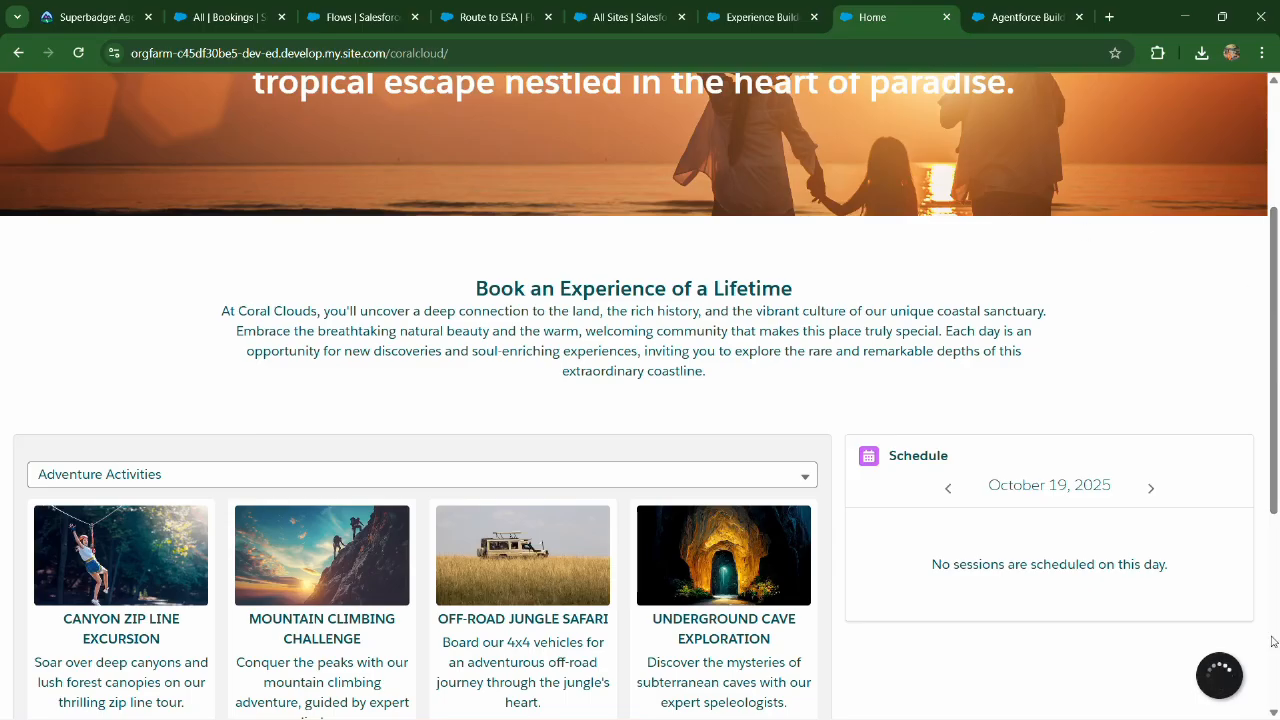
Step: Pass the Deploy Agent and Transfer Conversations challenge, earning the Agentforce Service superbadge
{"action": "left_click", "coordinate": [90, 17]}
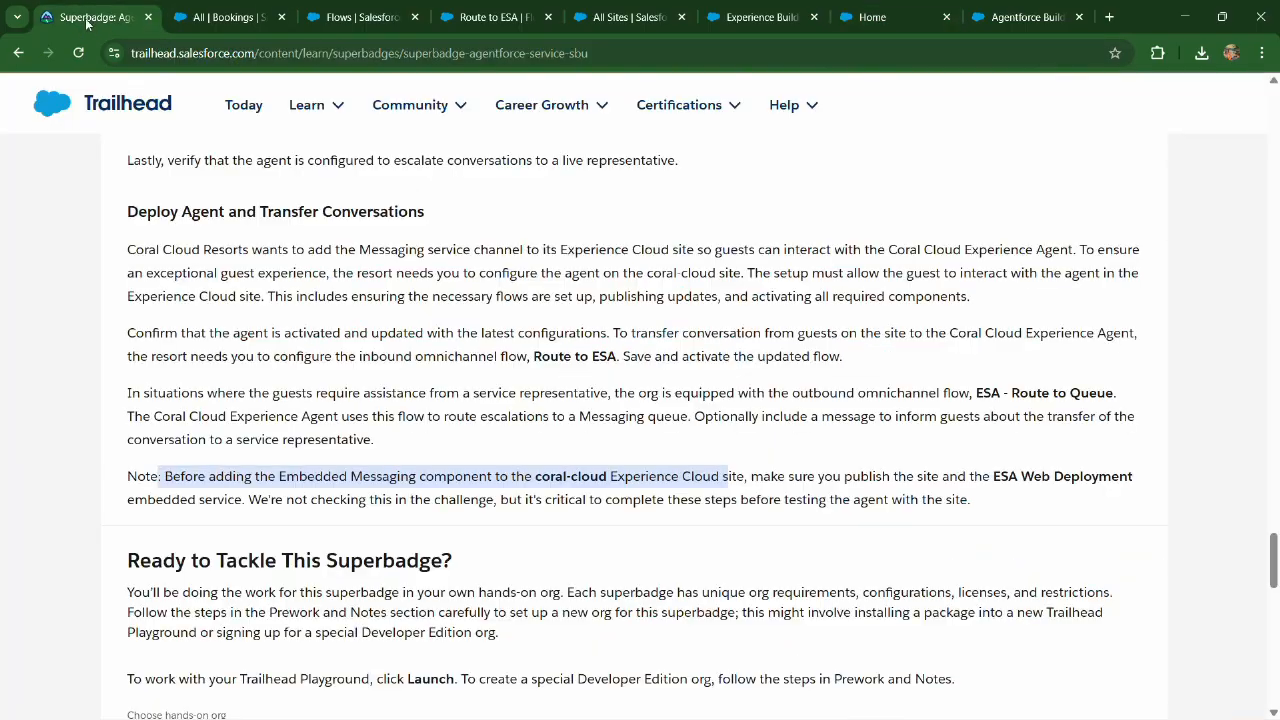
{"action": "scroll", "scroll_direction": "down", "scroll_amount": 3}
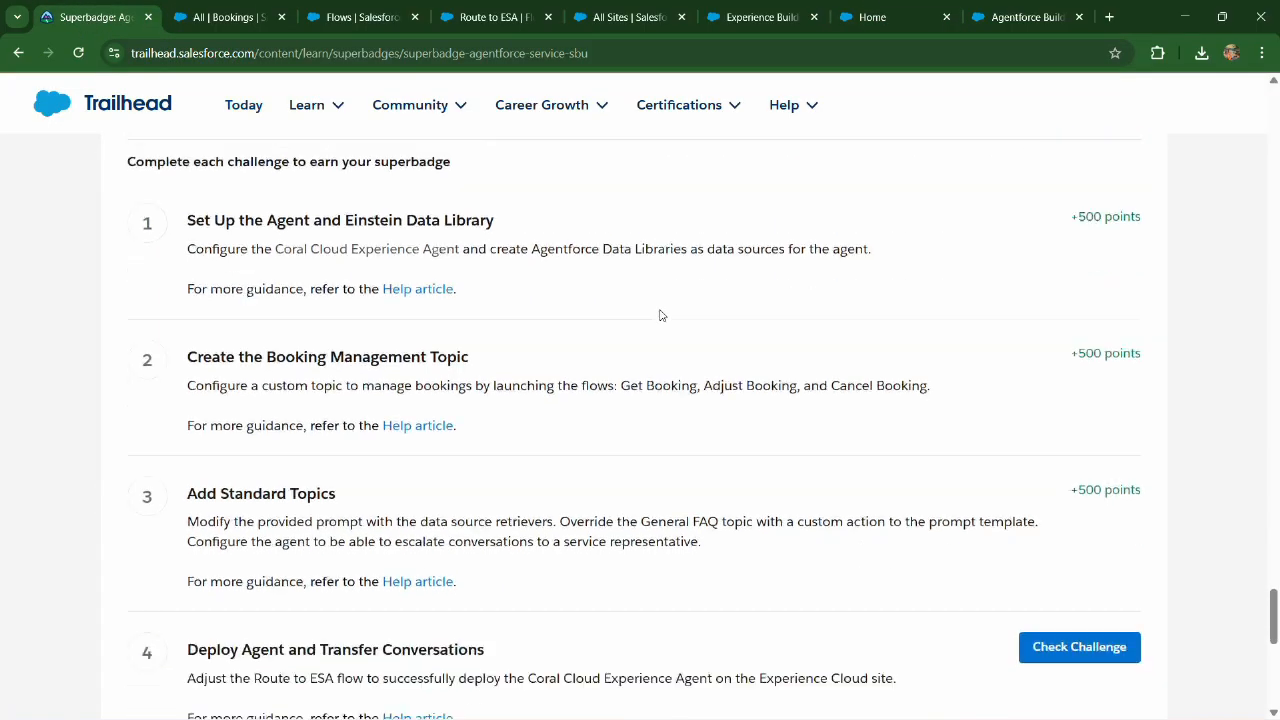
{"action": "scroll", "scroll_direction": "down", "scroll_amount": 3}
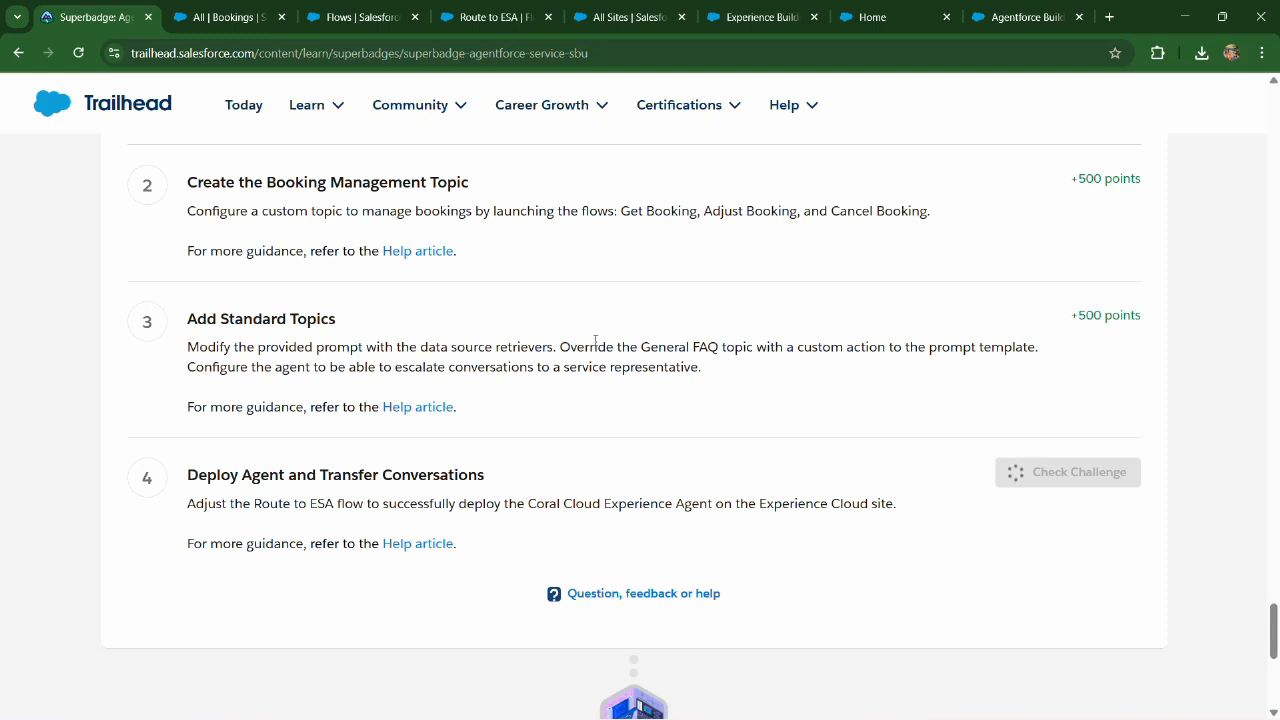
{"action": "left_click", "coordinate": [1067, 472]}
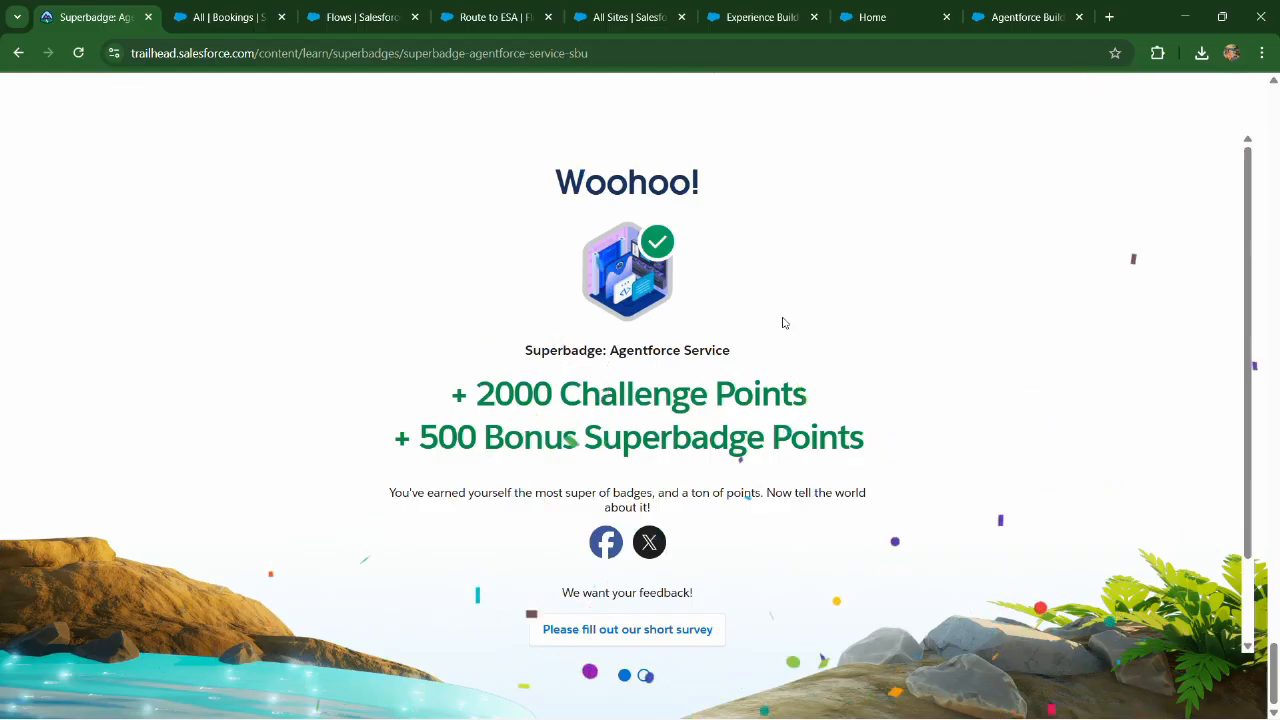
{"action": "left_click", "coordinate": [1020, 17]}
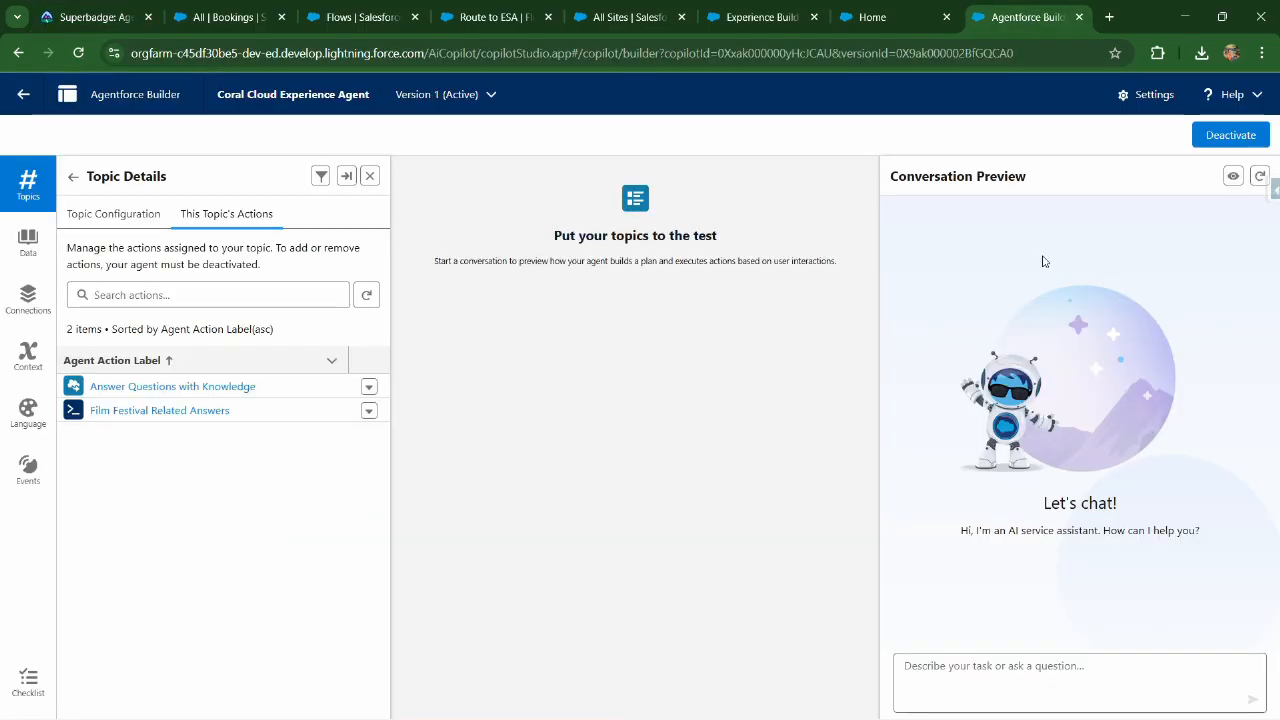
{"action": "left_click", "coordinate": [890, 17]}
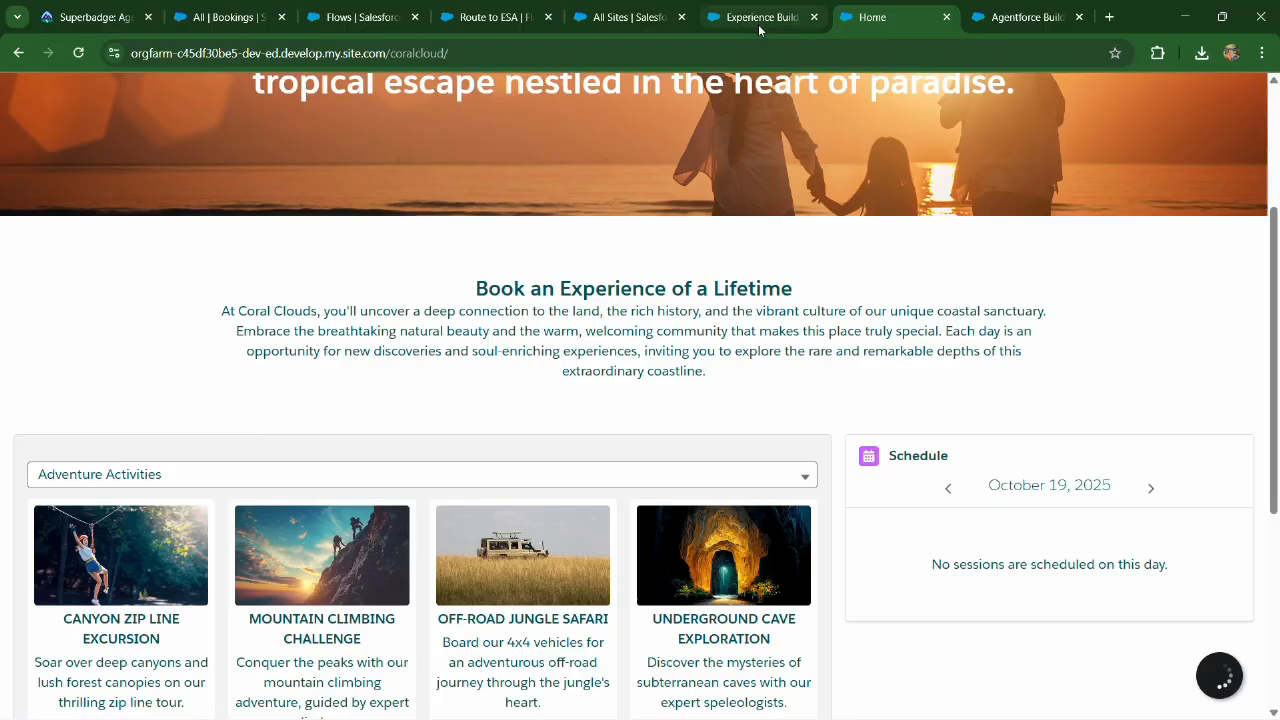
{"action": "mouse_move", "coordinate": [1154, 684]}
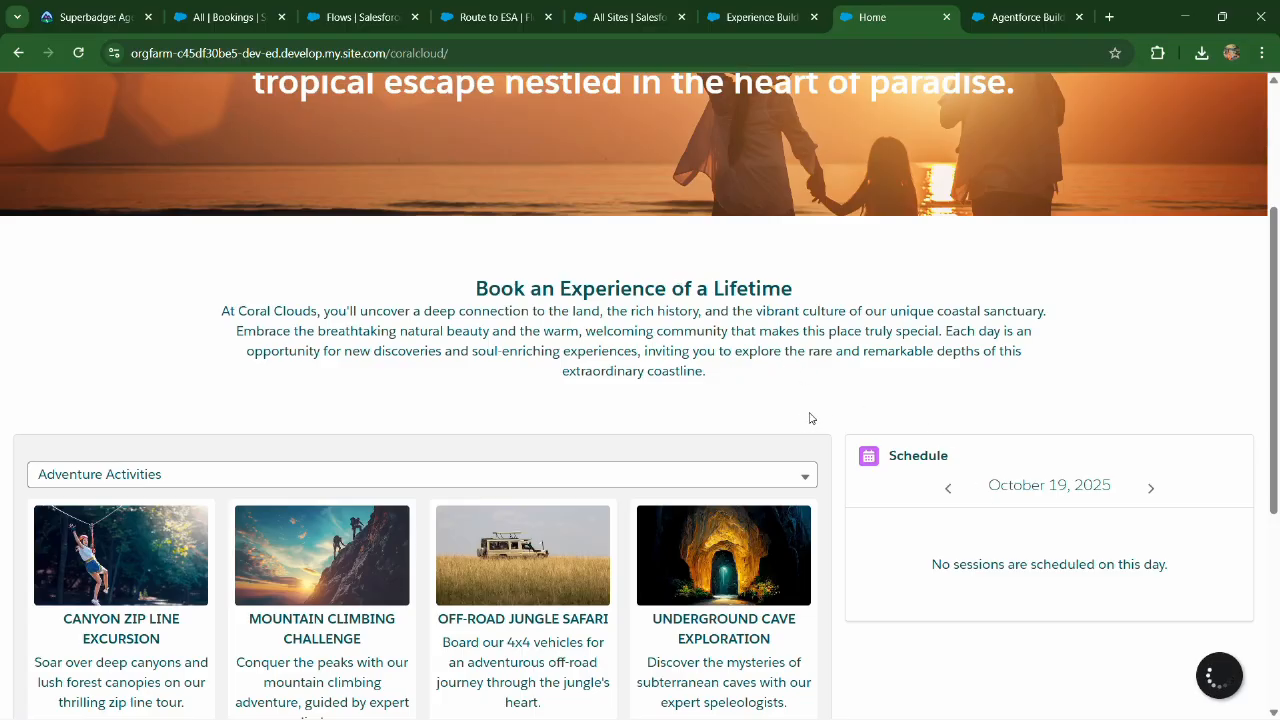
{"action": "scroll", "scroll_direction": "up", "scroll_amount": 3}
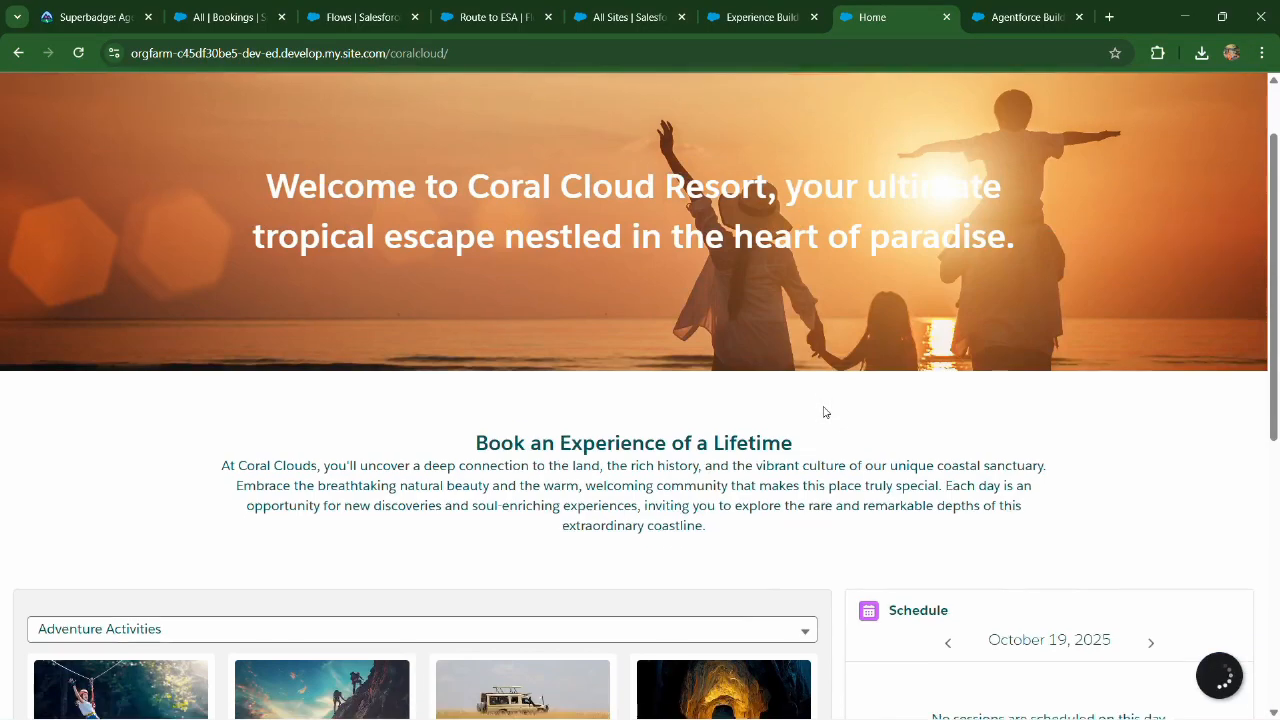
{"action": "scroll", "scroll_direction": "down", "scroll_amount": 3}
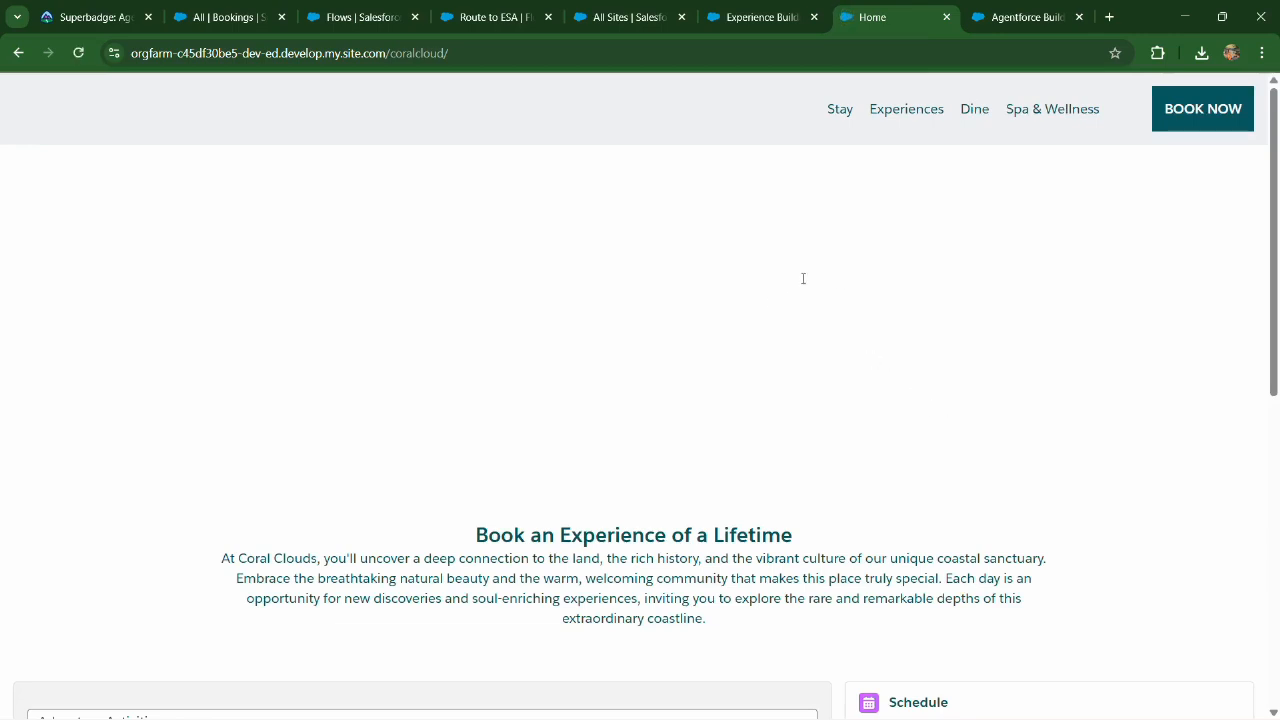
{"action": "scroll", "scroll_direction": "down", "scroll_amount": 3}
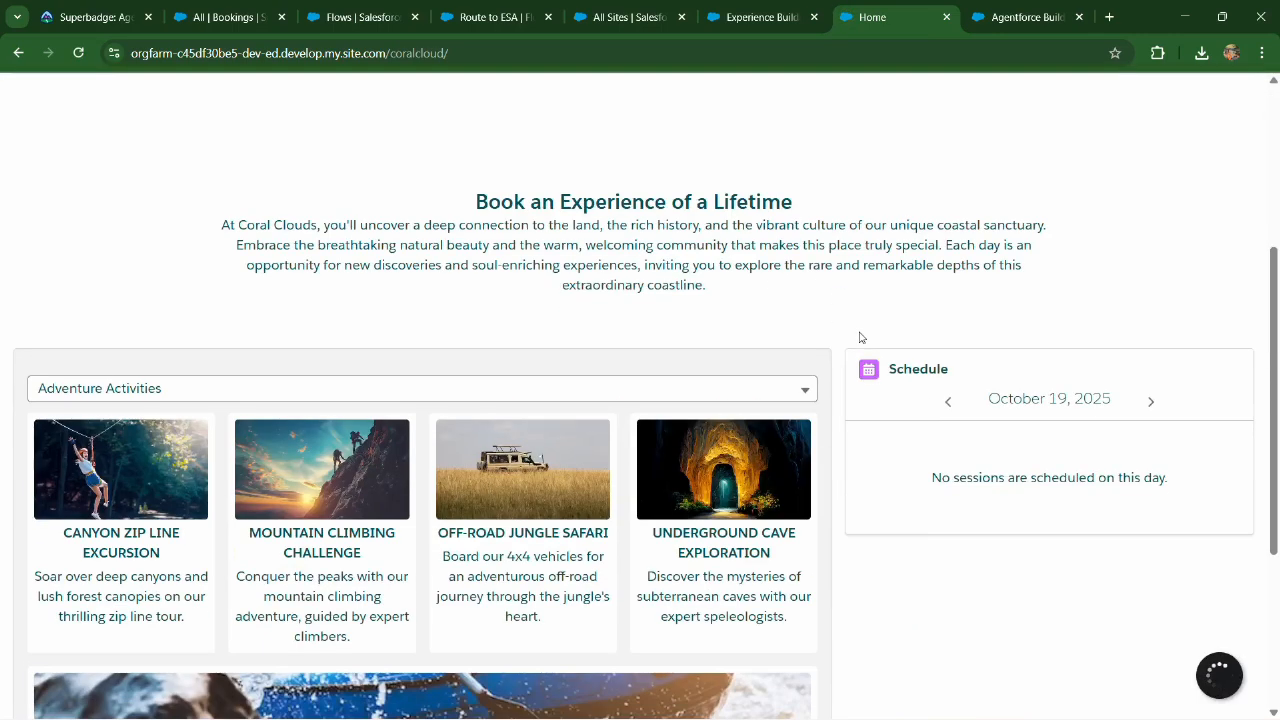
{"action": "scroll", "scroll_direction": "down", "scroll_amount": 3}
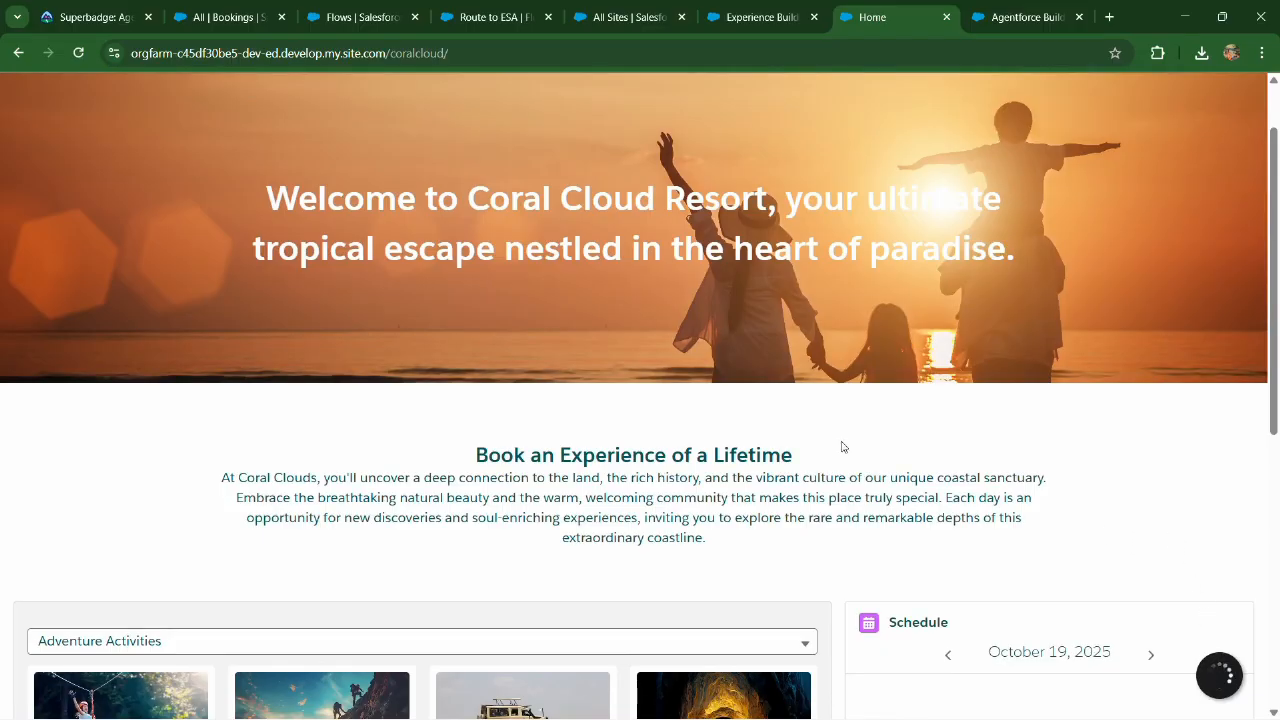
{"action": "mouse_move", "coordinate": [805, 471]}
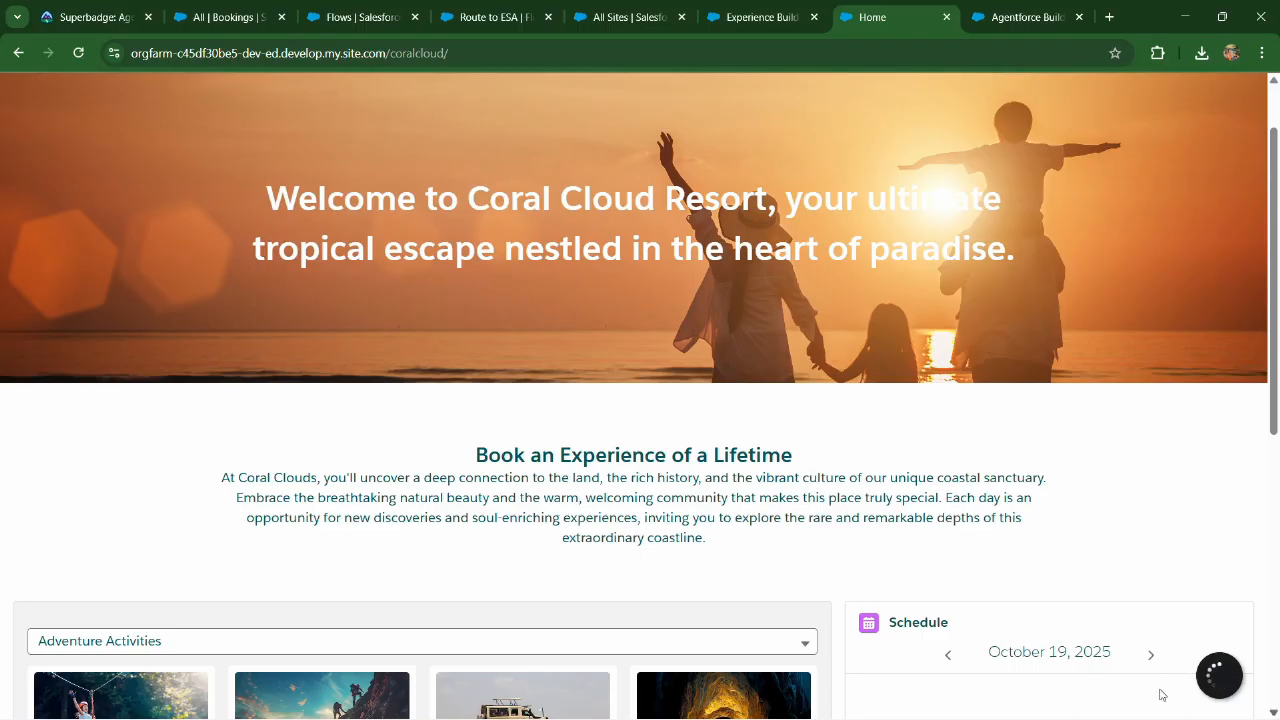
{"action": "left_click", "coordinate": [1025, 17]}
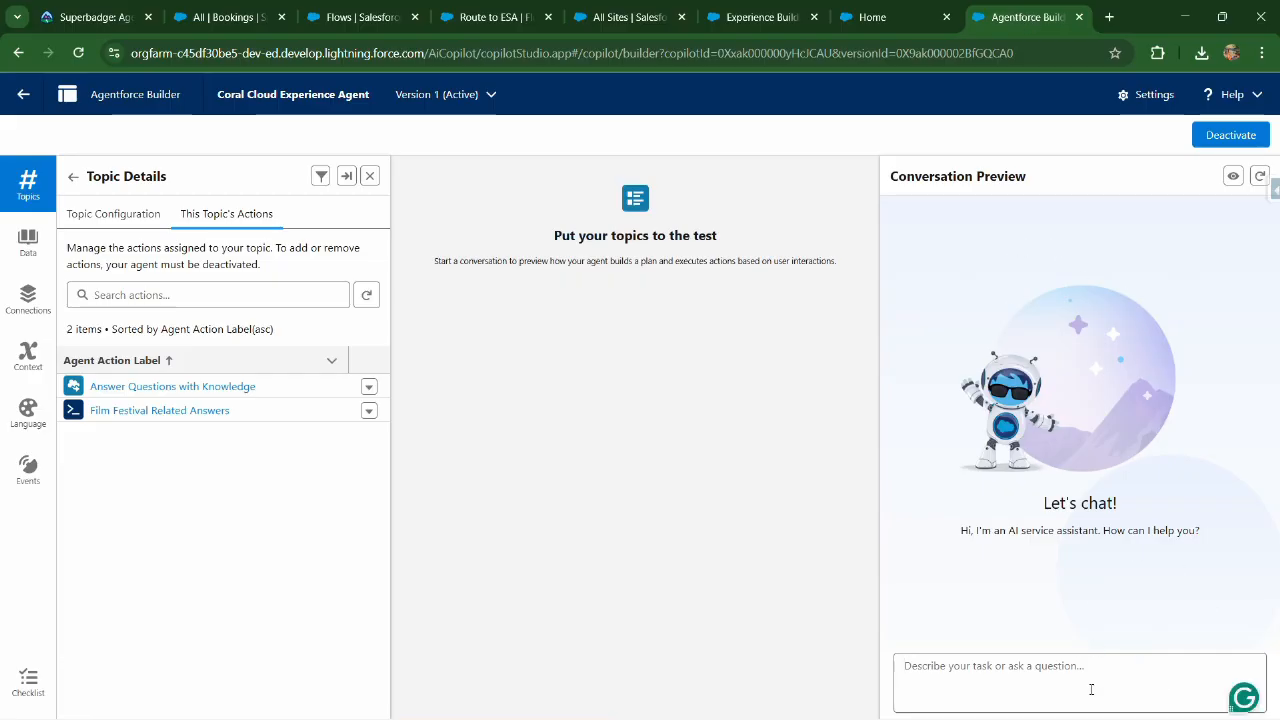
Step: Enter 'Get appointment' in the agent preview chat without sending, after checking the Bookings list
{"action": "type", "text": "Get a"}
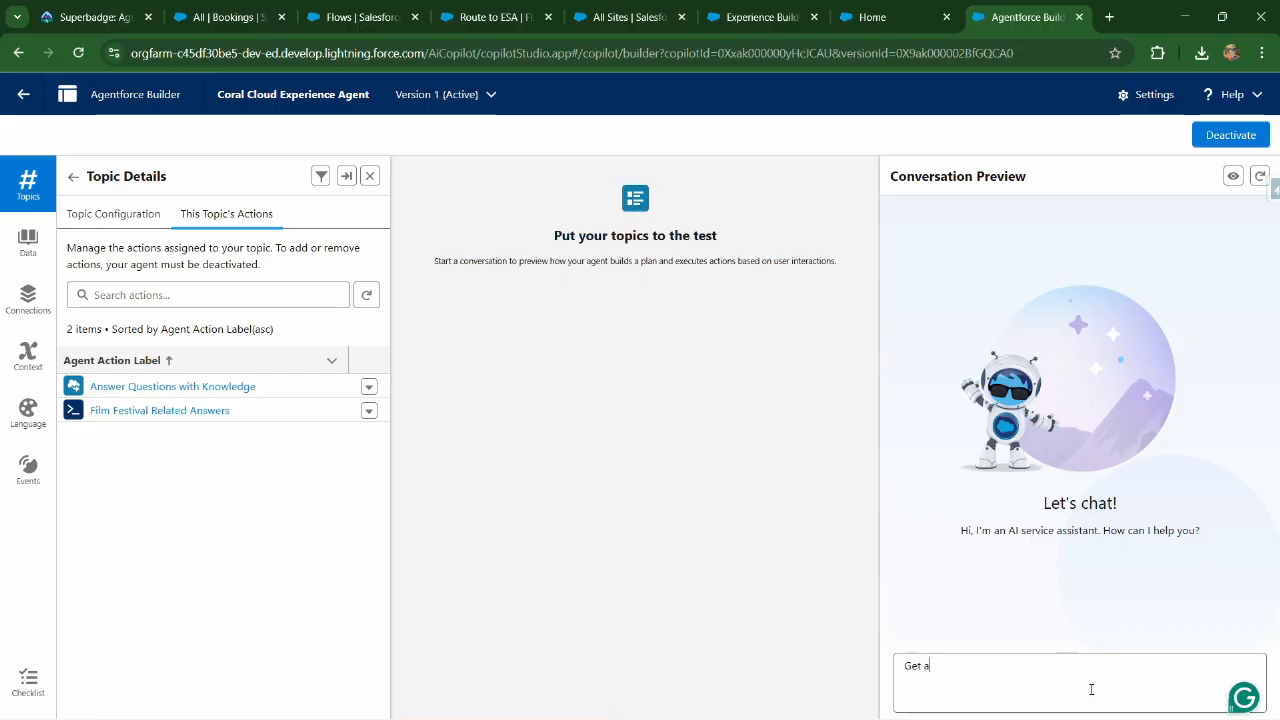
{"action": "type", "text": "ppointment"}
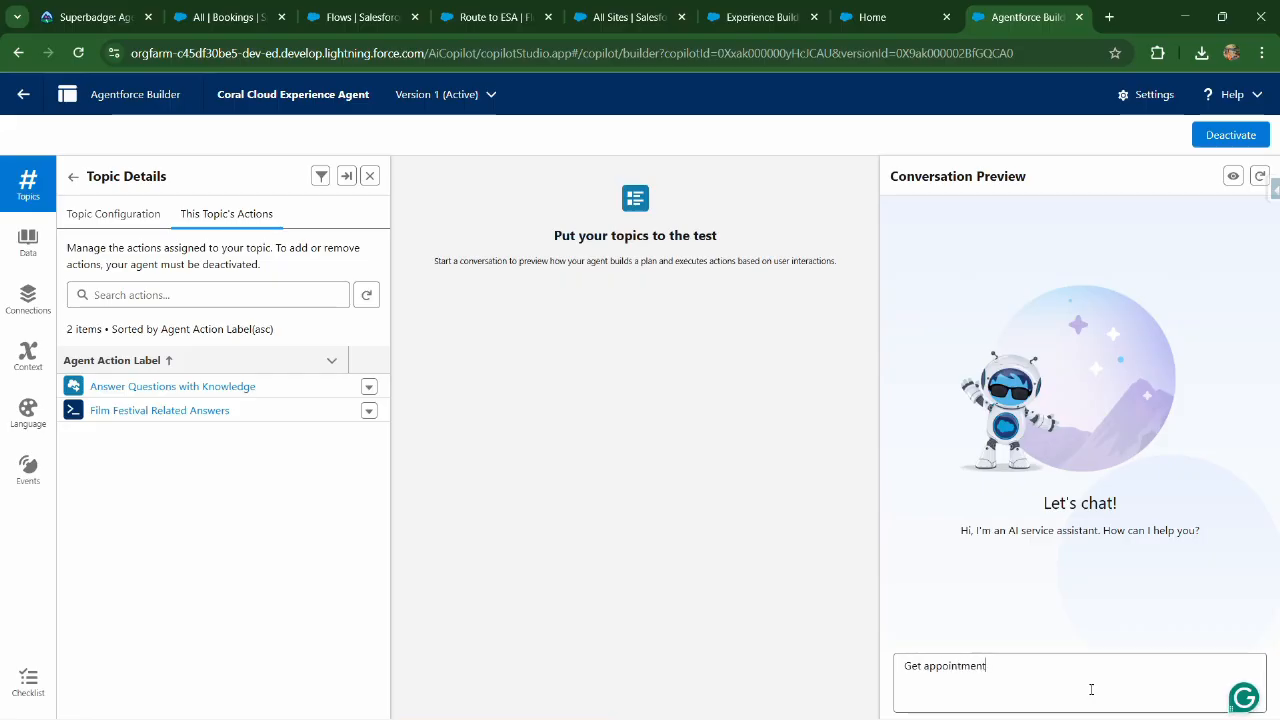
{"action": "left_click", "coordinate": [228, 17]}
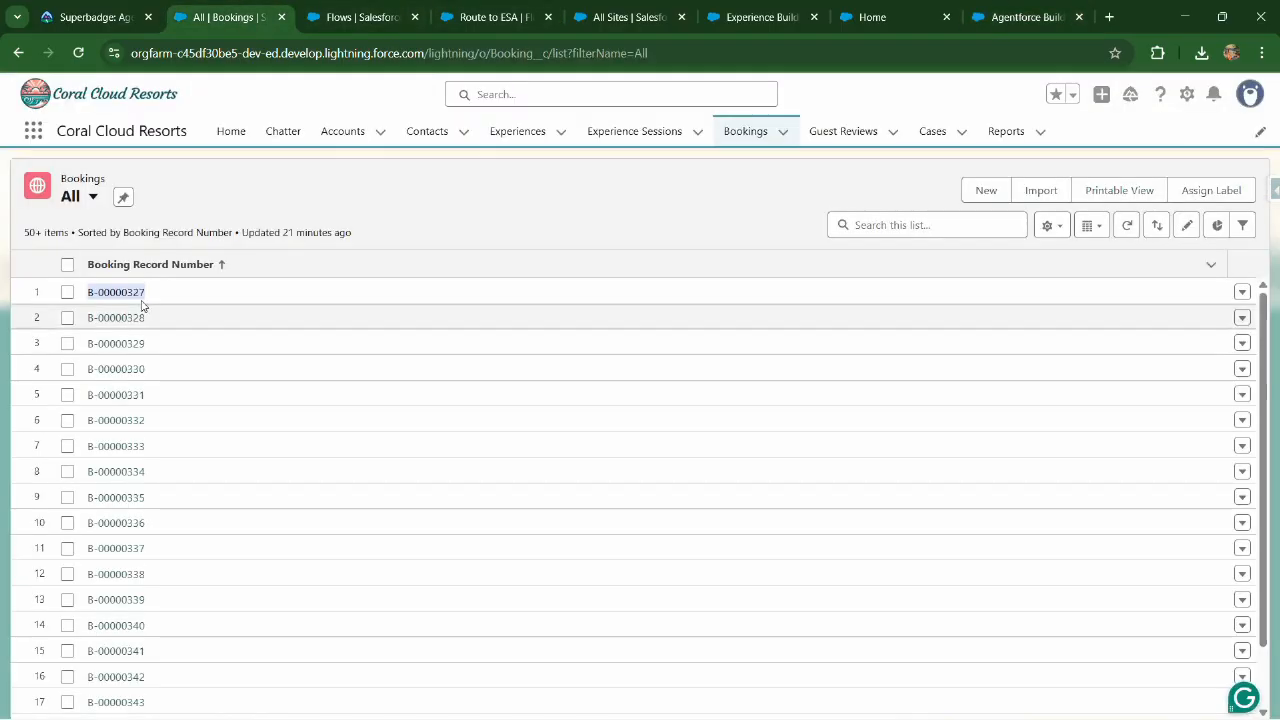
{"action": "left_click", "coordinate": [1020, 17]}
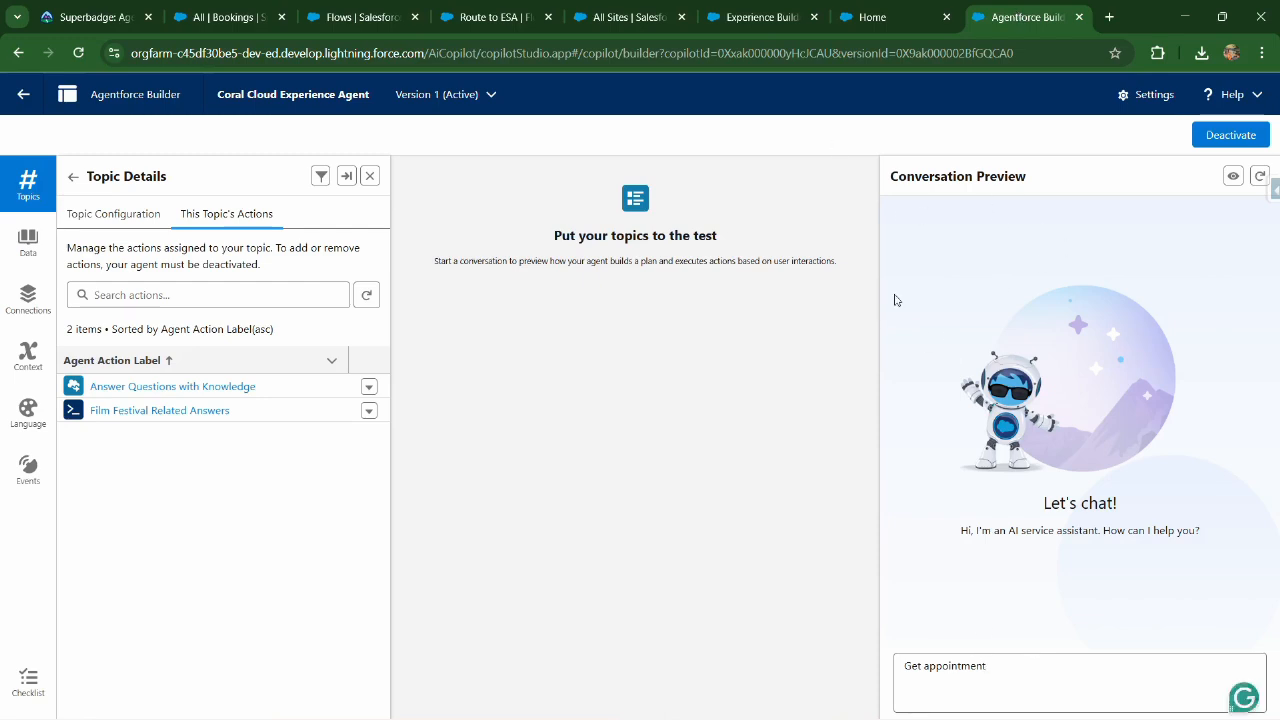
{"action": "mouse_move", "coordinate": [874, 146]}
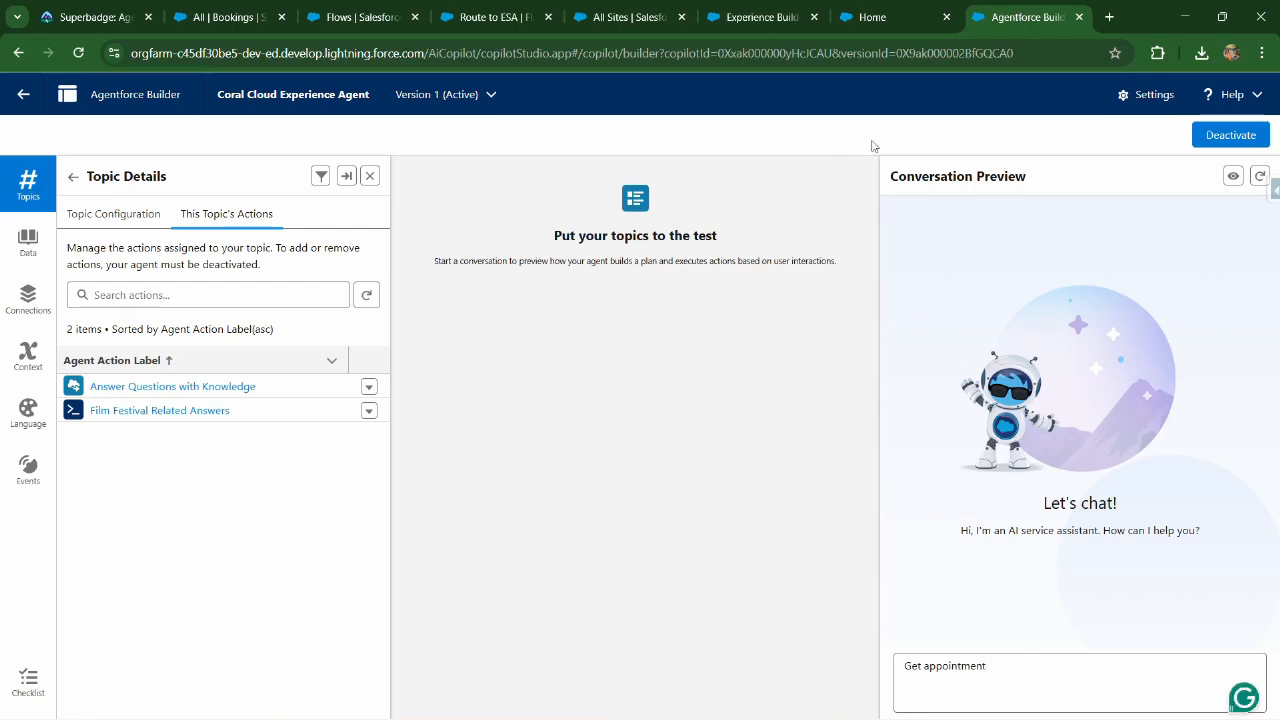
{"action": "left_click", "coordinate": [763, 17]}
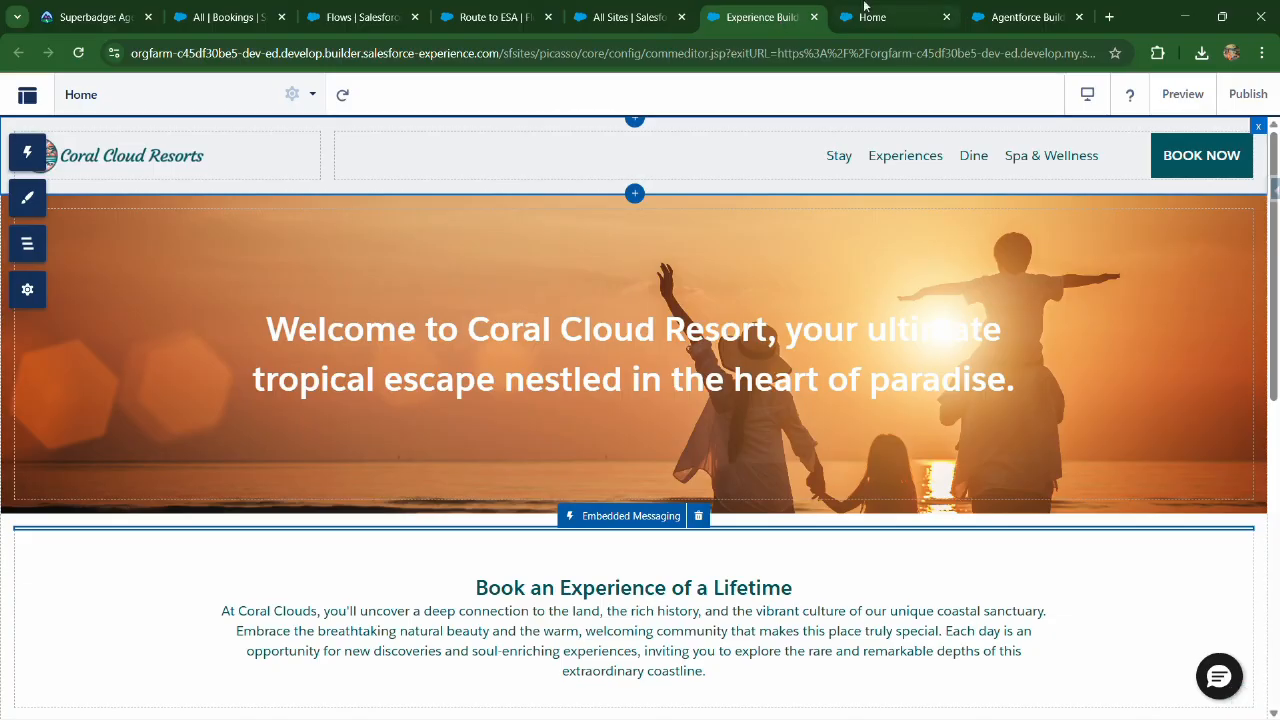